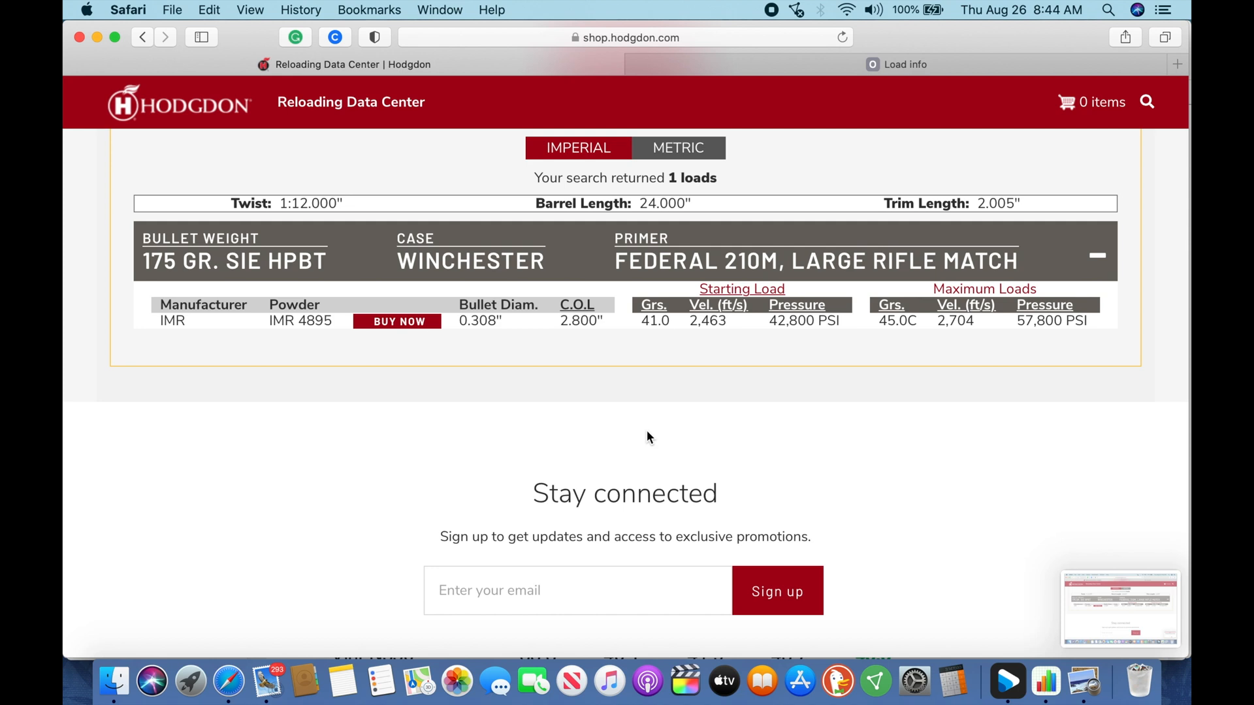
mouse_move(692, 363)
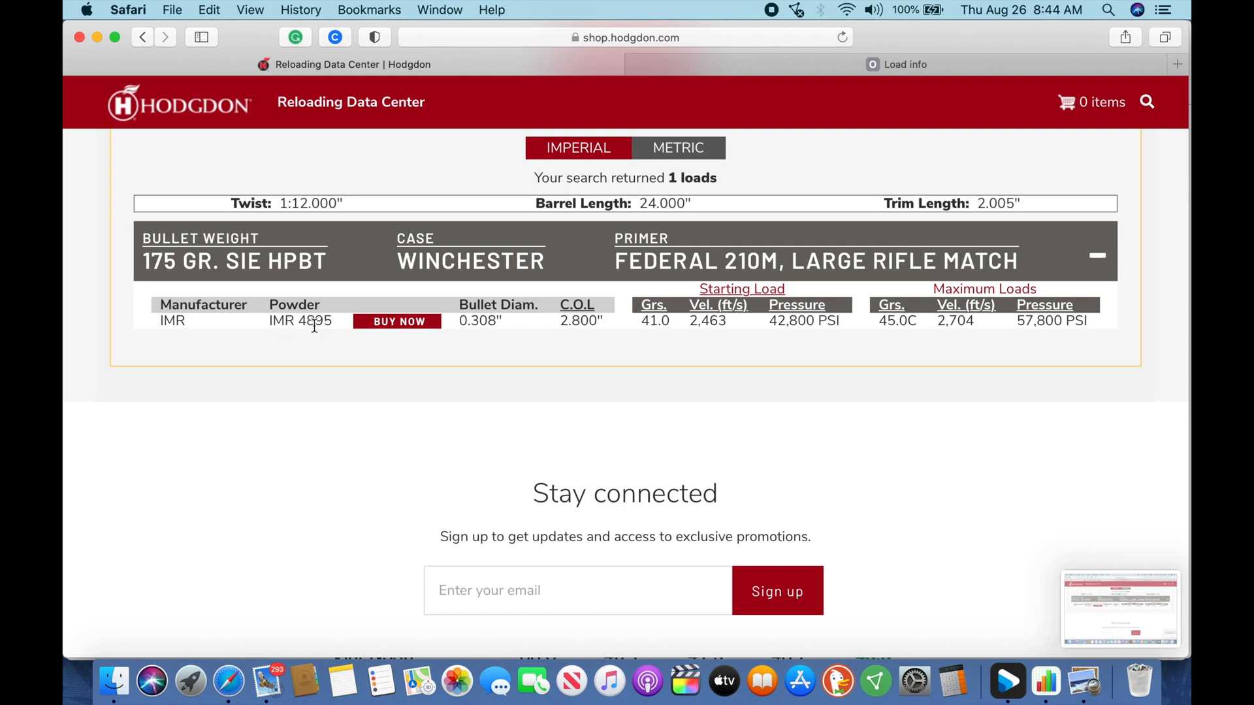
mouse_move(689, 337)
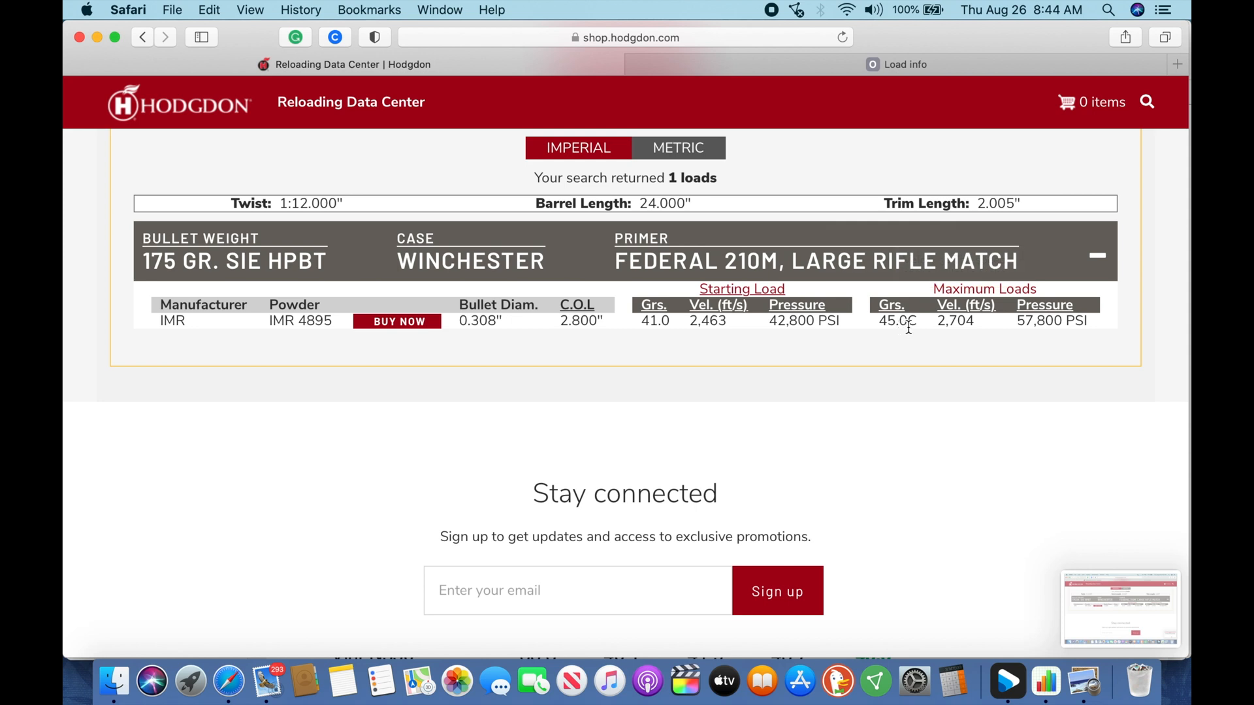
mouse_move(945, 339)
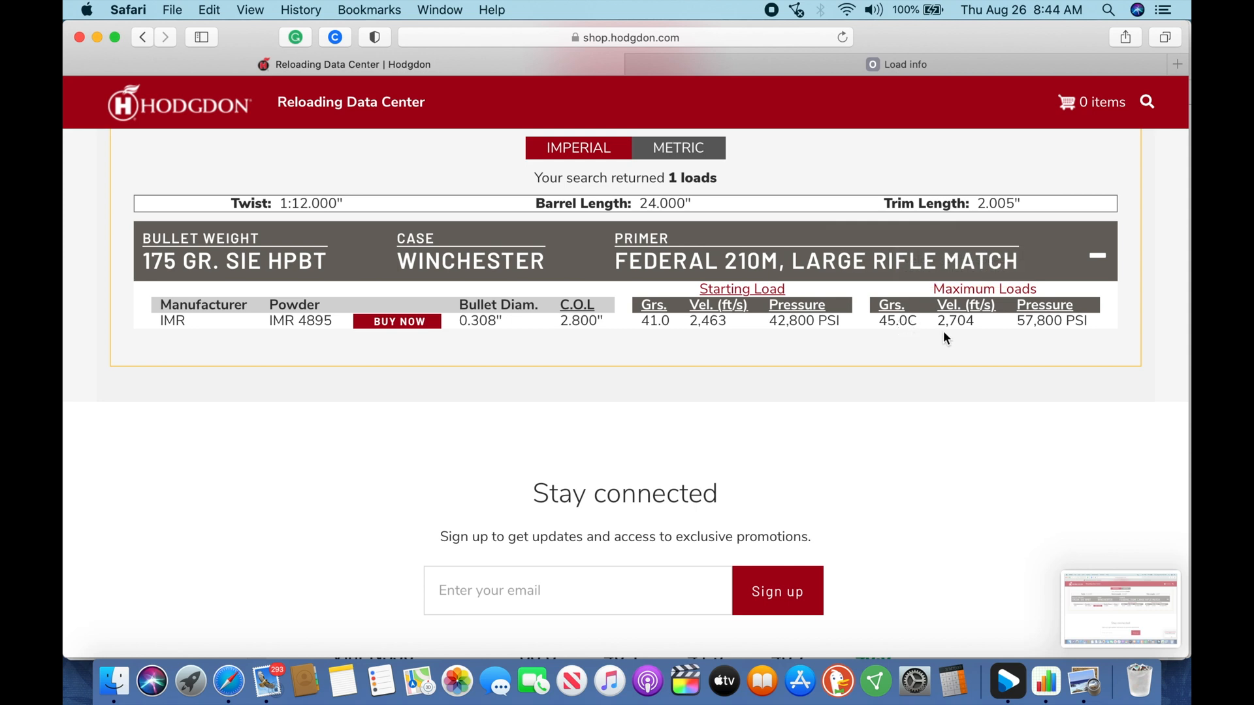
mouse_move(977, 336)
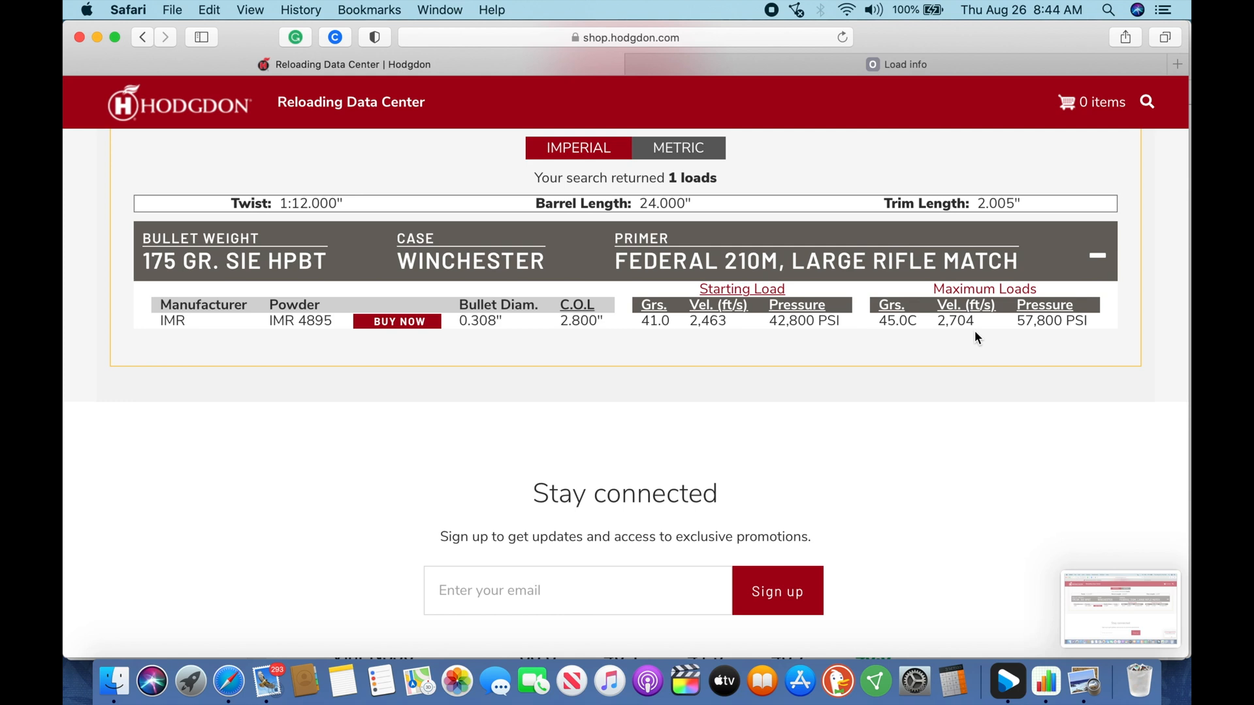
mouse_move(715, 204)
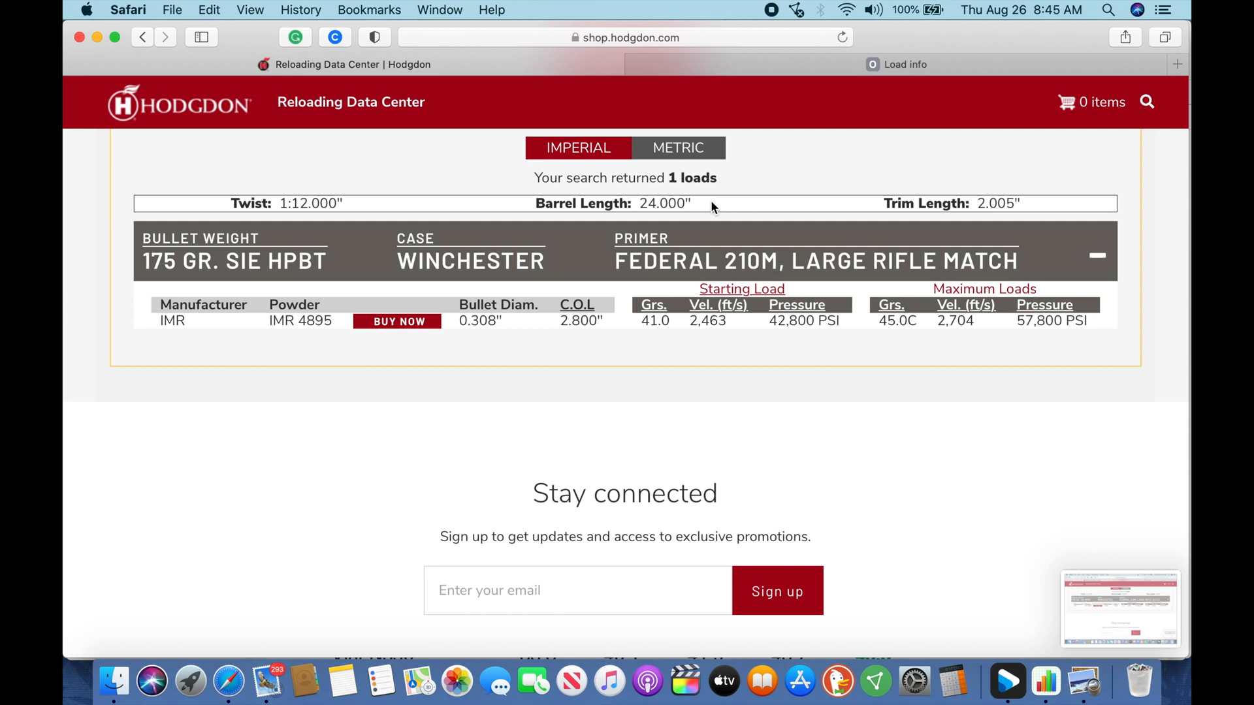
mouse_move(890, 348)
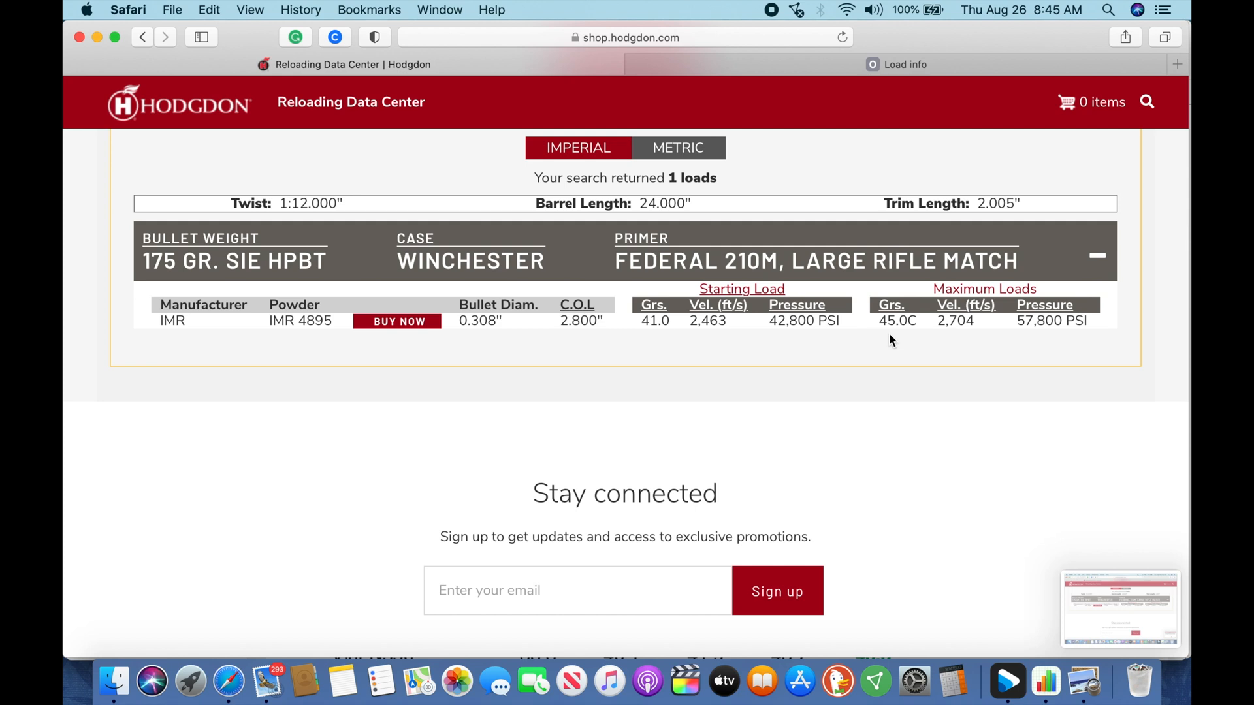
mouse_move(973, 338)
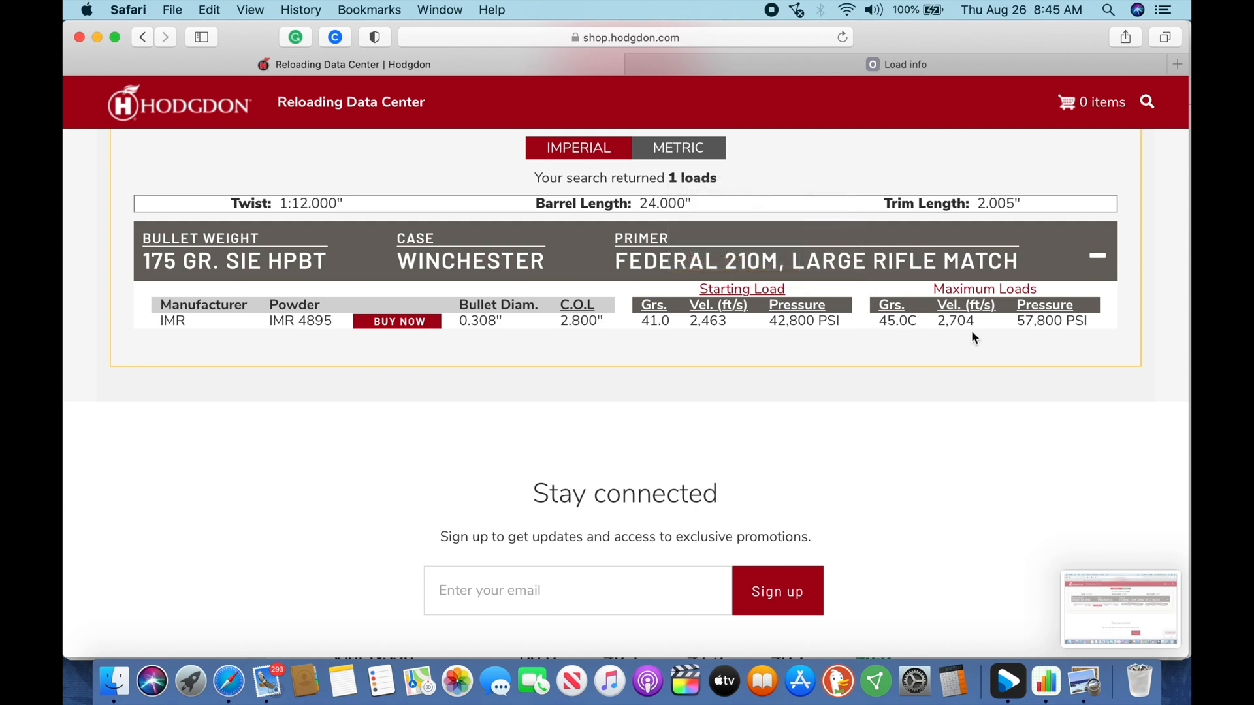
mouse_move(966, 341)
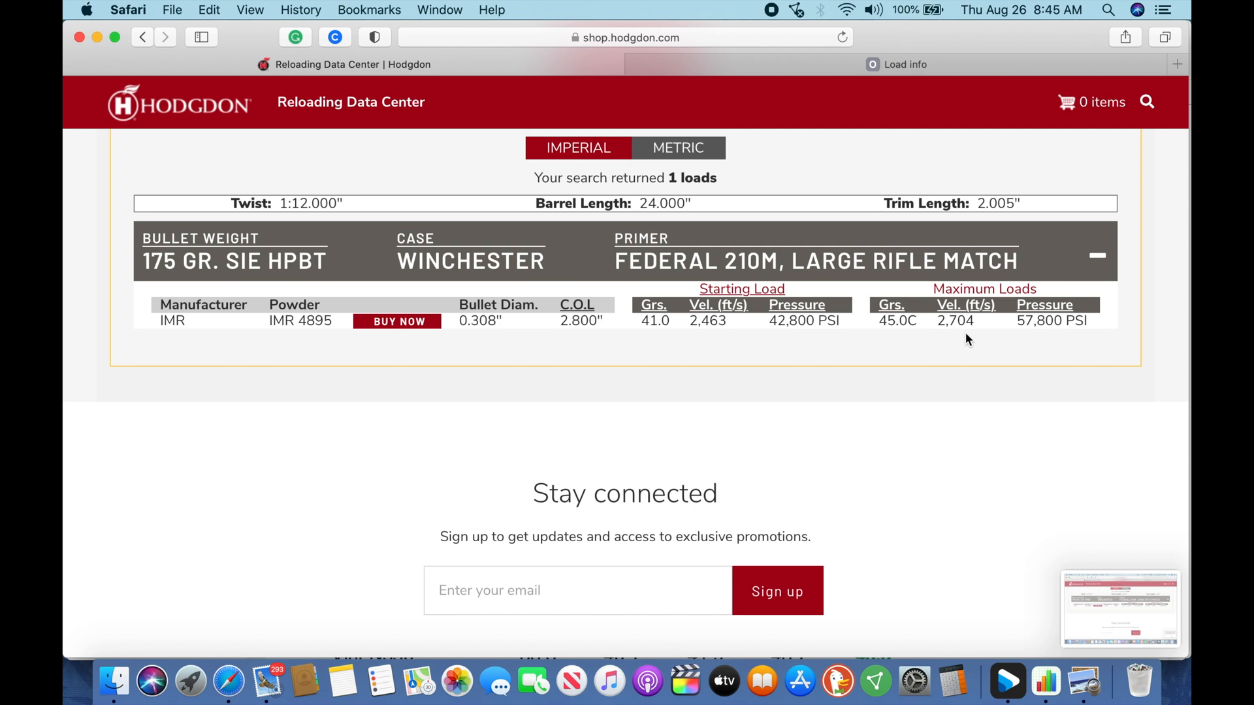
mouse_move(938, 340)
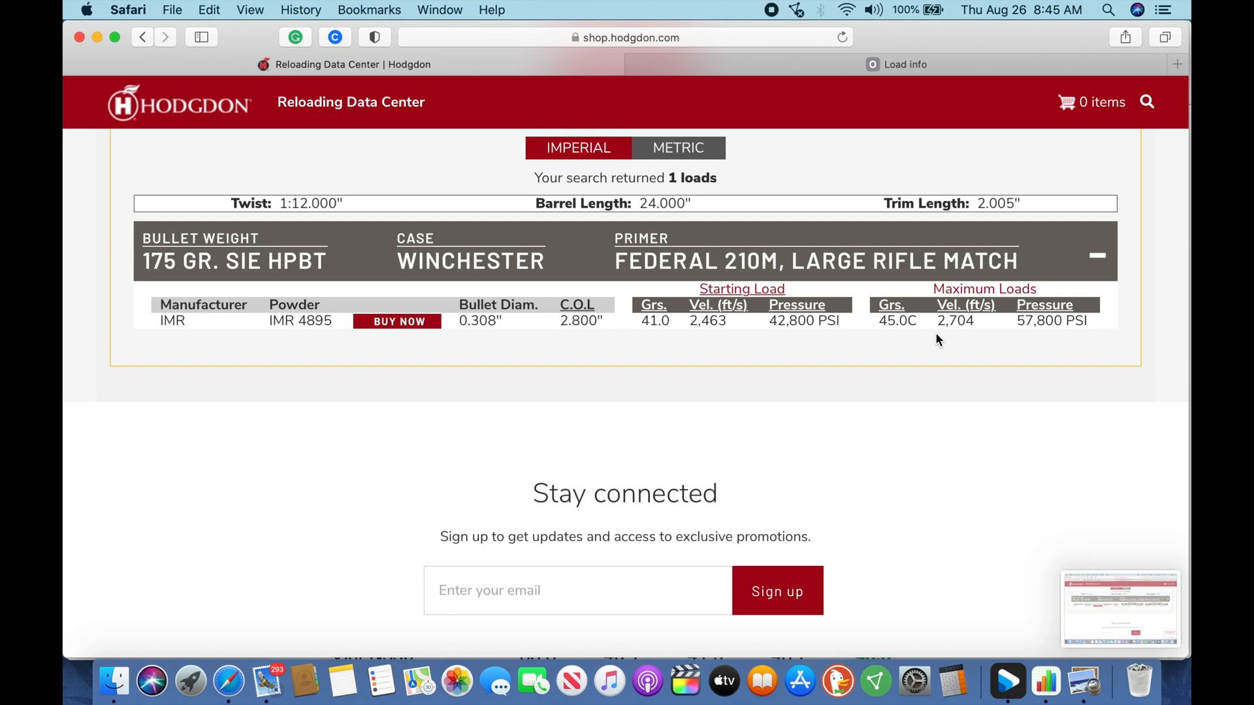
mouse_move(924, 225)
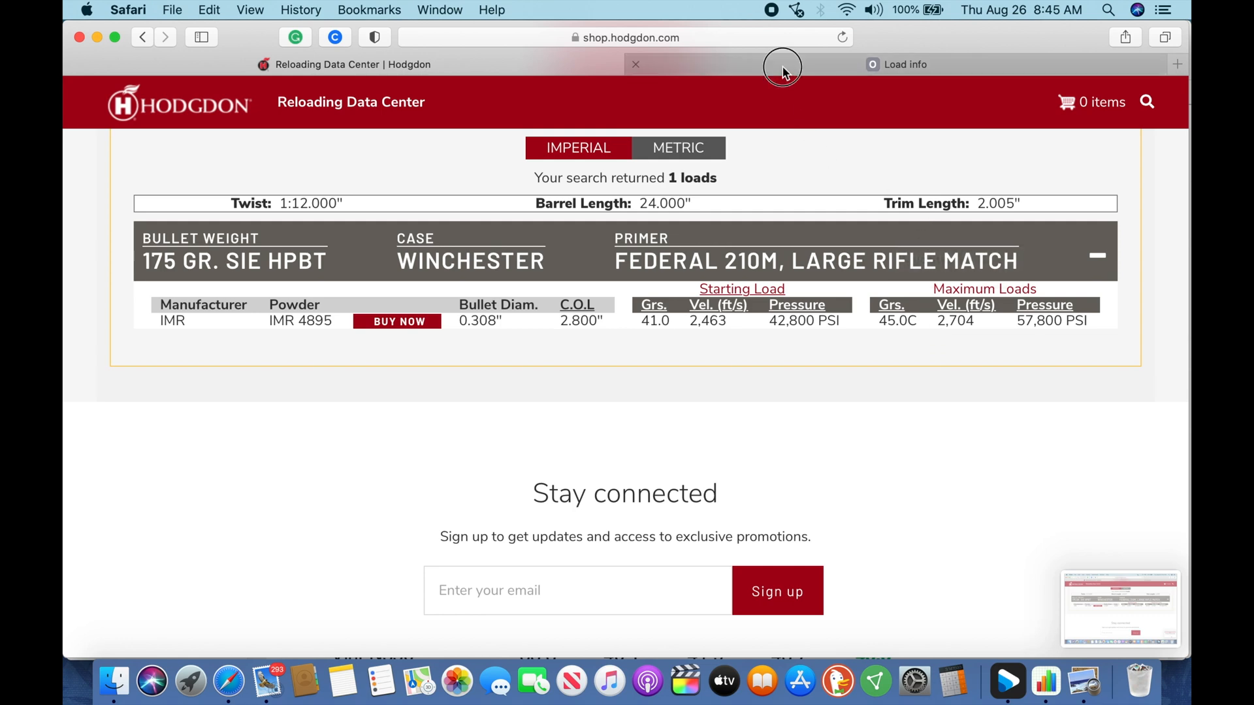
- Show the OCW Reloading Load info page listing .308 Winchester IMR 4895 charges
left_click(903, 64)
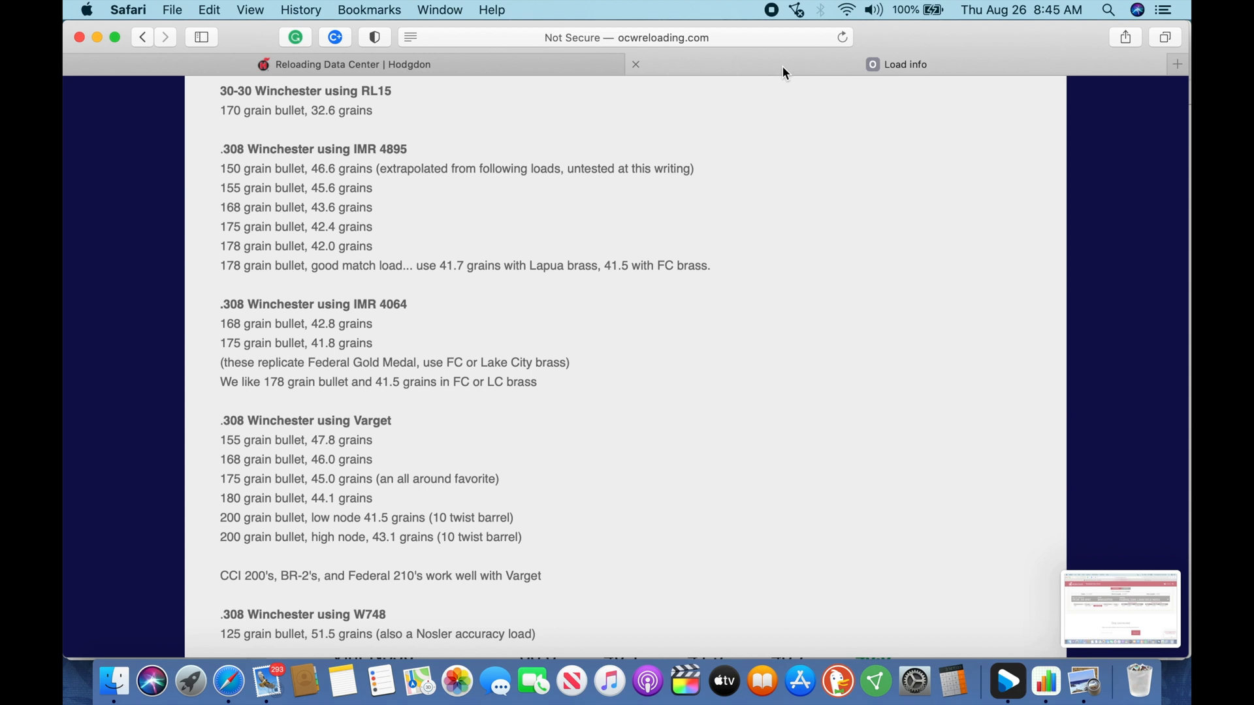
mouse_move(606, 123)
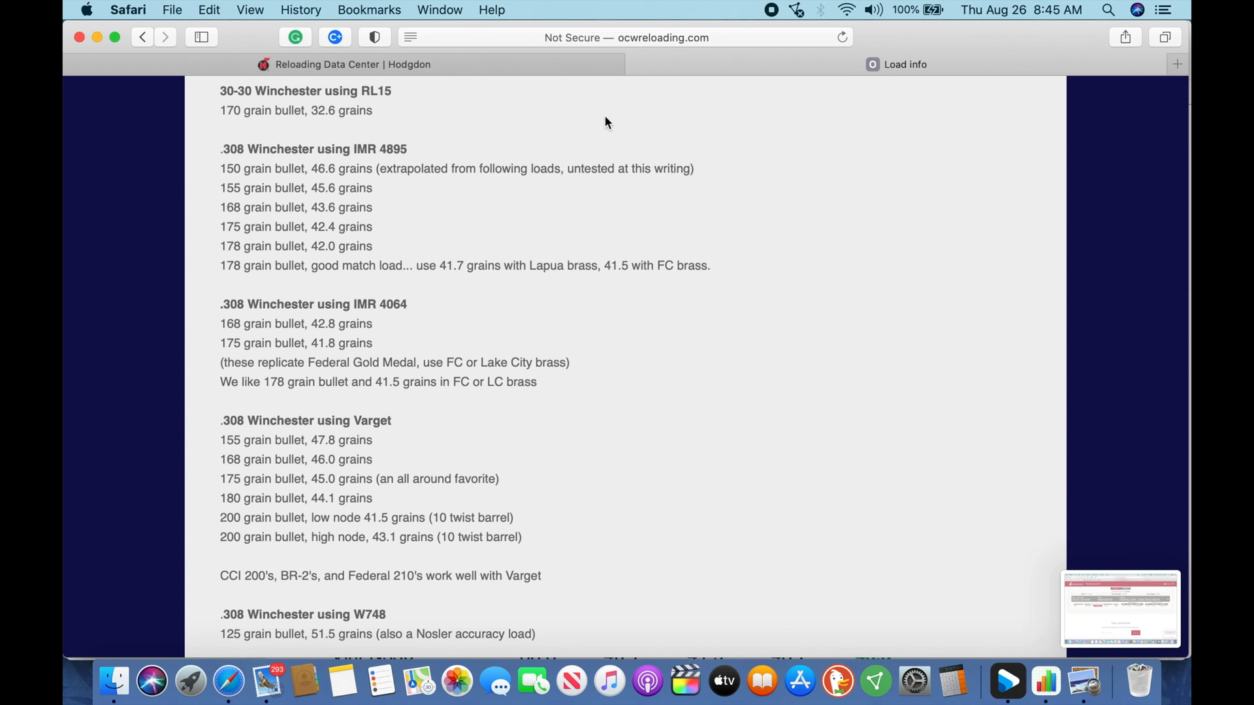
mouse_move(162, 252)
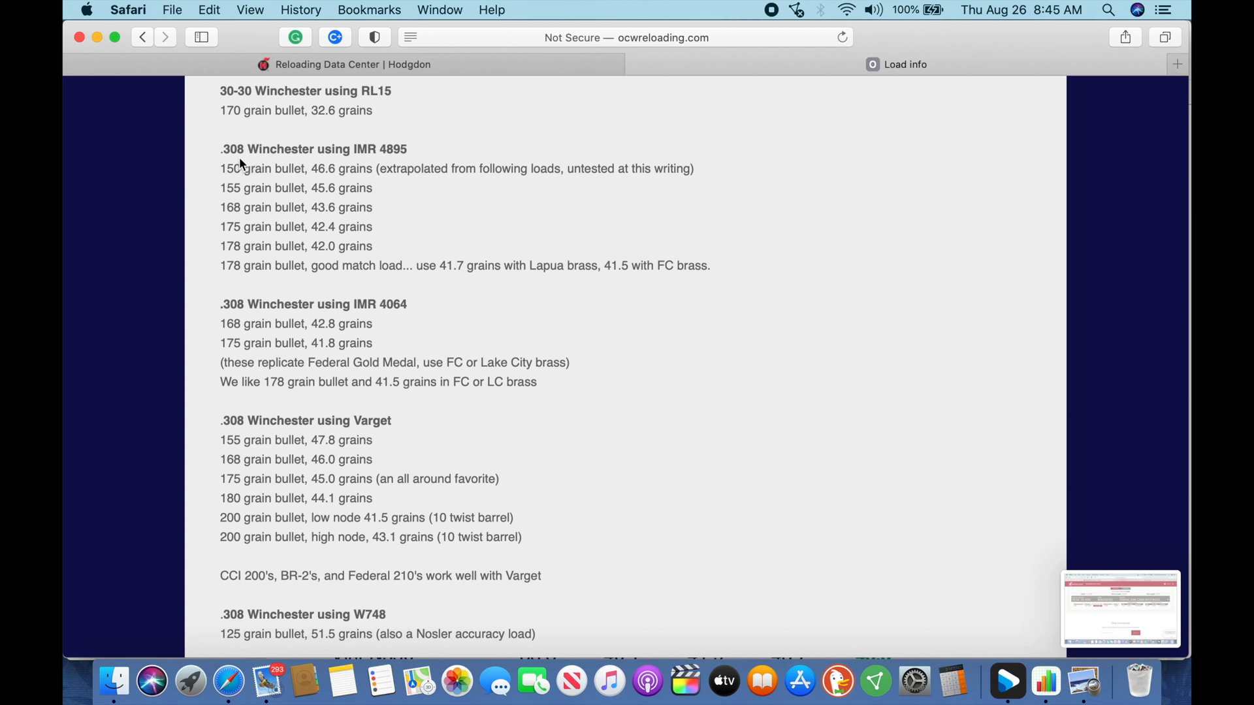
mouse_move(354, 154)
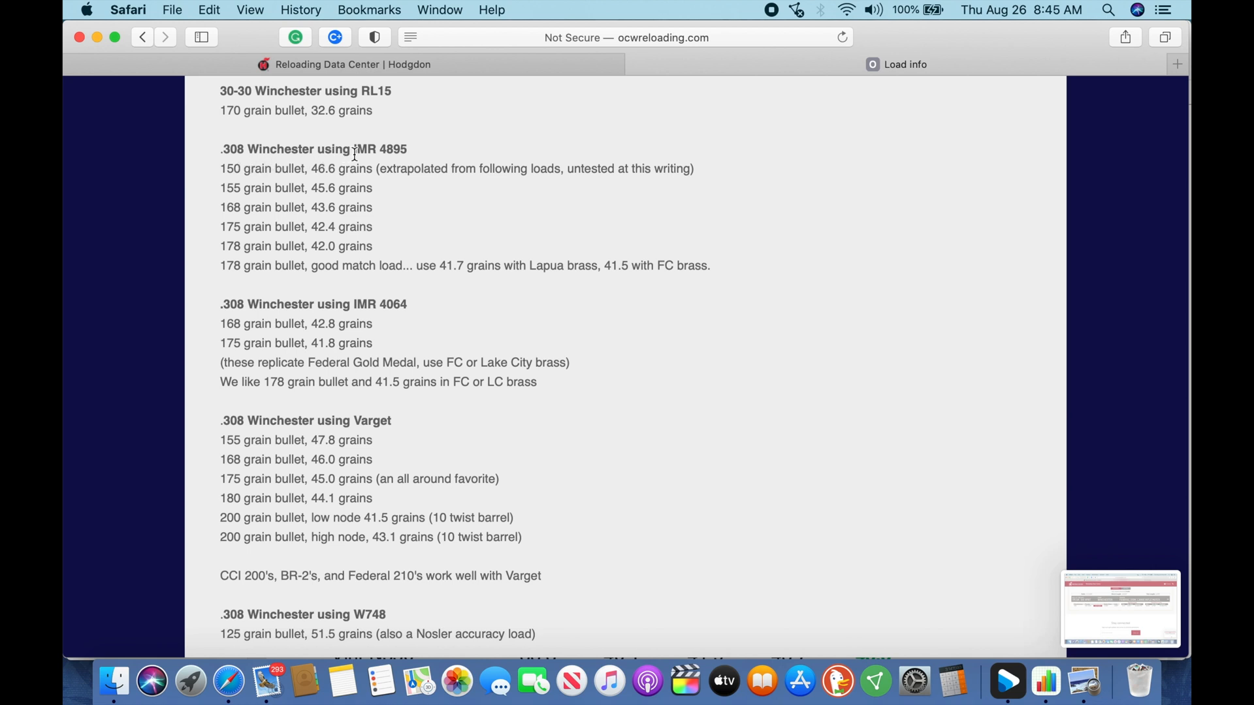
mouse_move(392, 165)
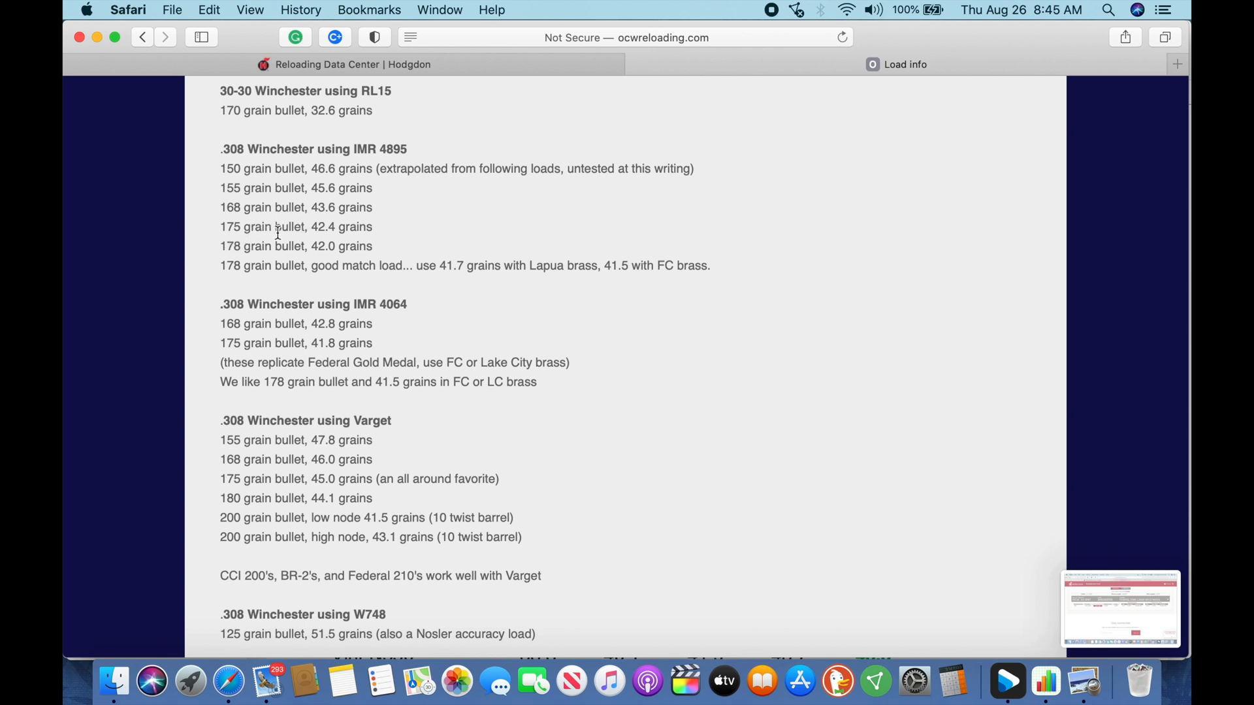
mouse_move(320, 241)
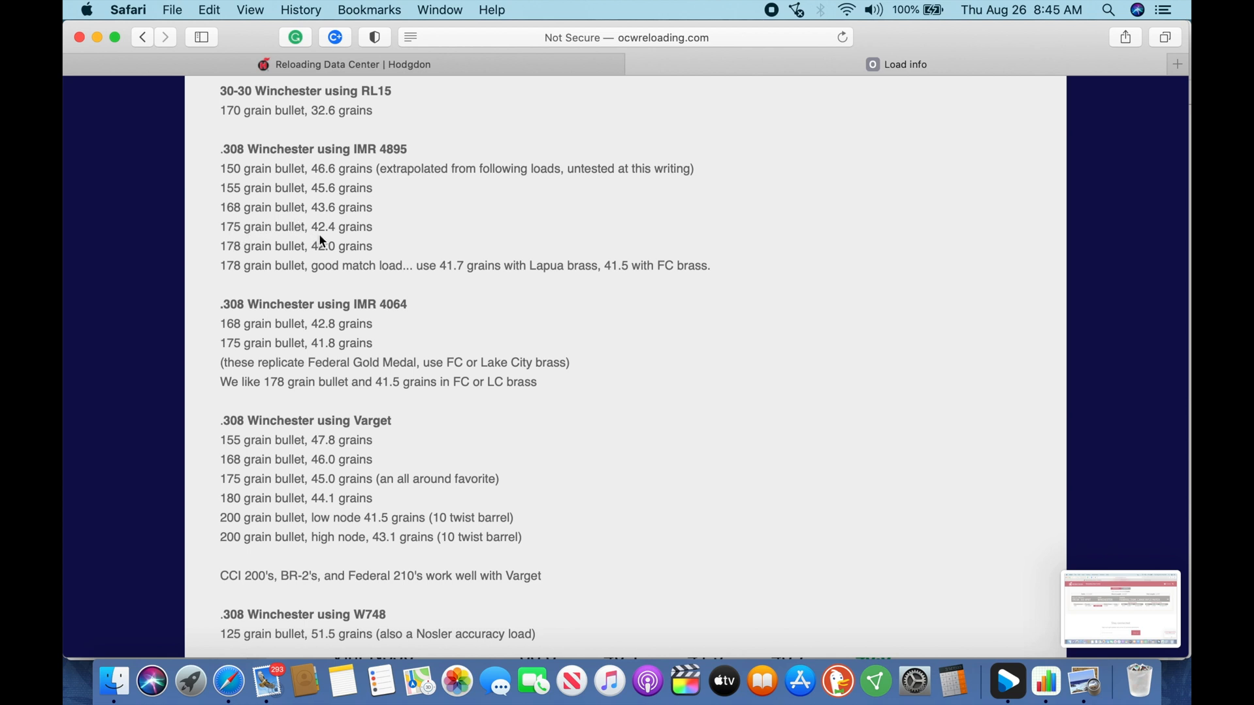
mouse_move(384, 236)
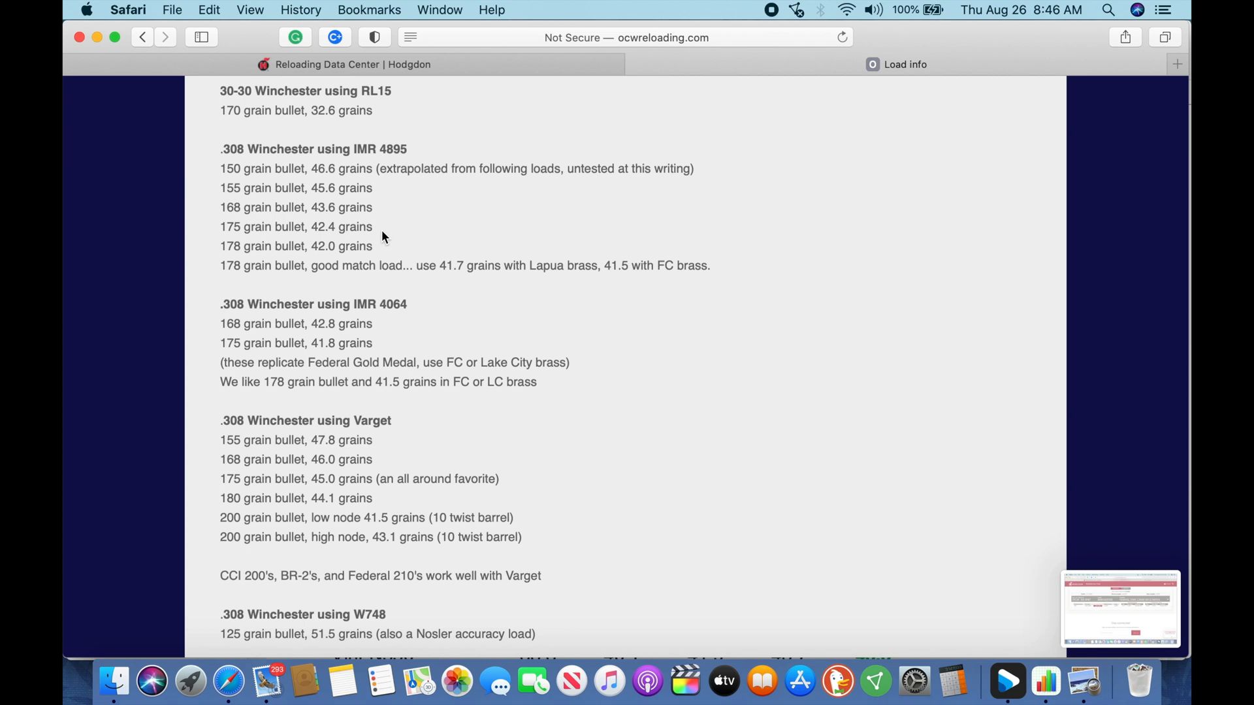
mouse_move(148, 47)
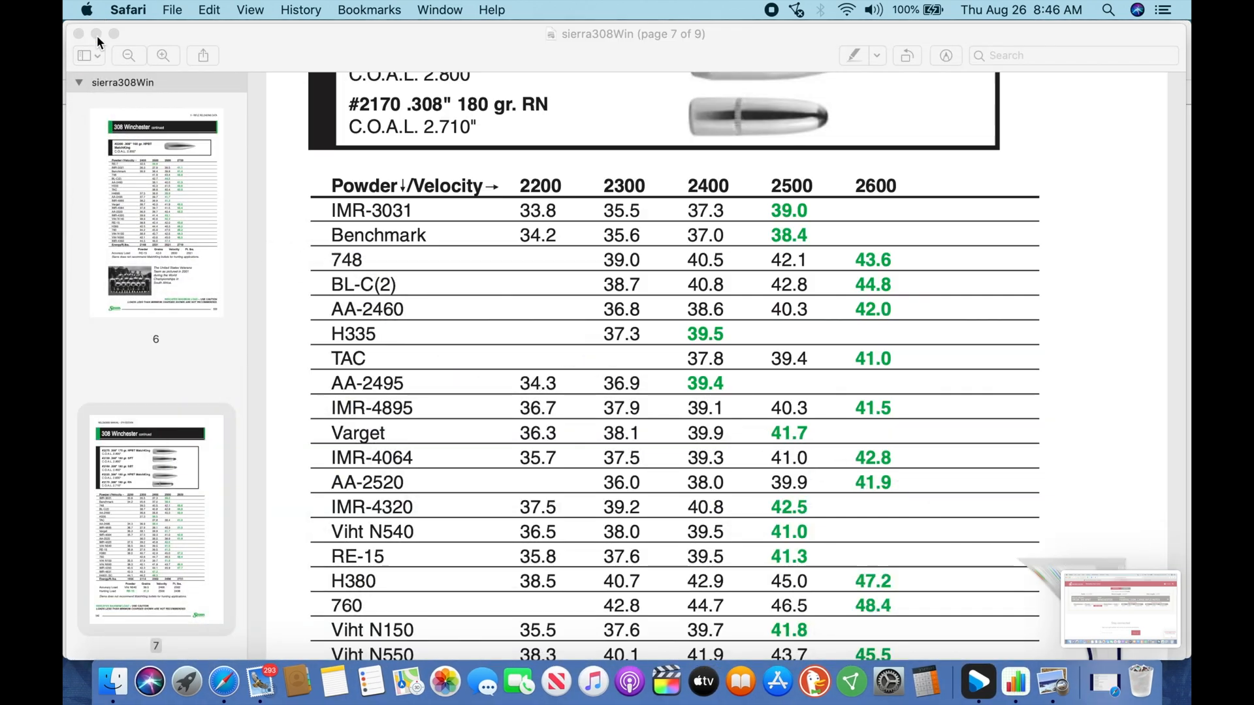
mouse_move(284, 290)
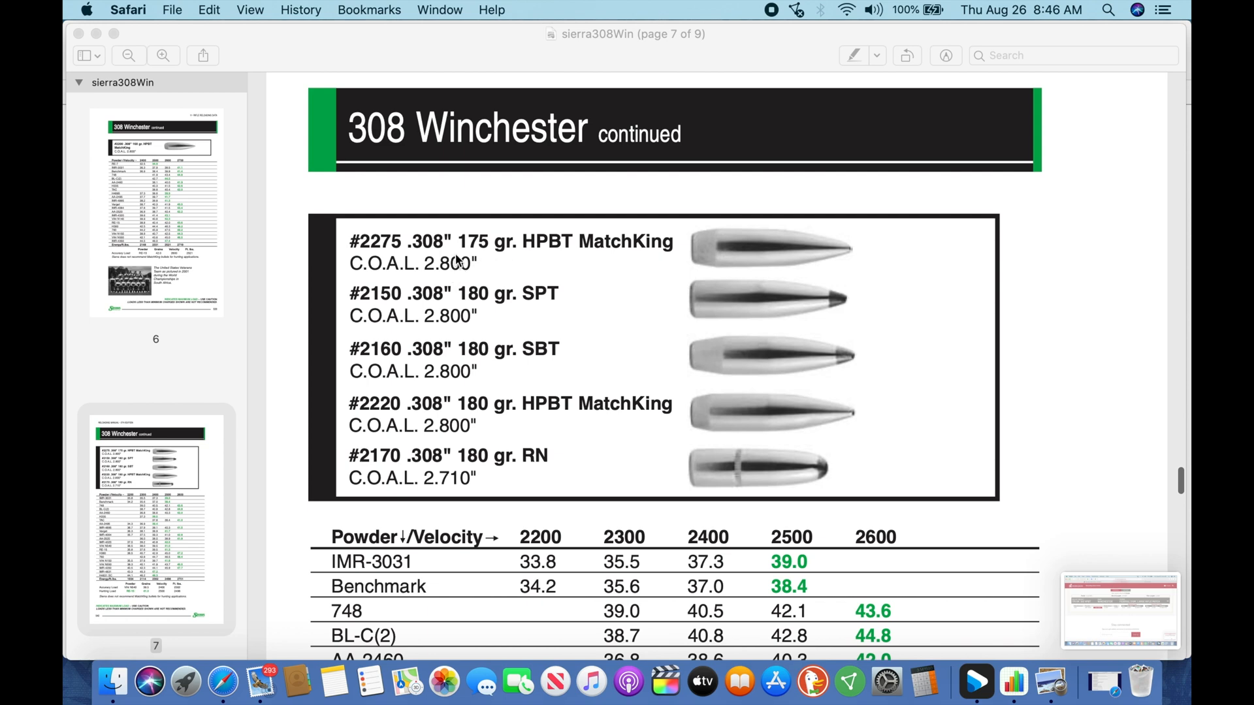
- Scroll the sierra308Win PDF from the page 7 velocity table to the page 1 test specifications
scroll("down", 3)
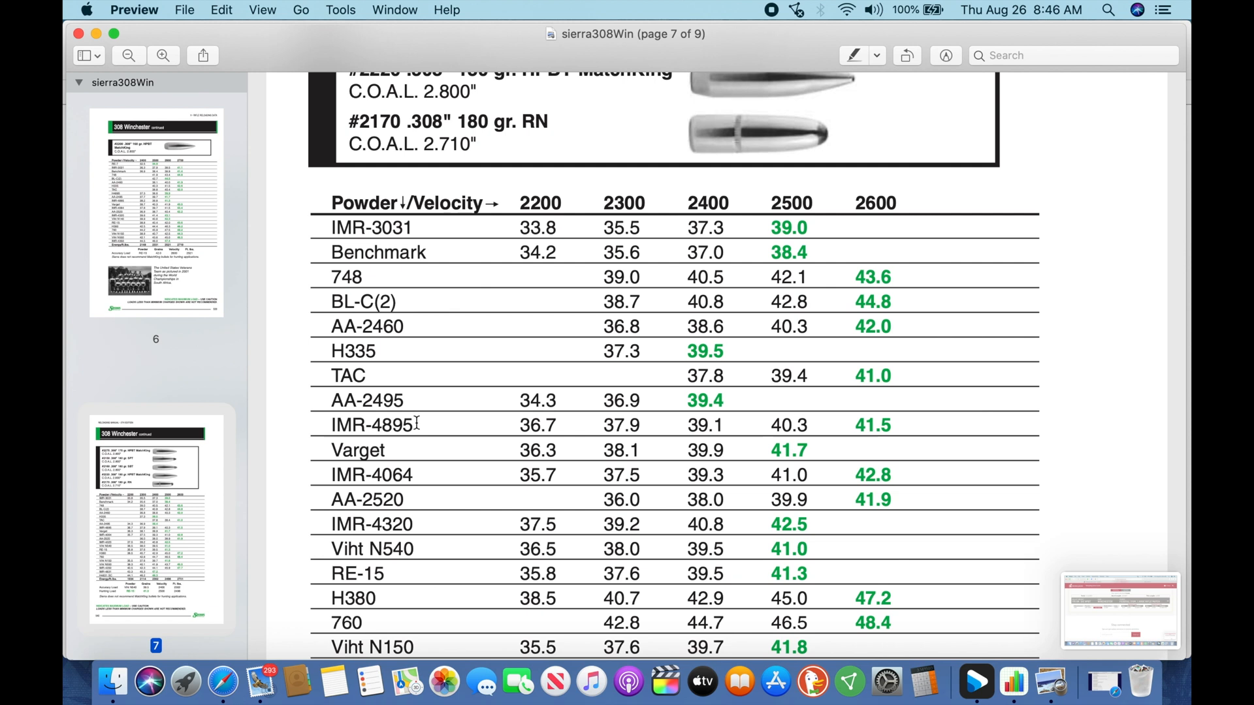
mouse_move(512, 425)
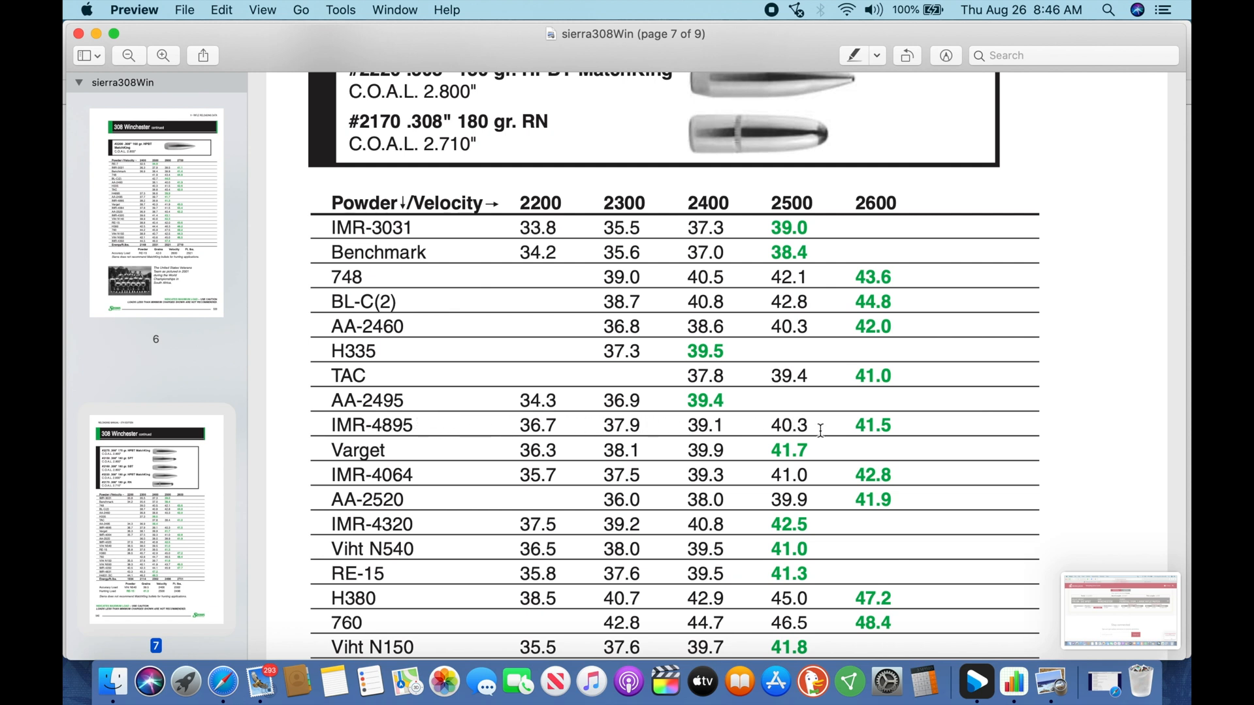
mouse_move(895, 429)
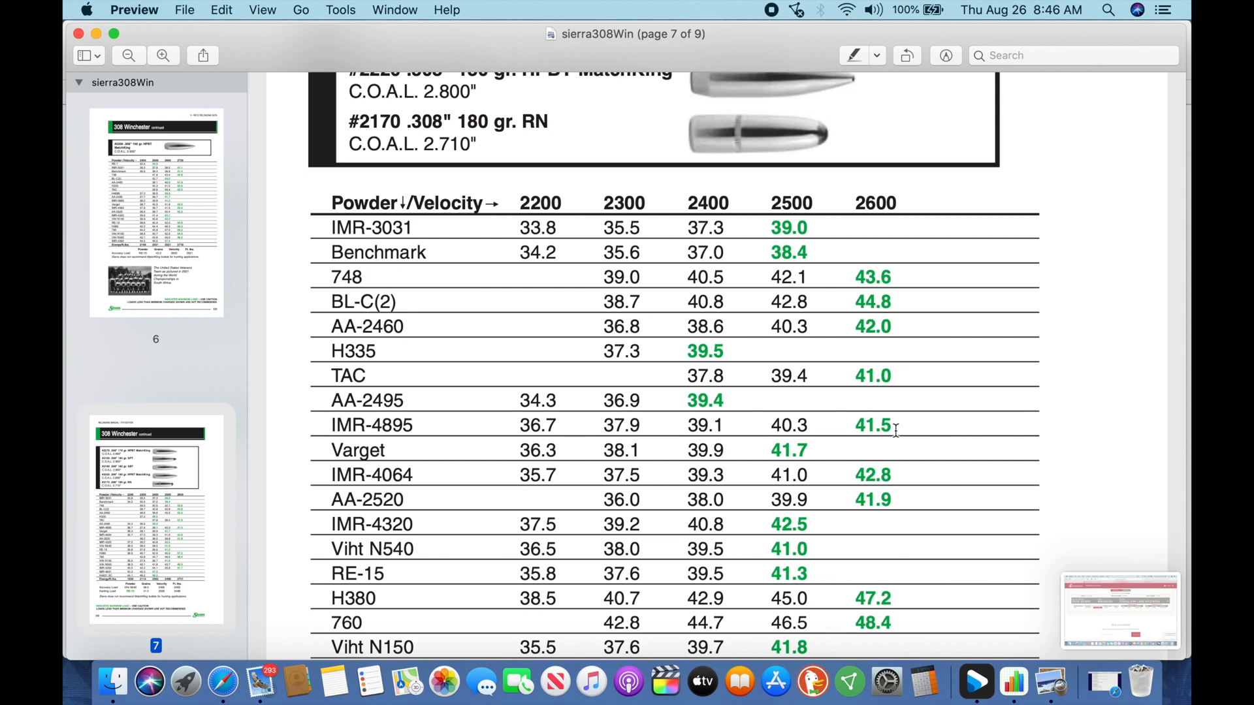
mouse_move(893, 201)
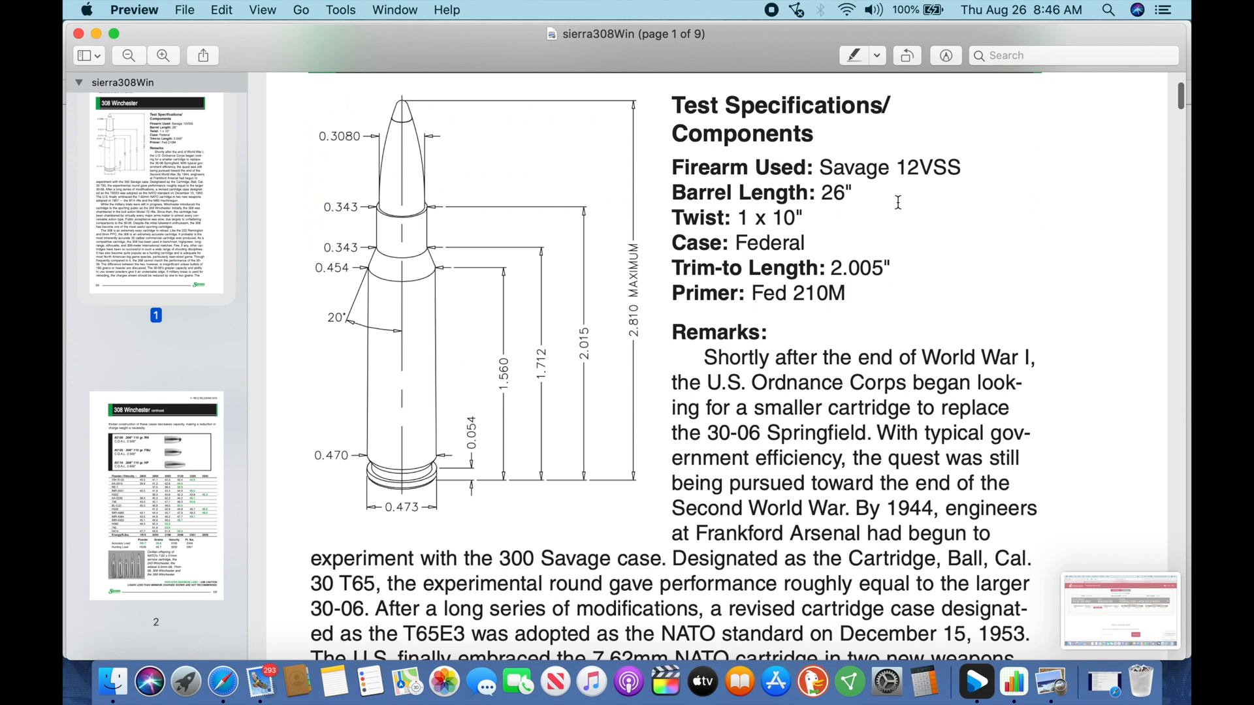
mouse_move(854, 199)
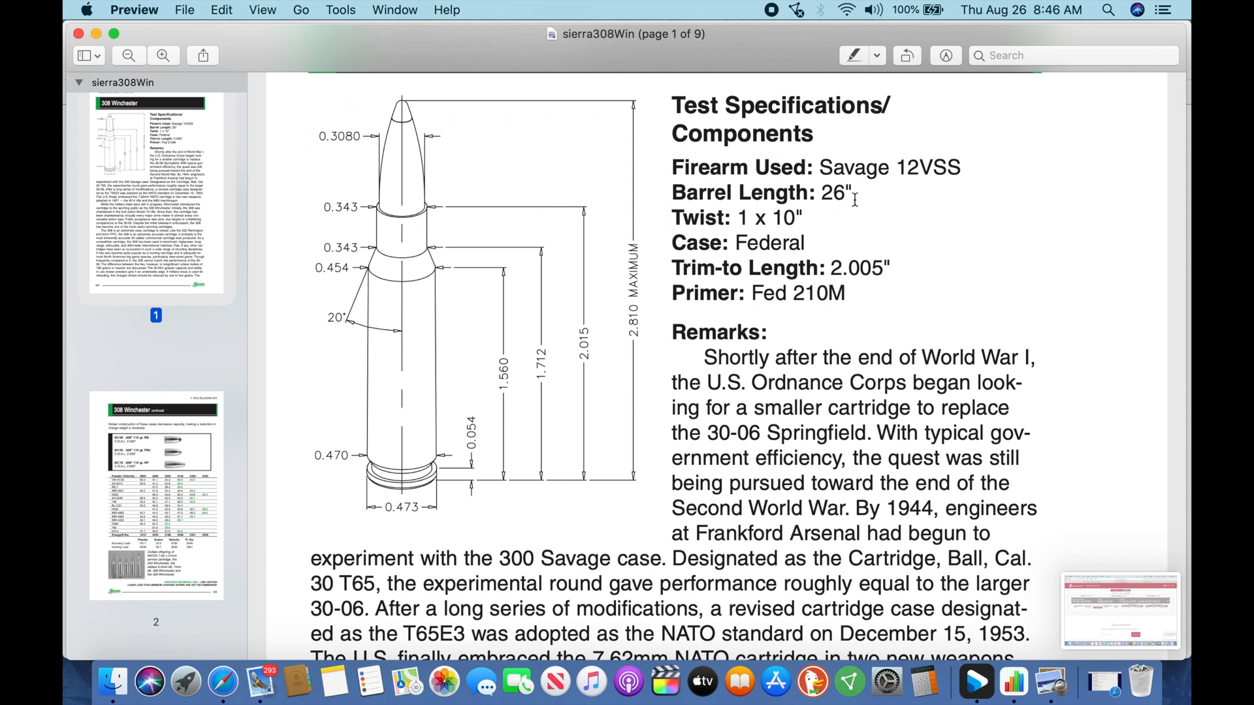
mouse_move(833, 224)
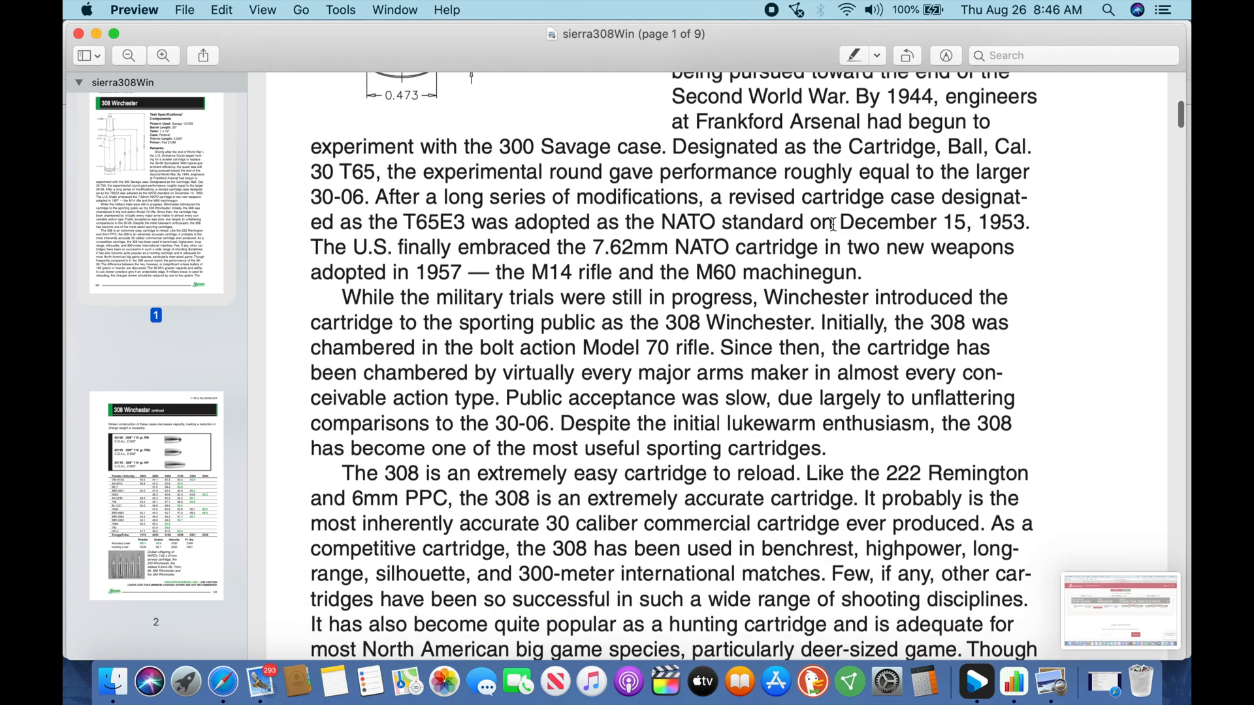
scroll("down", 3)
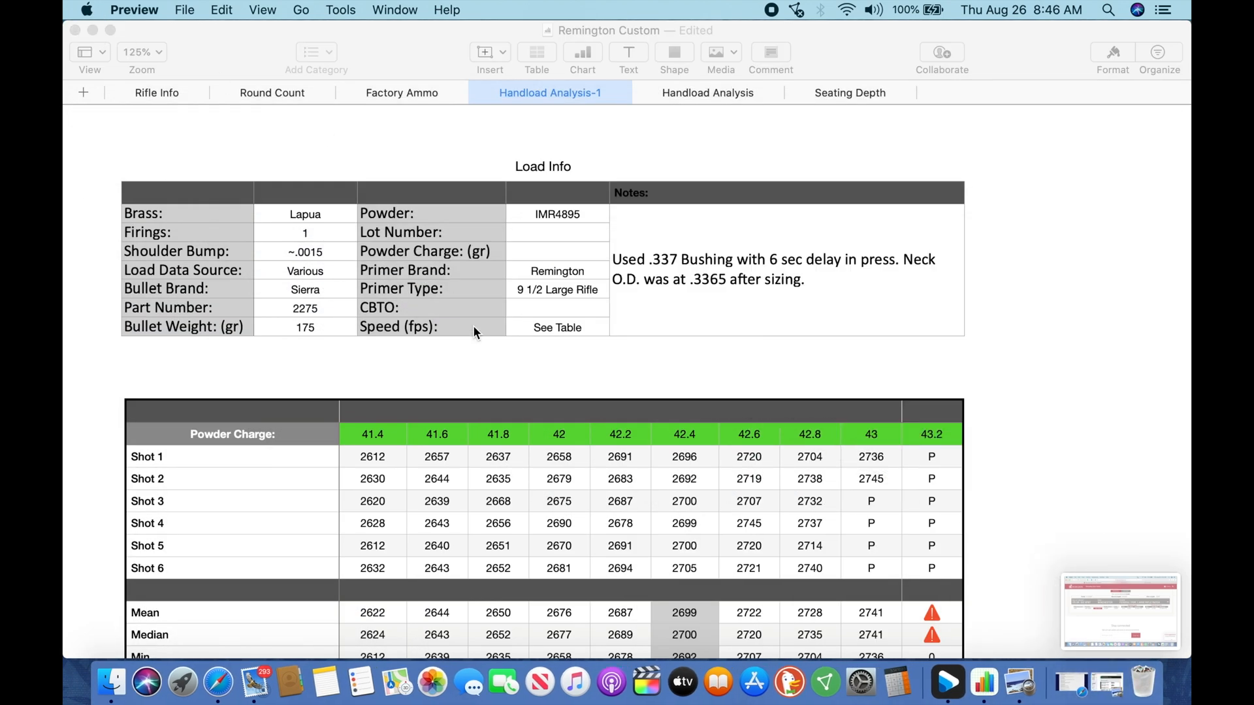
- Scroll the Handload Analysis-1 sheet down to the powder charge velocity table
scroll("down", 3)
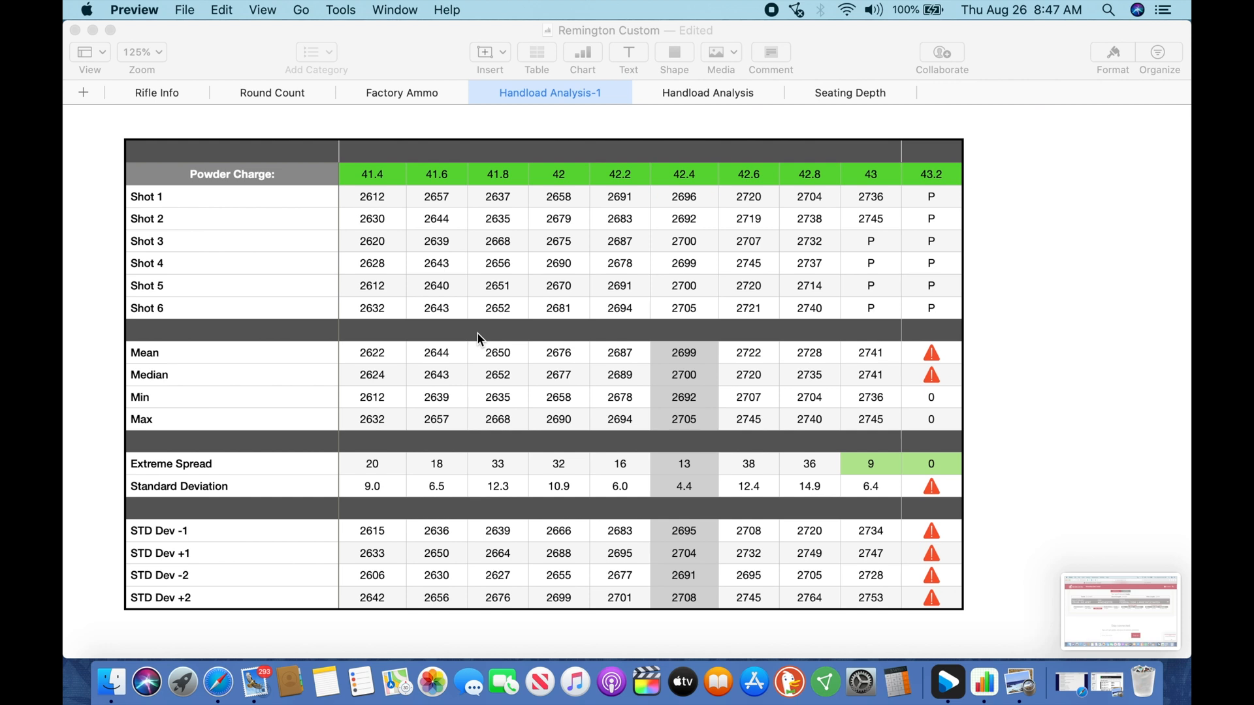
mouse_move(683, 187)
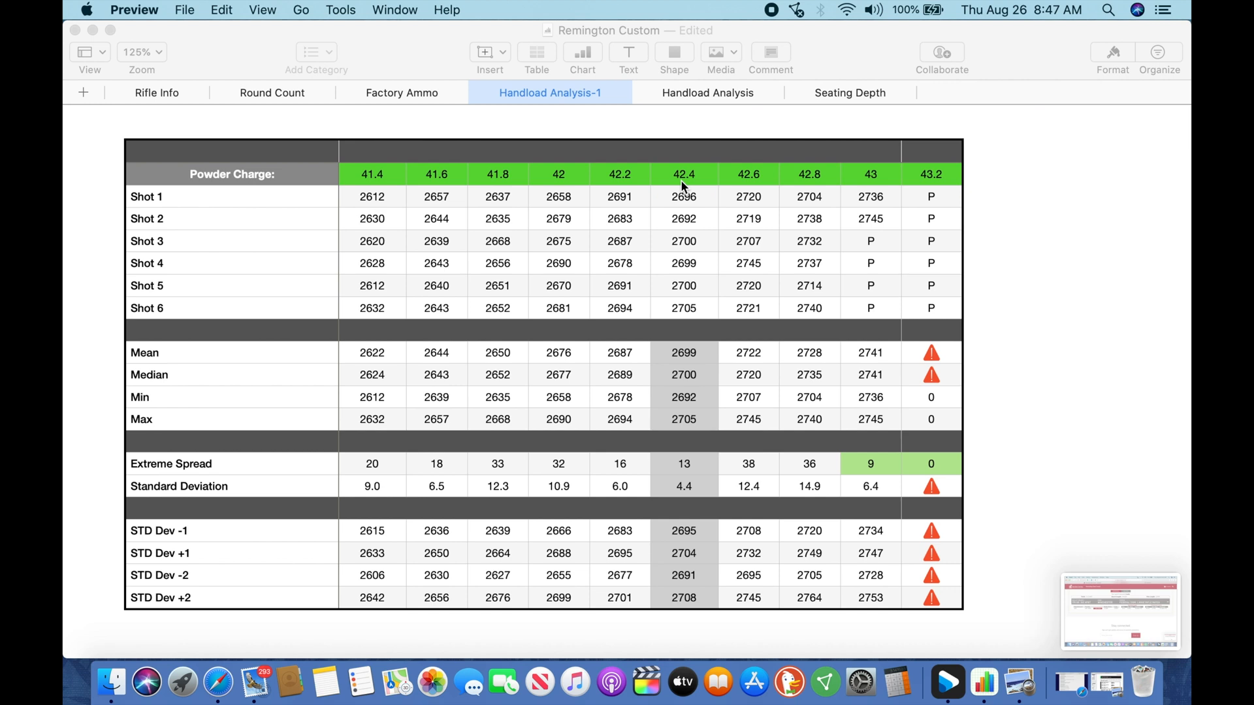
mouse_move(374, 188)
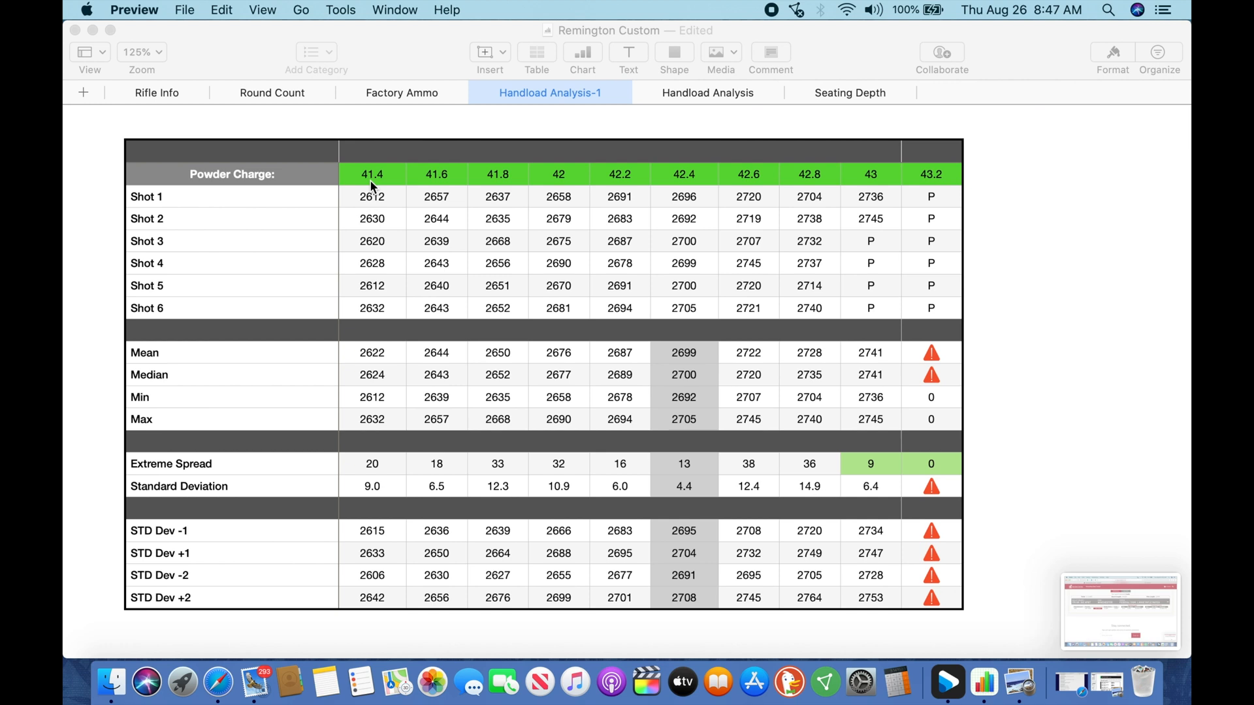
mouse_move(967, 186)
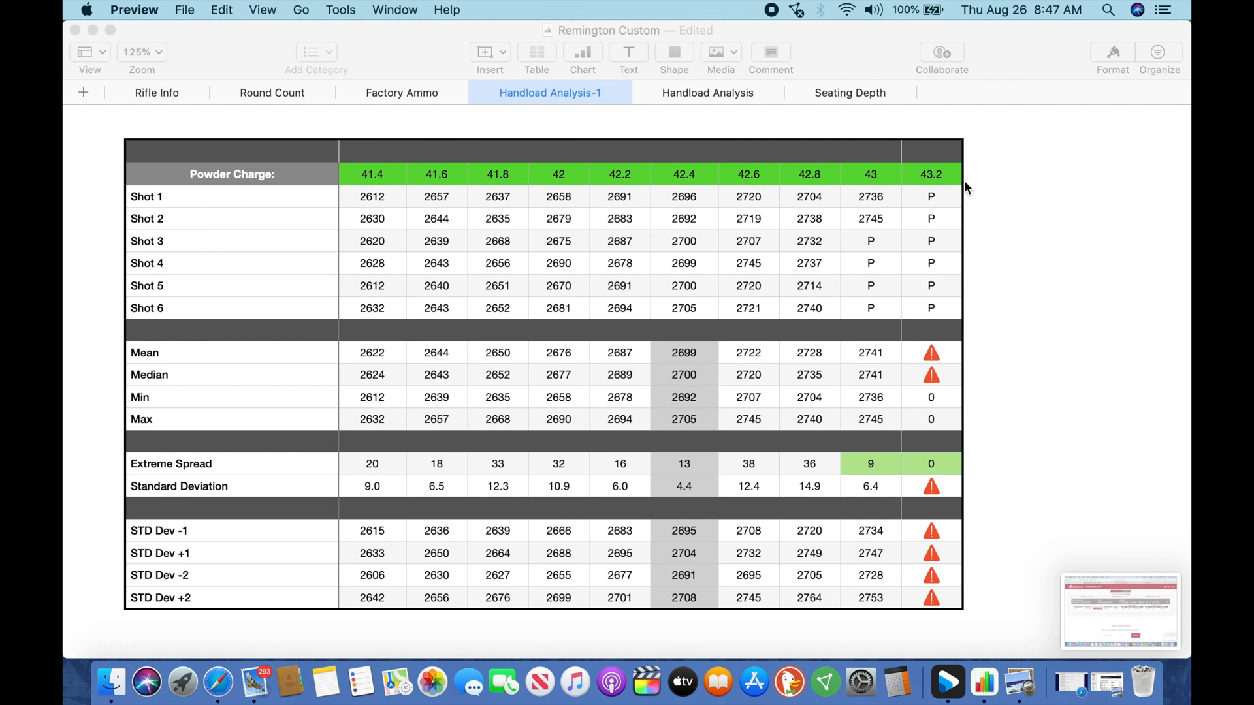
mouse_move(693, 194)
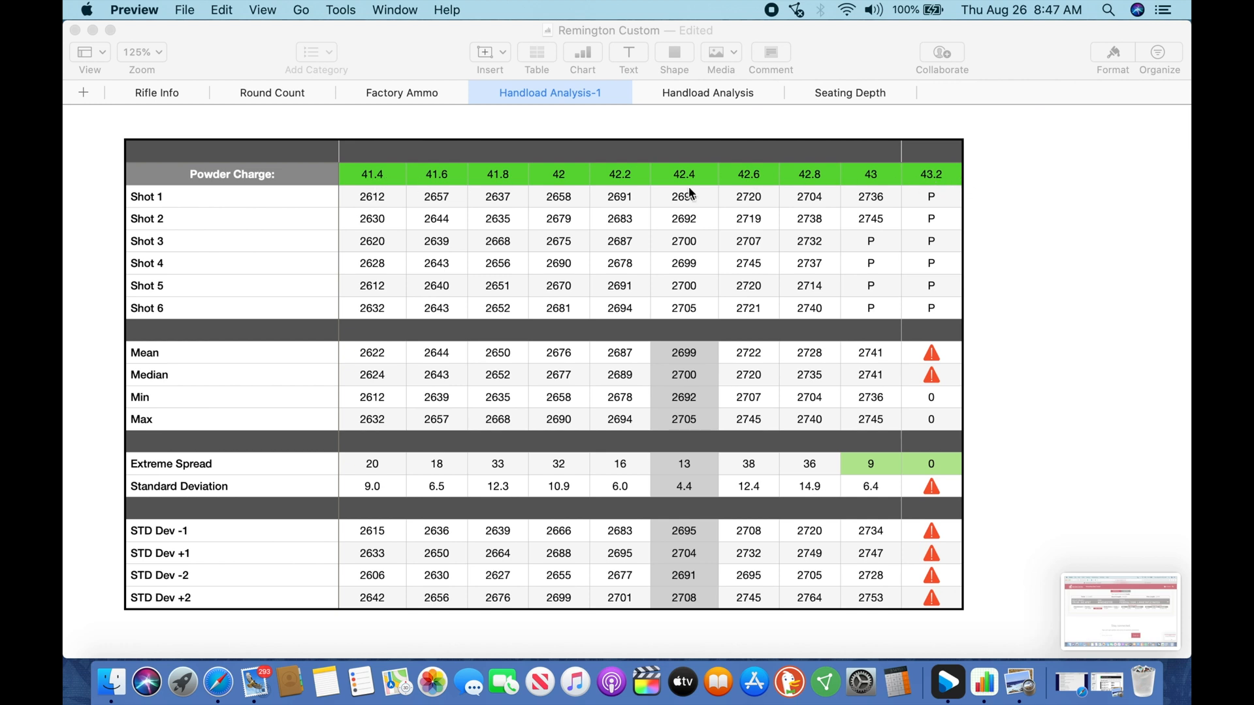
mouse_move(504, 188)
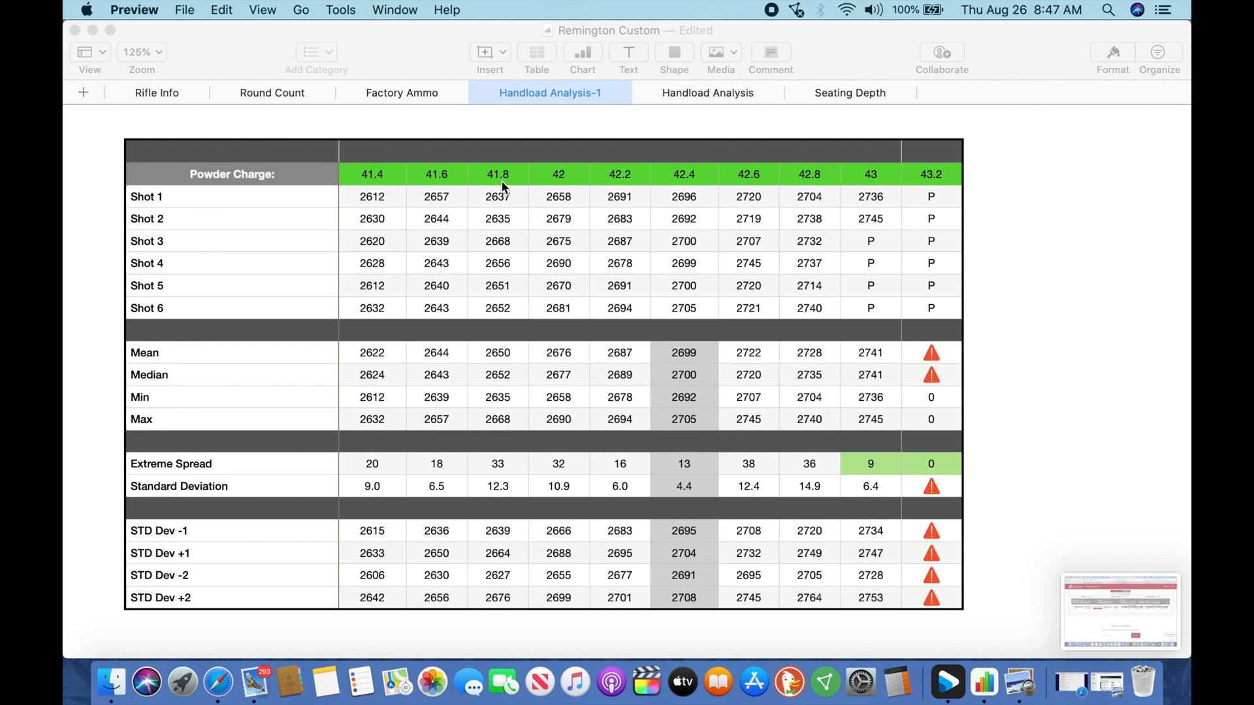
mouse_move(627, 187)
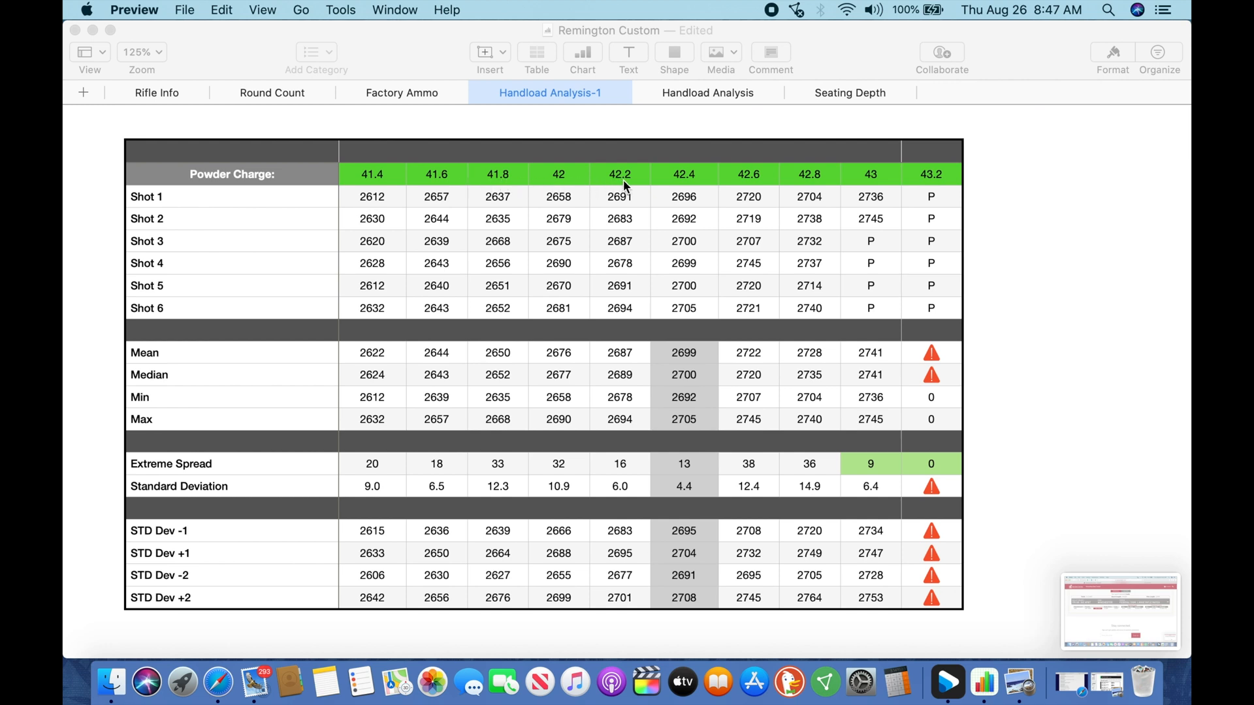
mouse_move(752, 190)
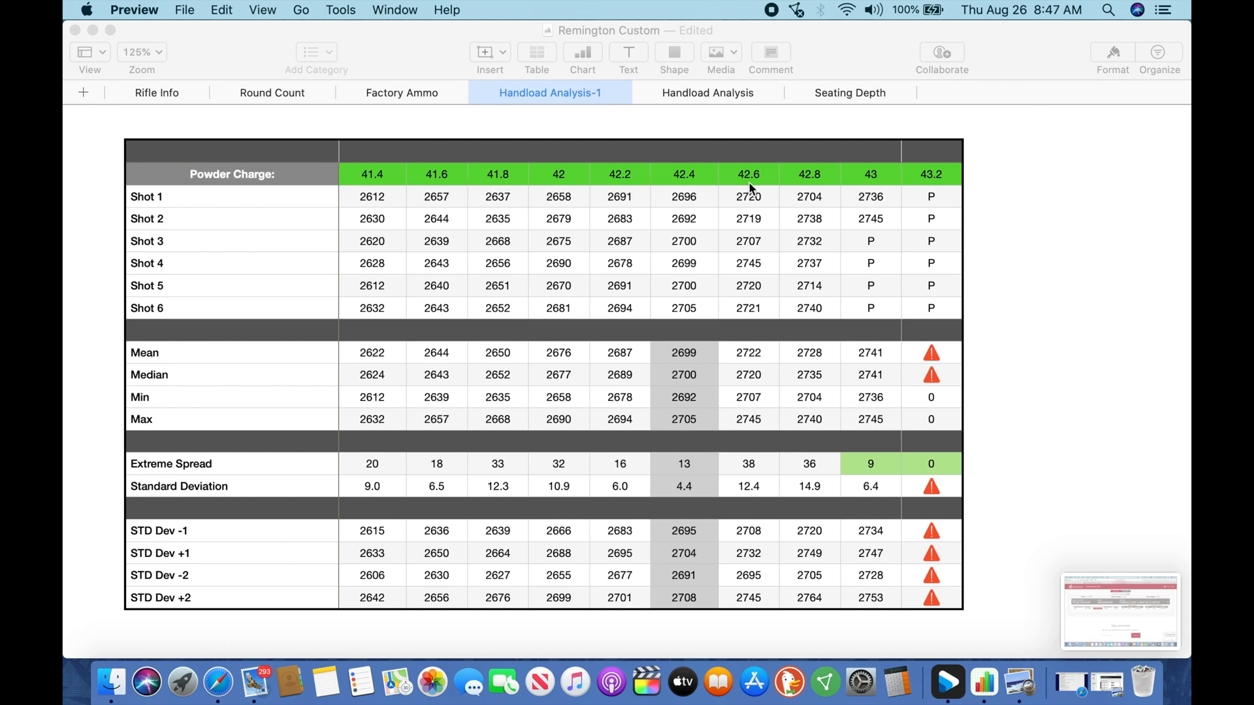
mouse_move(929, 188)
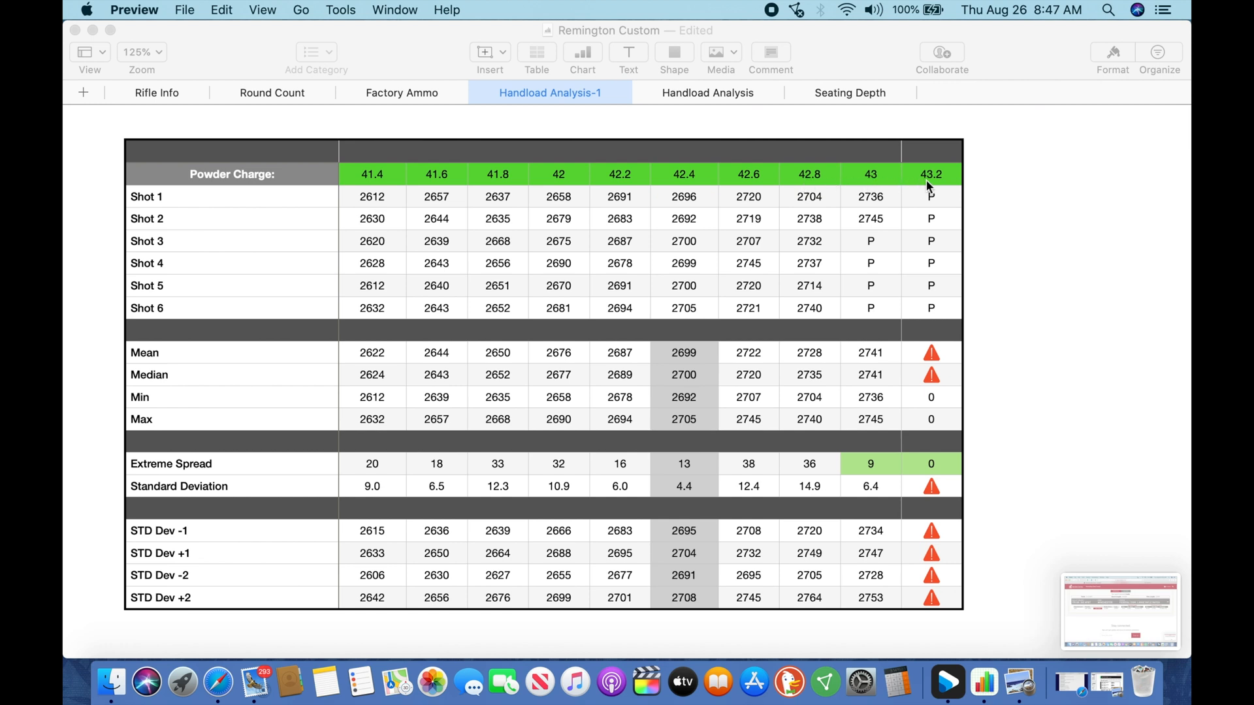
mouse_move(976, 188)
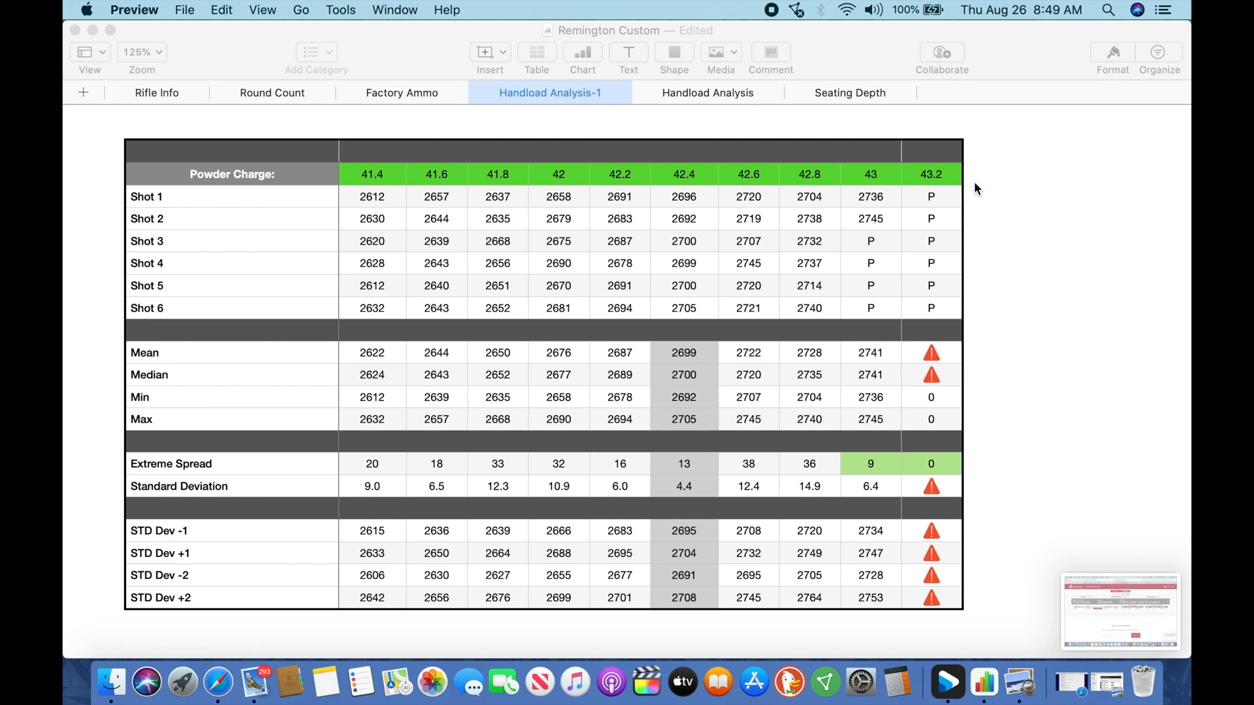
mouse_move(817, 154)
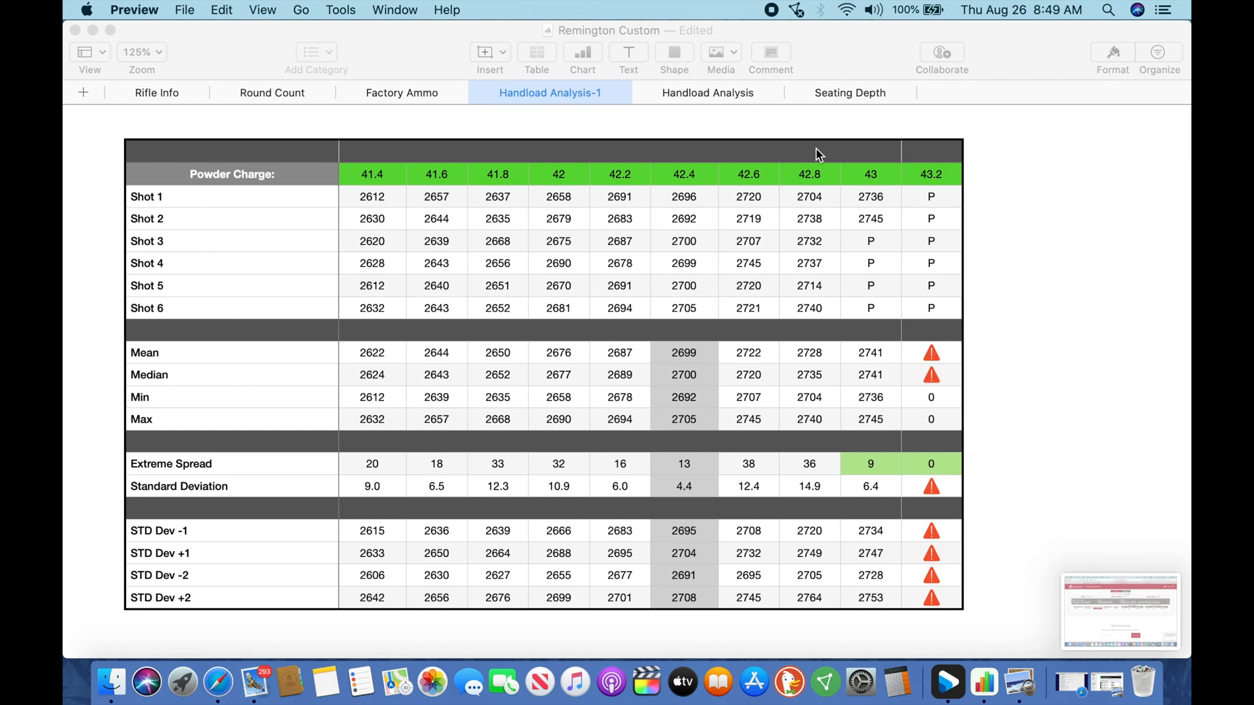
mouse_move(393, 199)
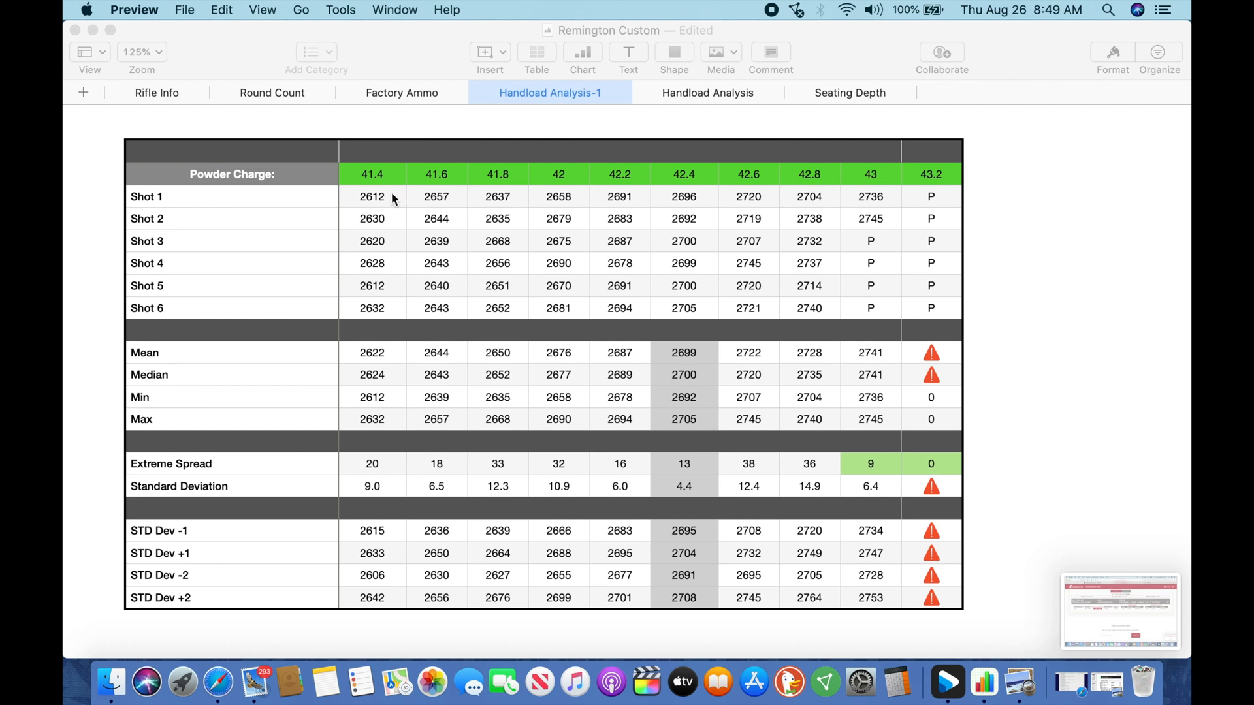
mouse_move(391, 289)
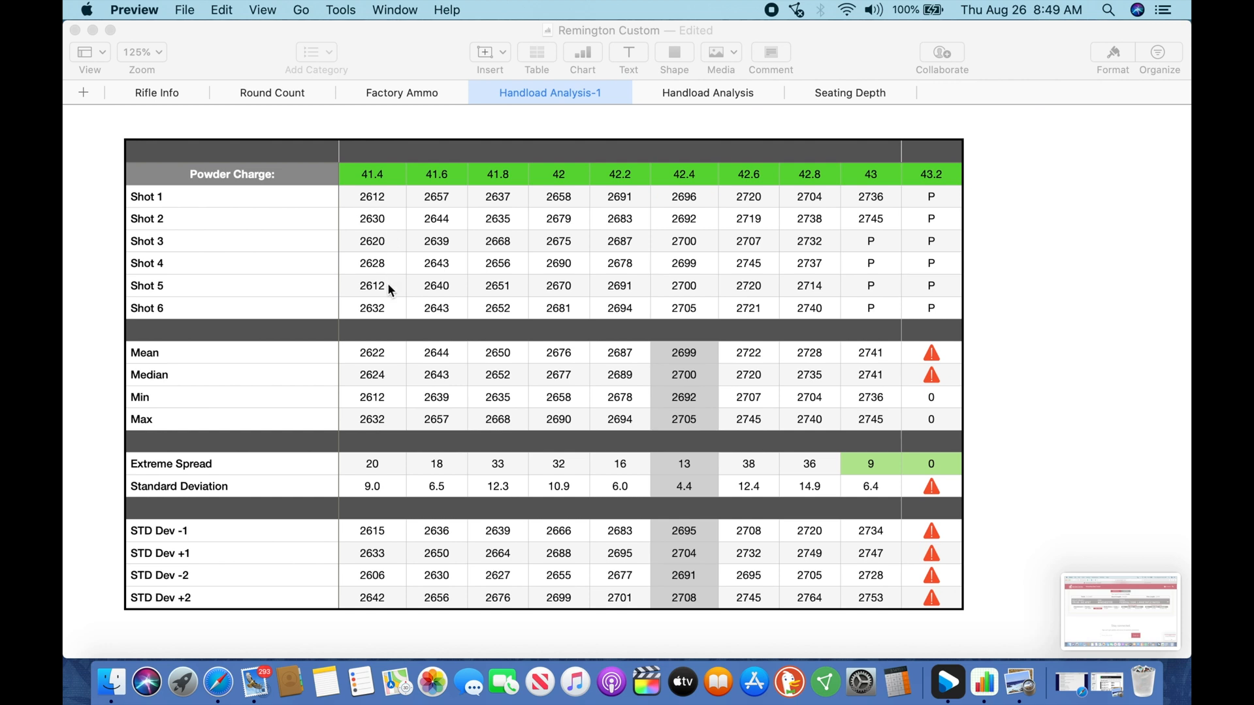
mouse_move(612, 225)
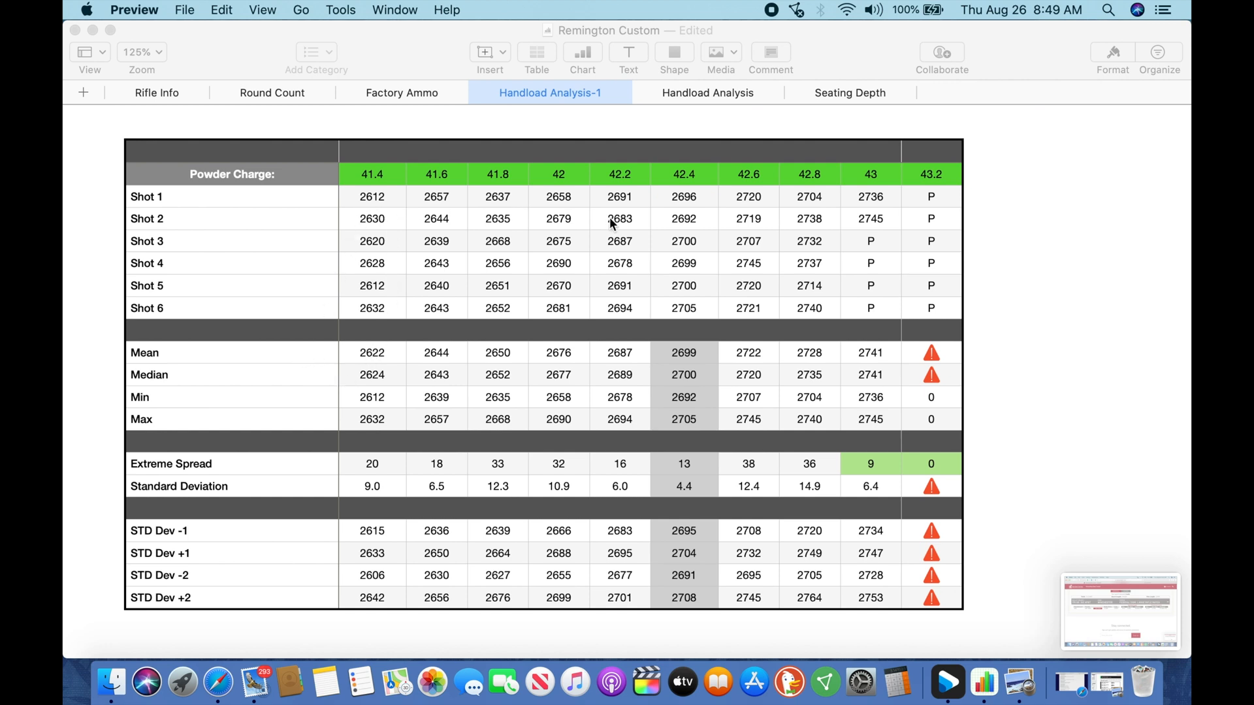
mouse_move(292, 371)
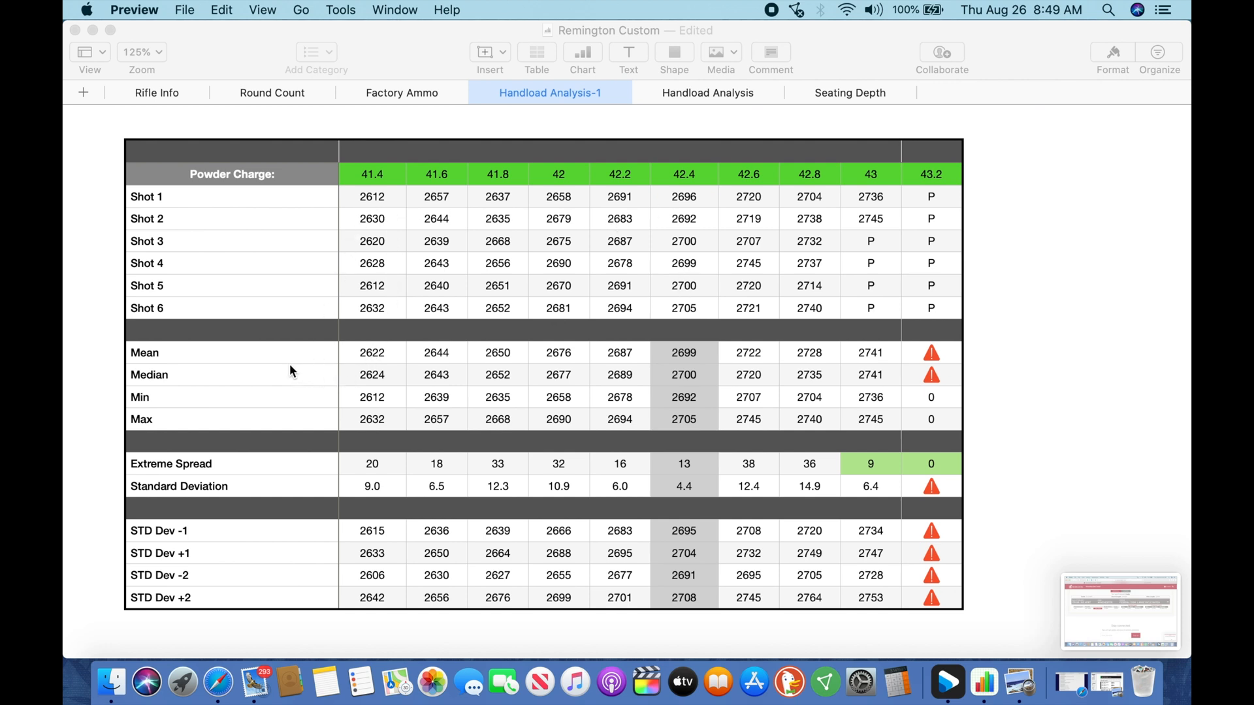
mouse_move(306, 374)
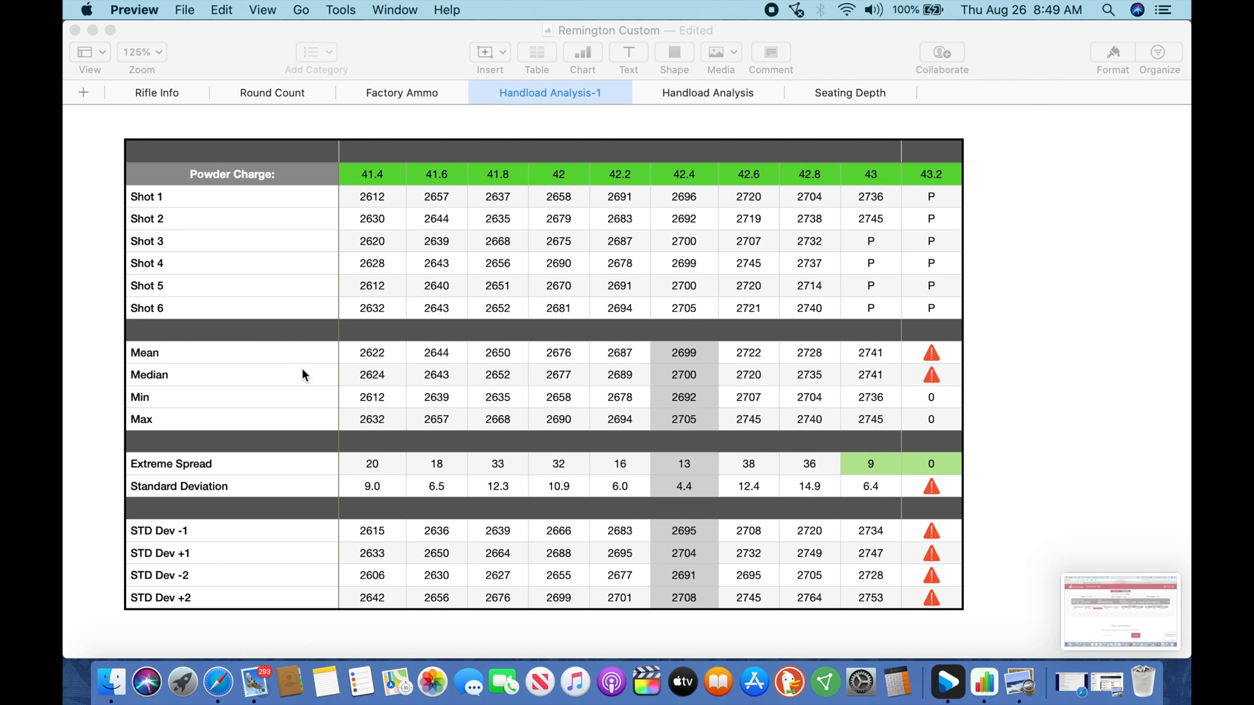
mouse_move(311, 427)
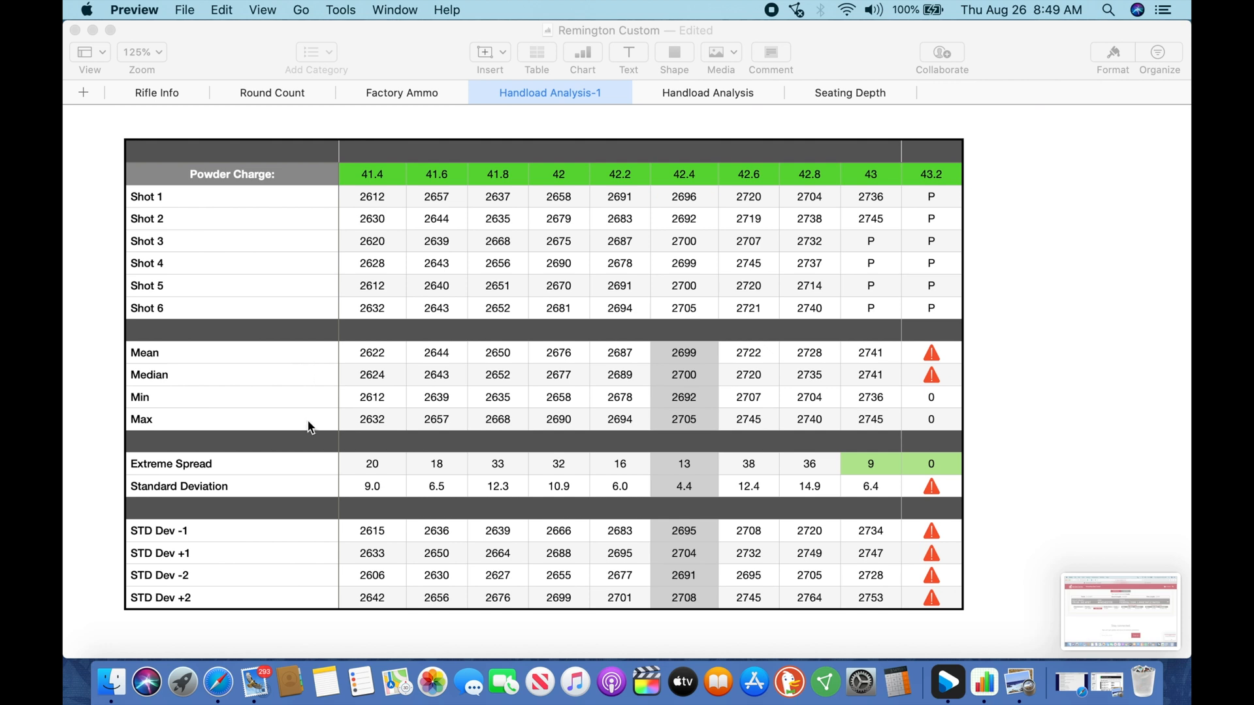
mouse_move(230, 473)
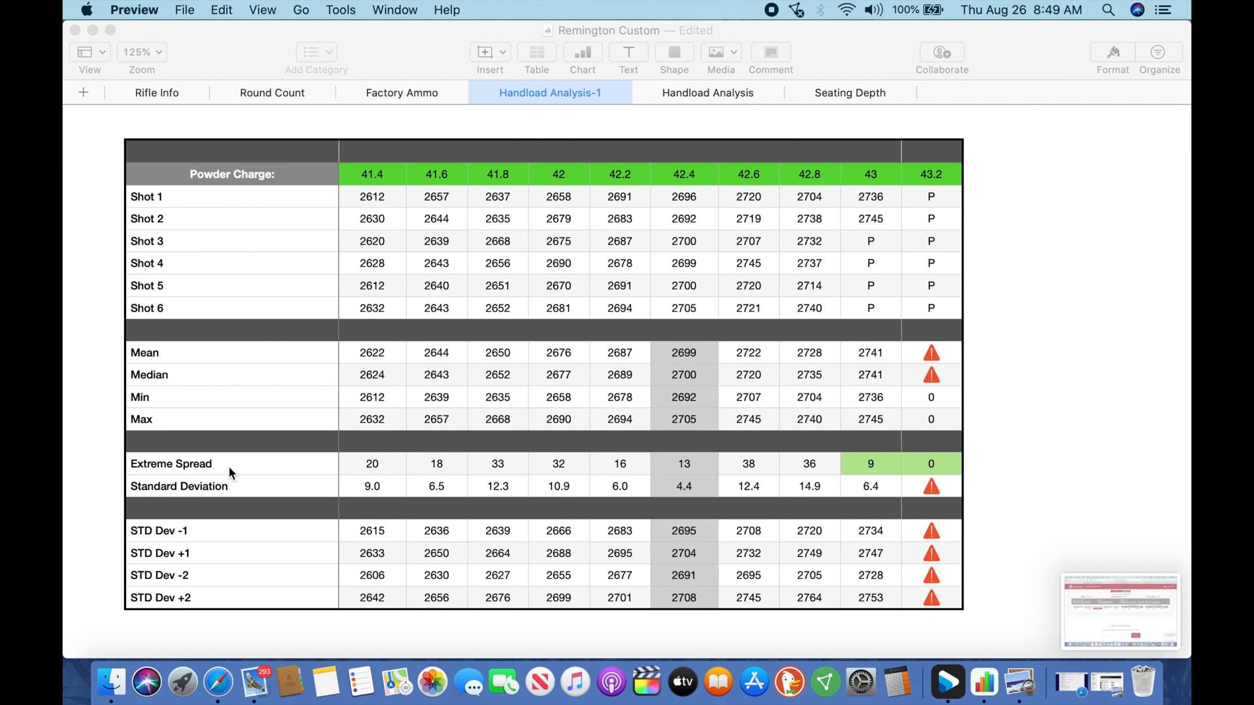
mouse_move(259, 495)
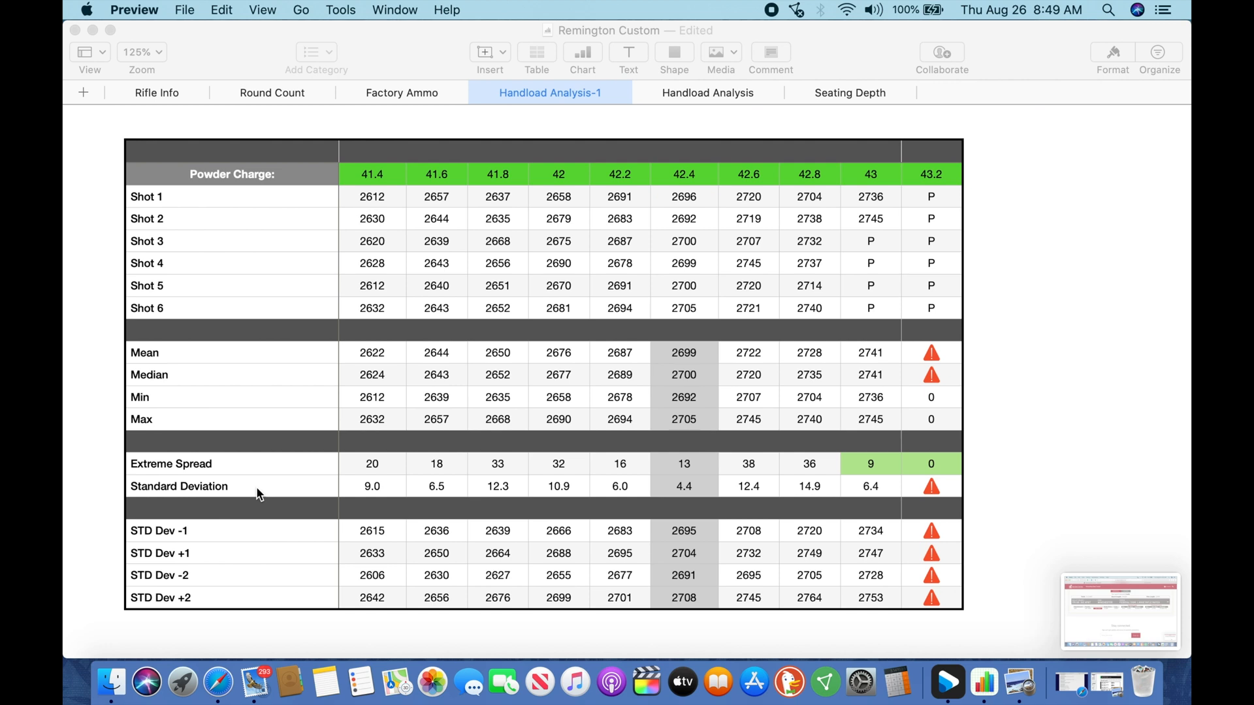
mouse_move(259, 468)
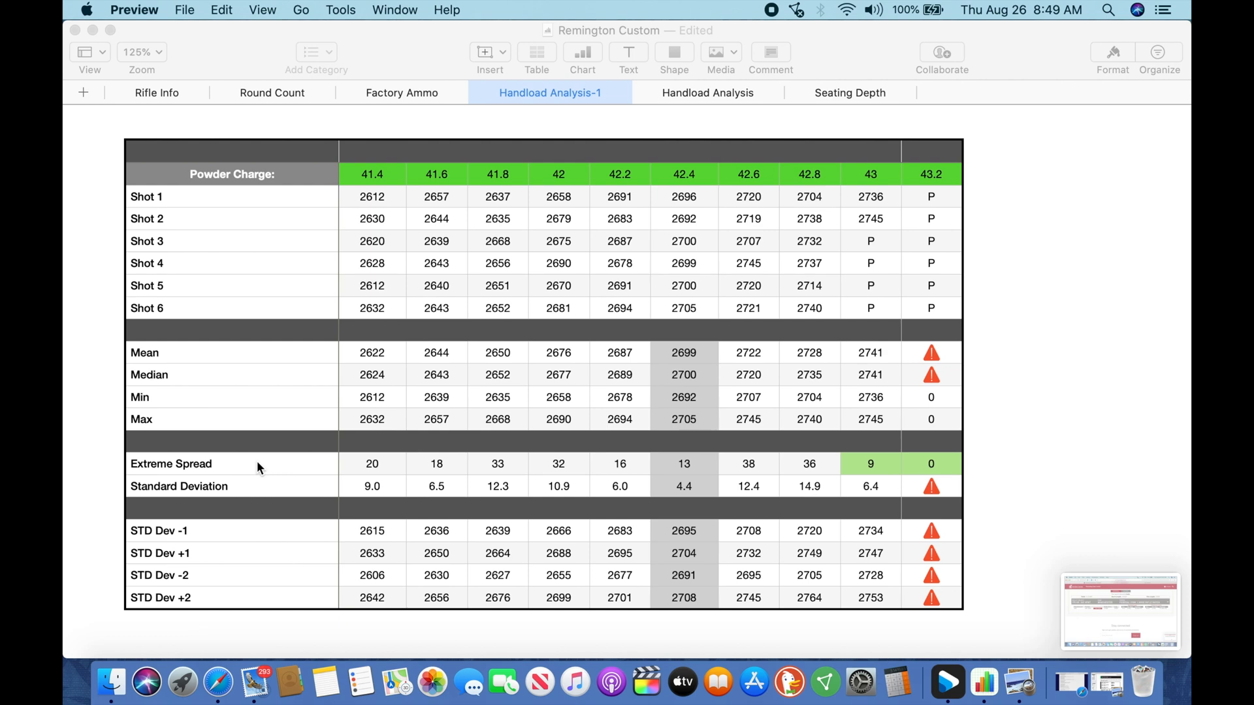
scroll("down", 3)
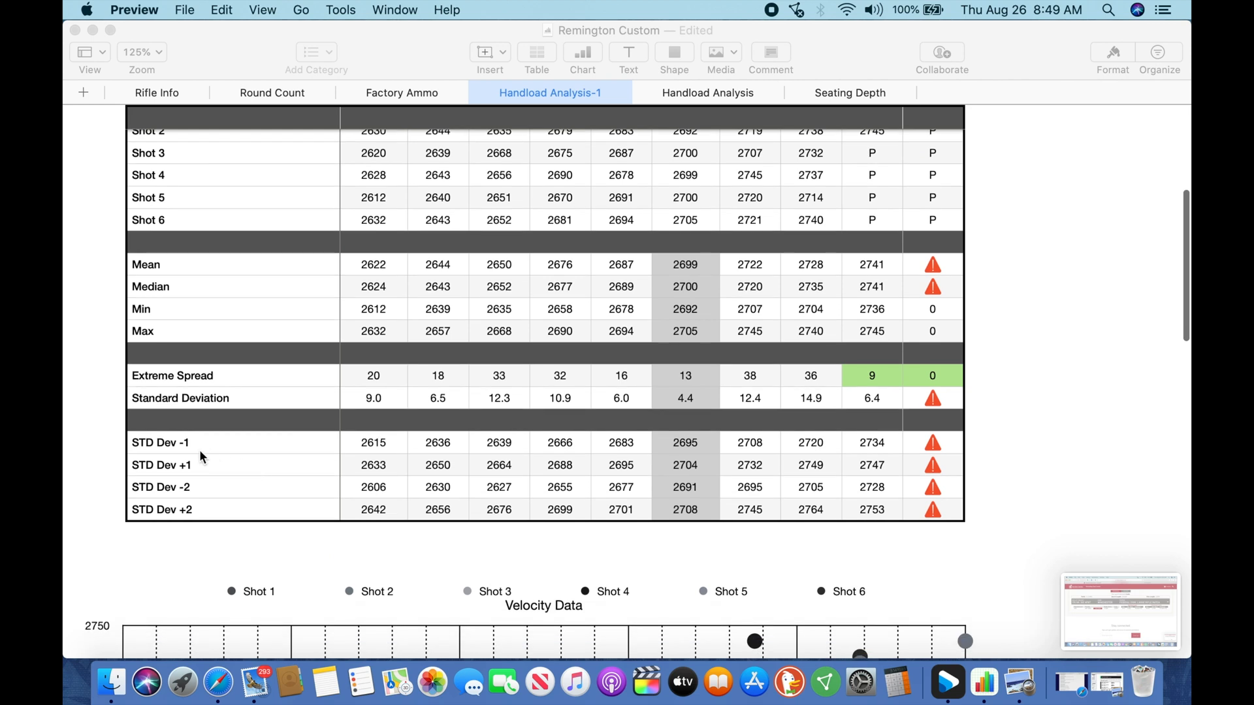
mouse_move(205, 462)
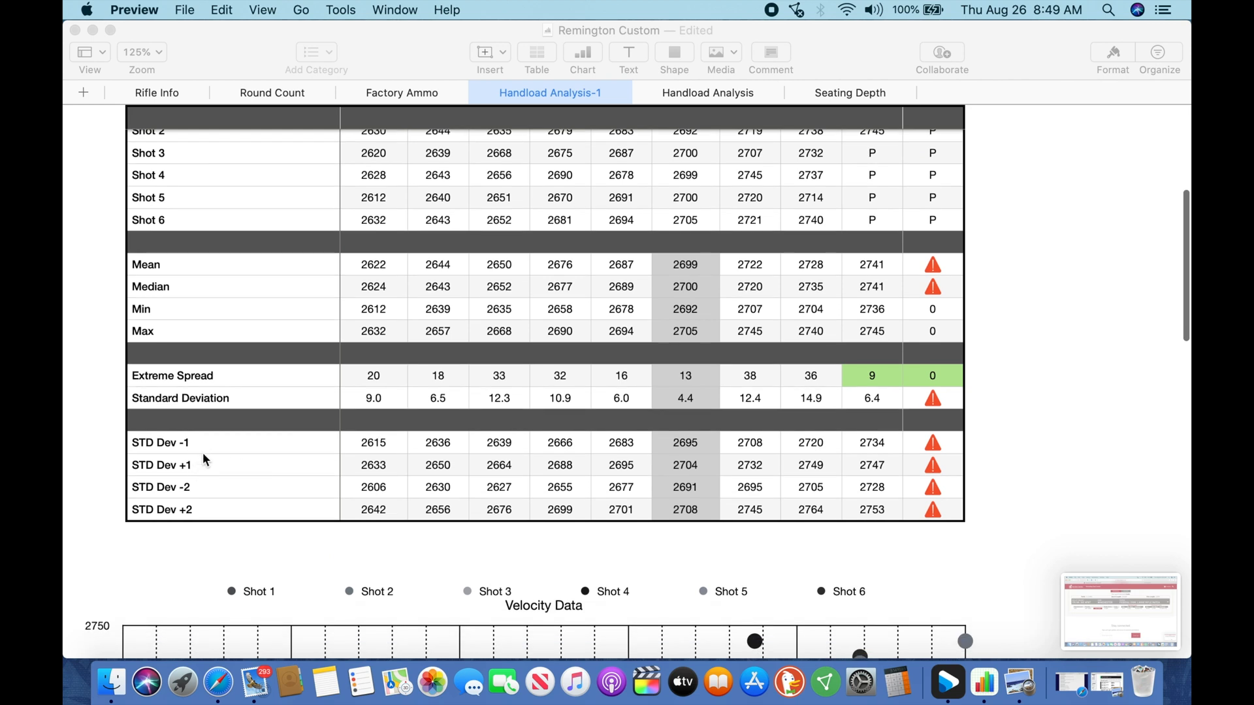
mouse_move(719, 442)
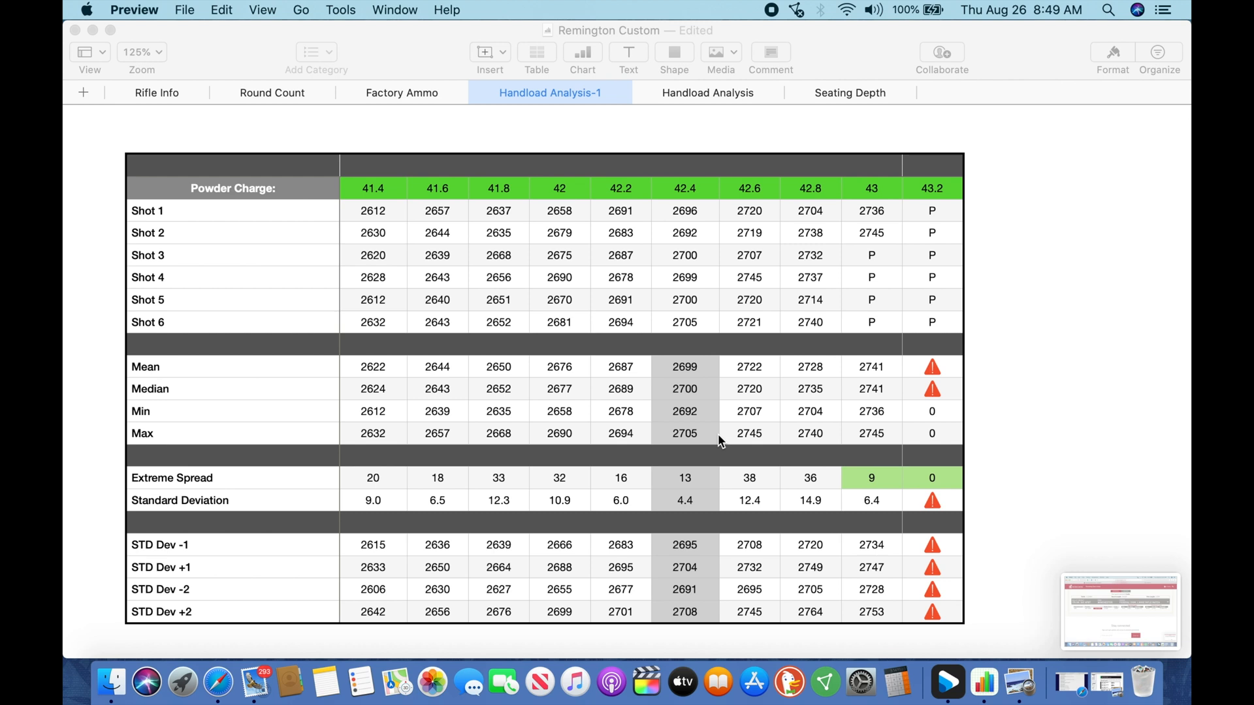
scroll("down", 3)
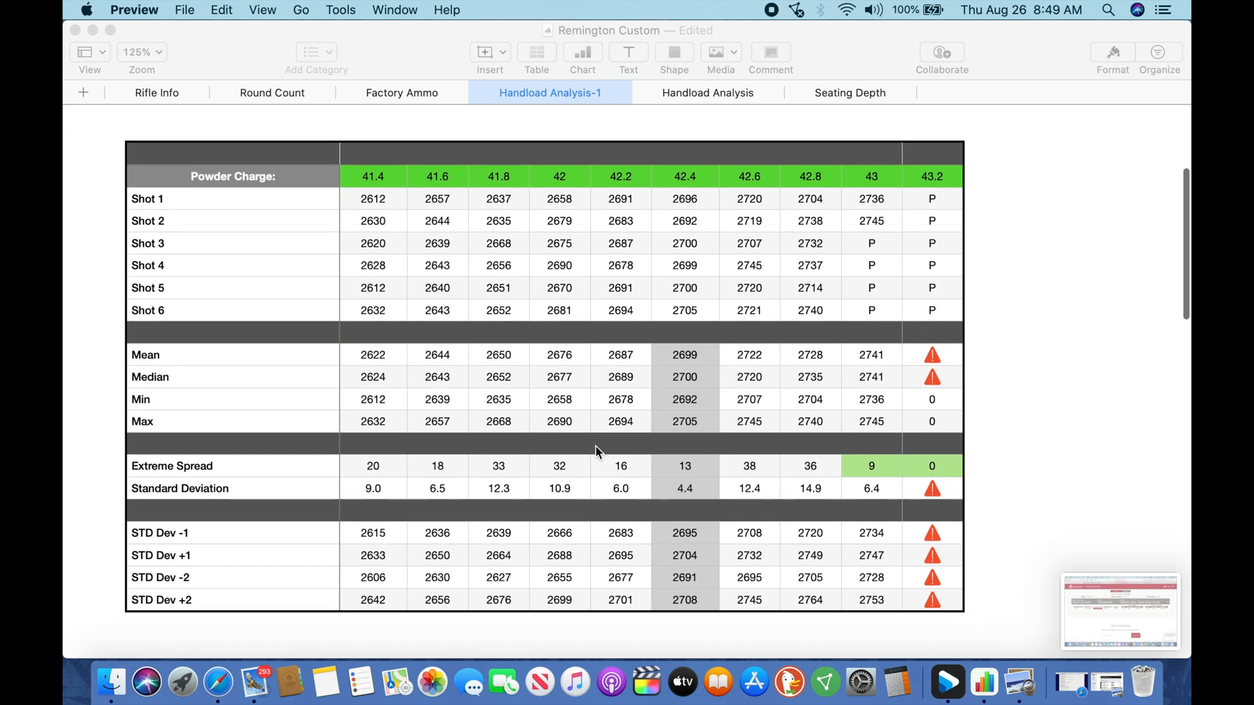
mouse_move(478, 490)
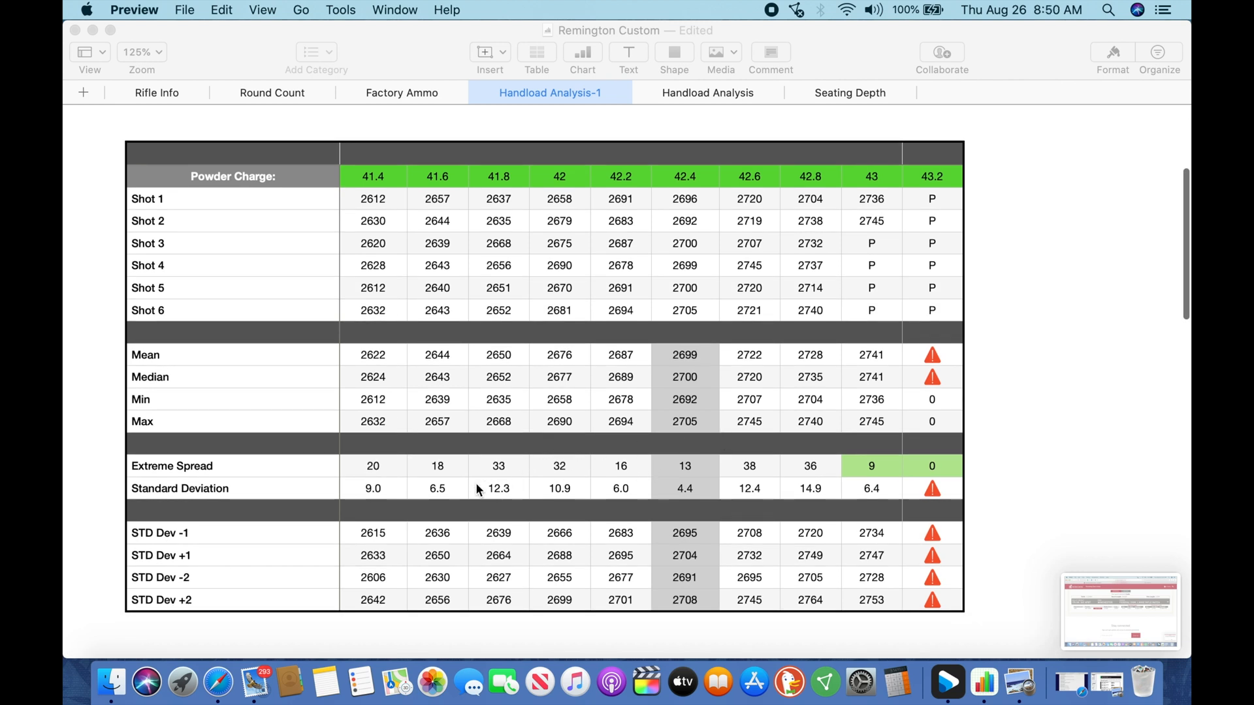
mouse_move(574, 491)
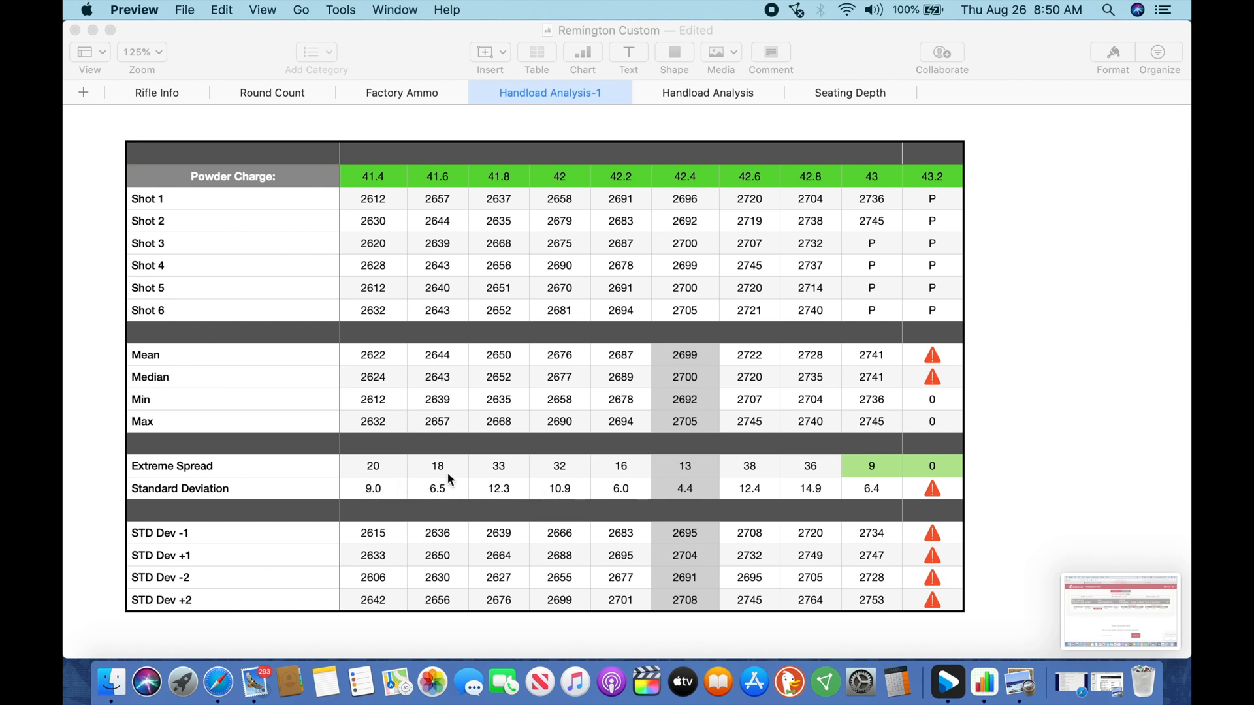
mouse_move(444, 472)
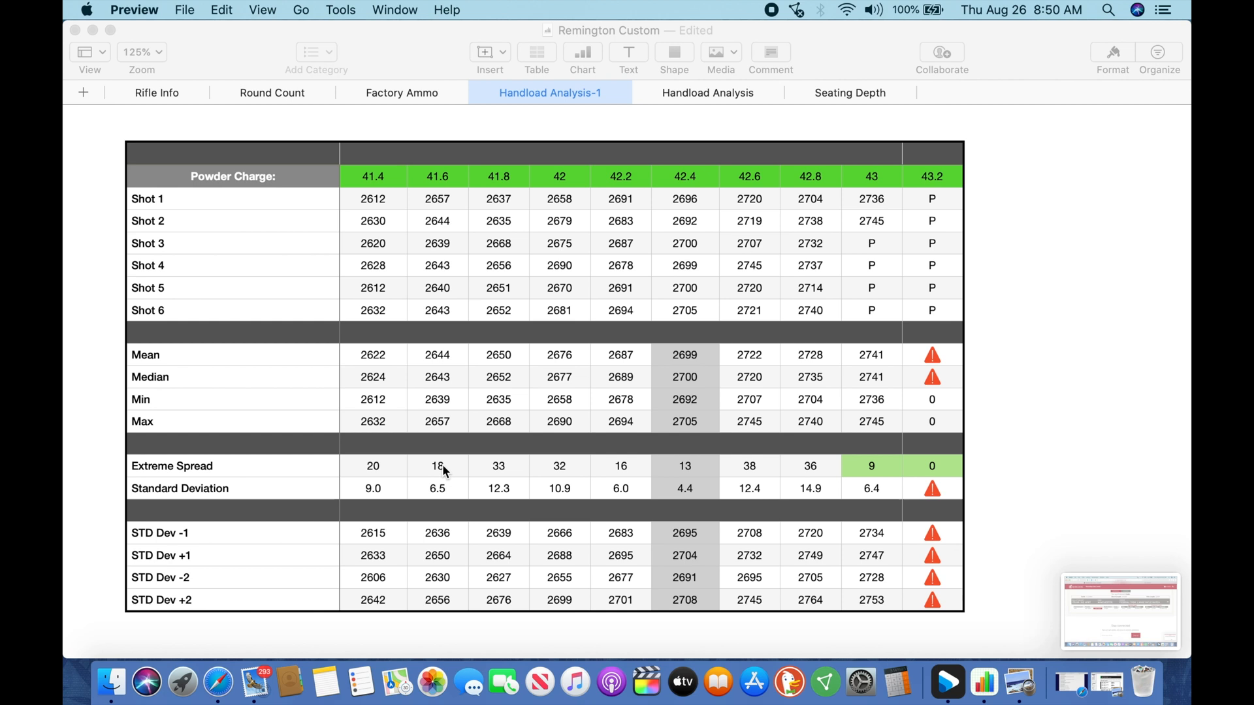
mouse_move(696, 476)
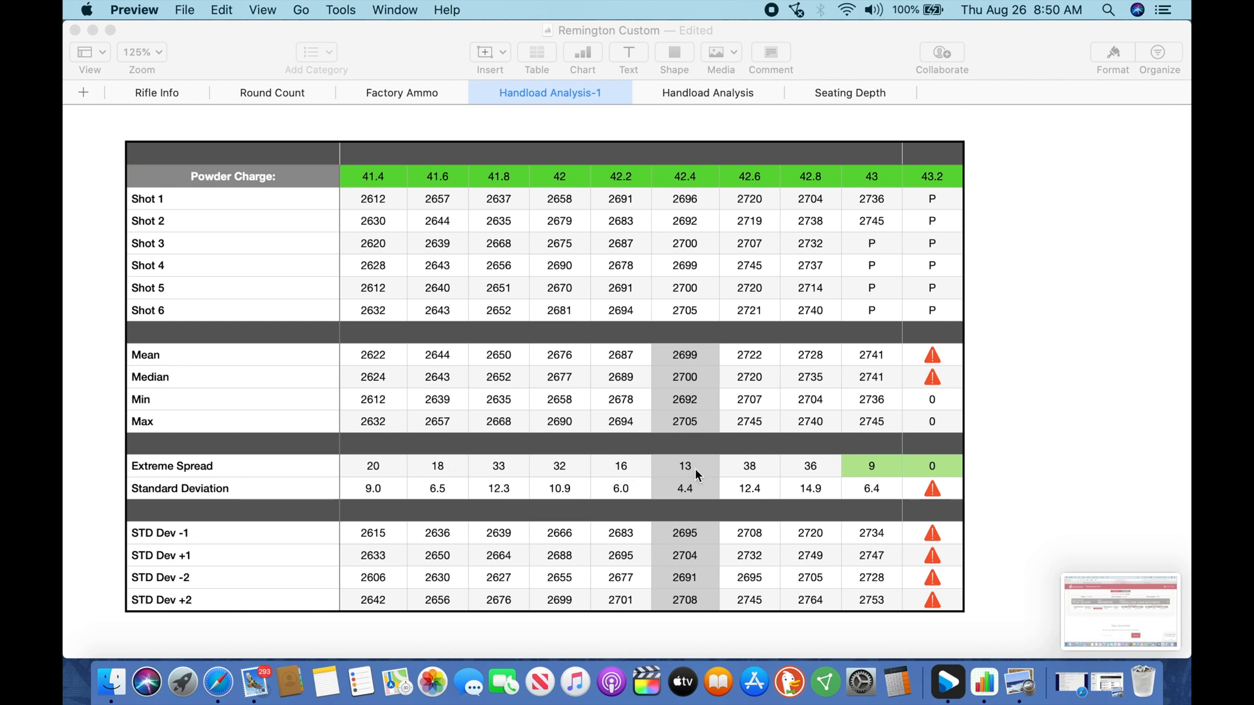
mouse_move(658, 473)
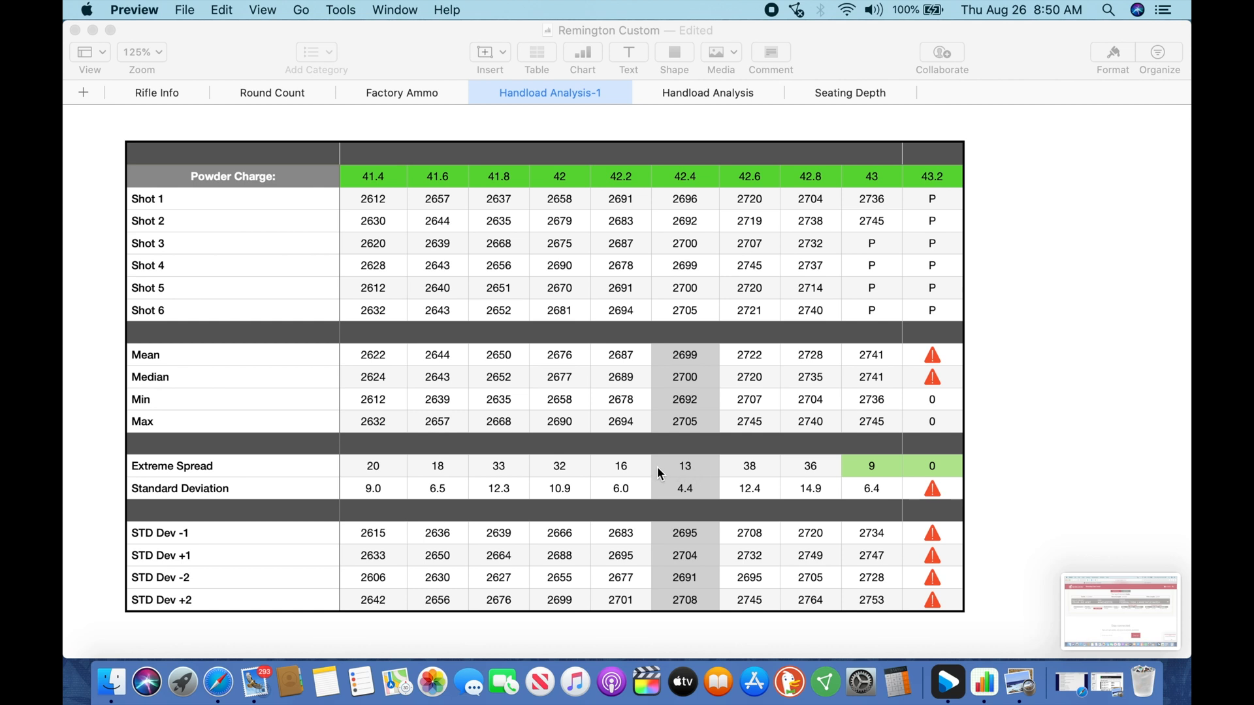
mouse_move(643, 477)
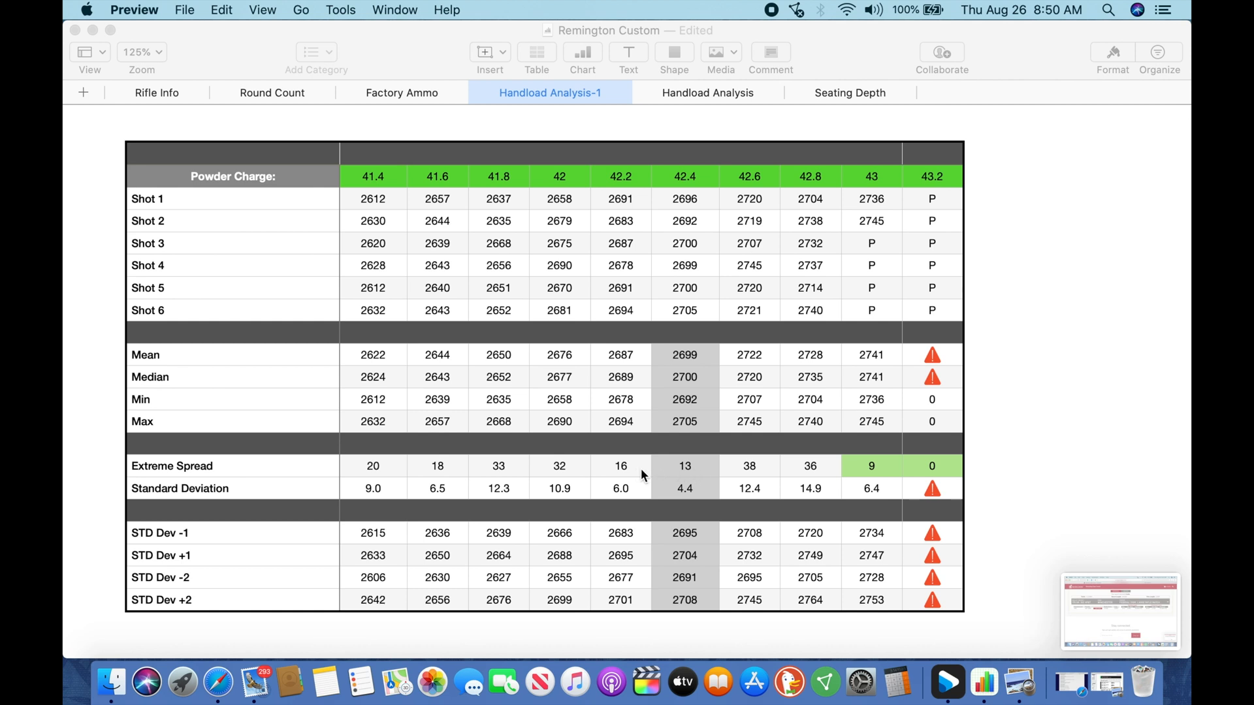
mouse_move(632, 493)
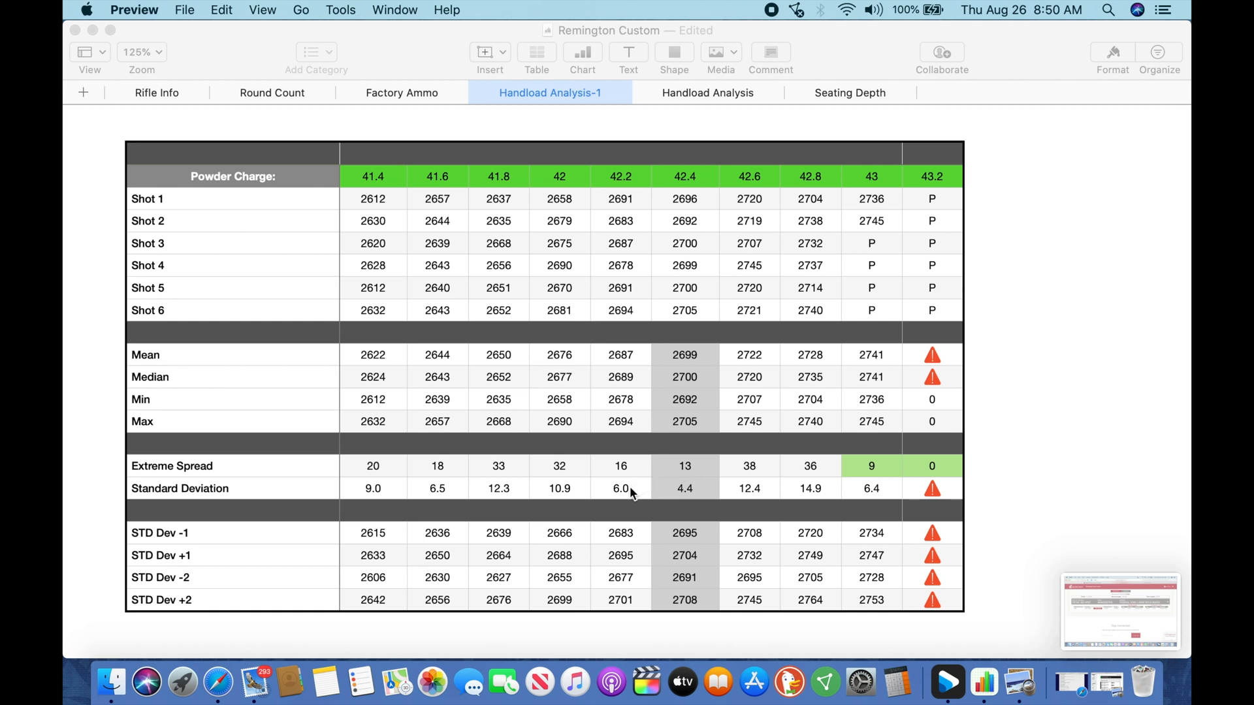
mouse_move(682, 499)
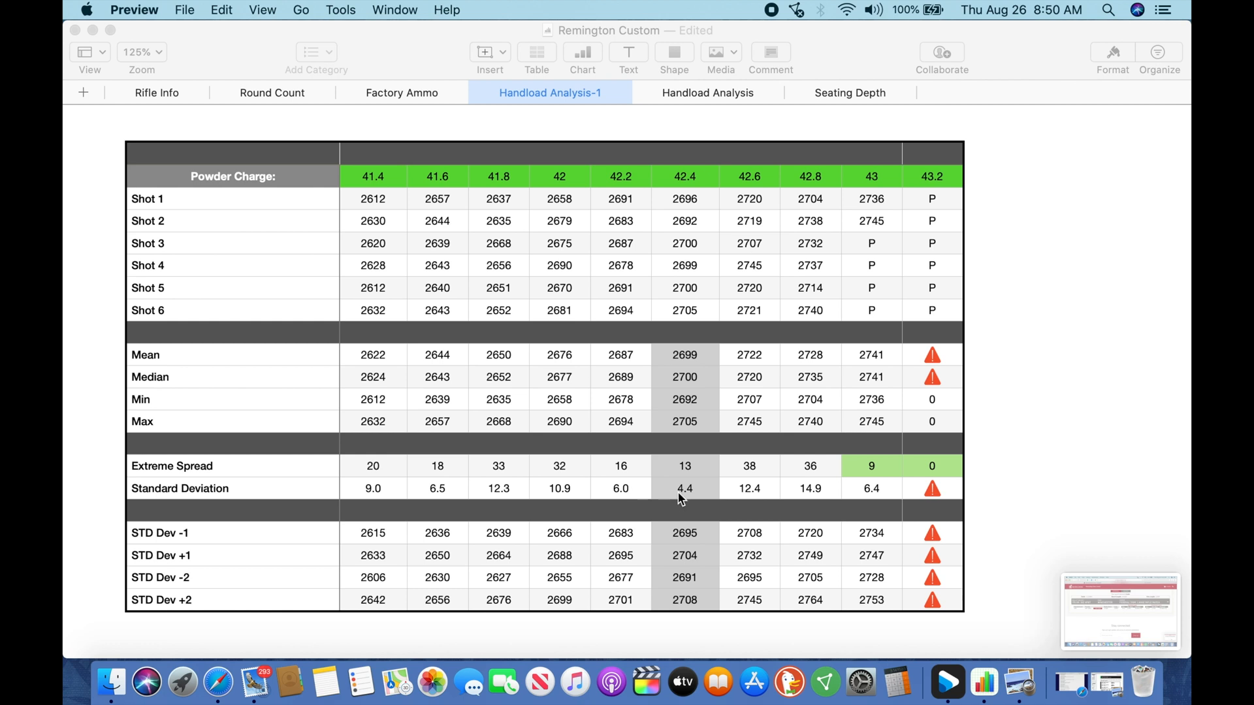
mouse_move(681, 196)
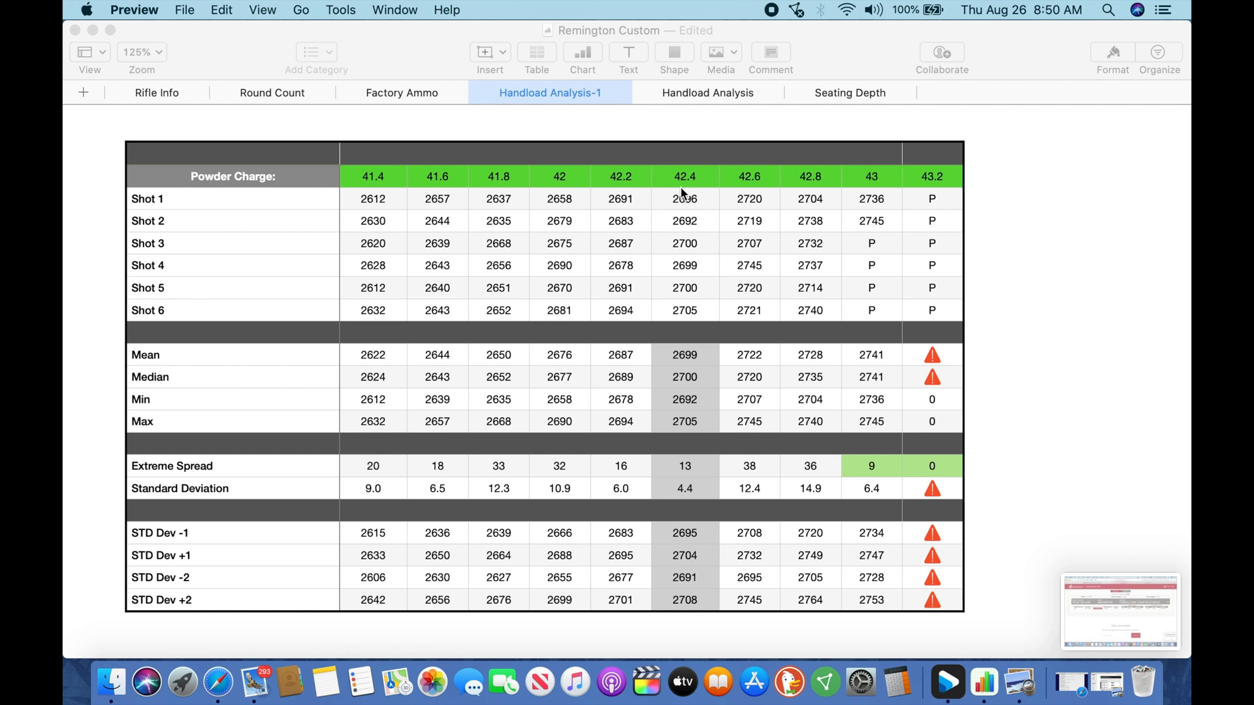
mouse_move(688, 198)
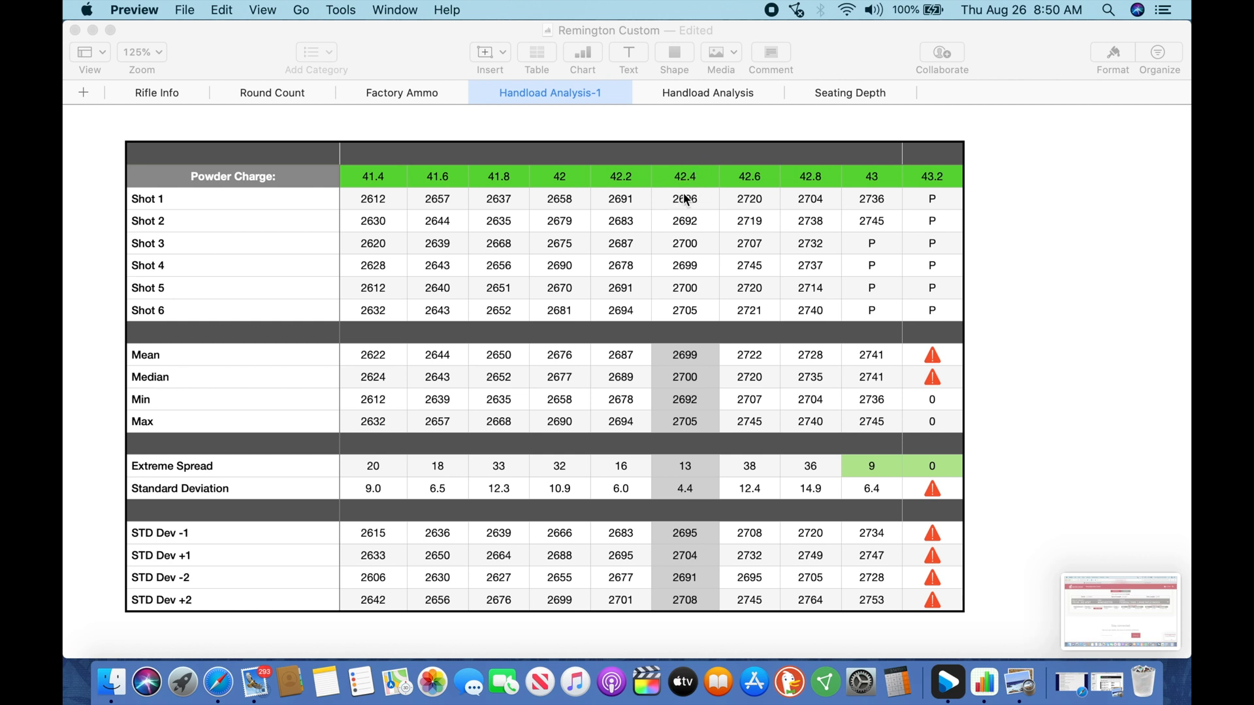
mouse_move(887, 201)
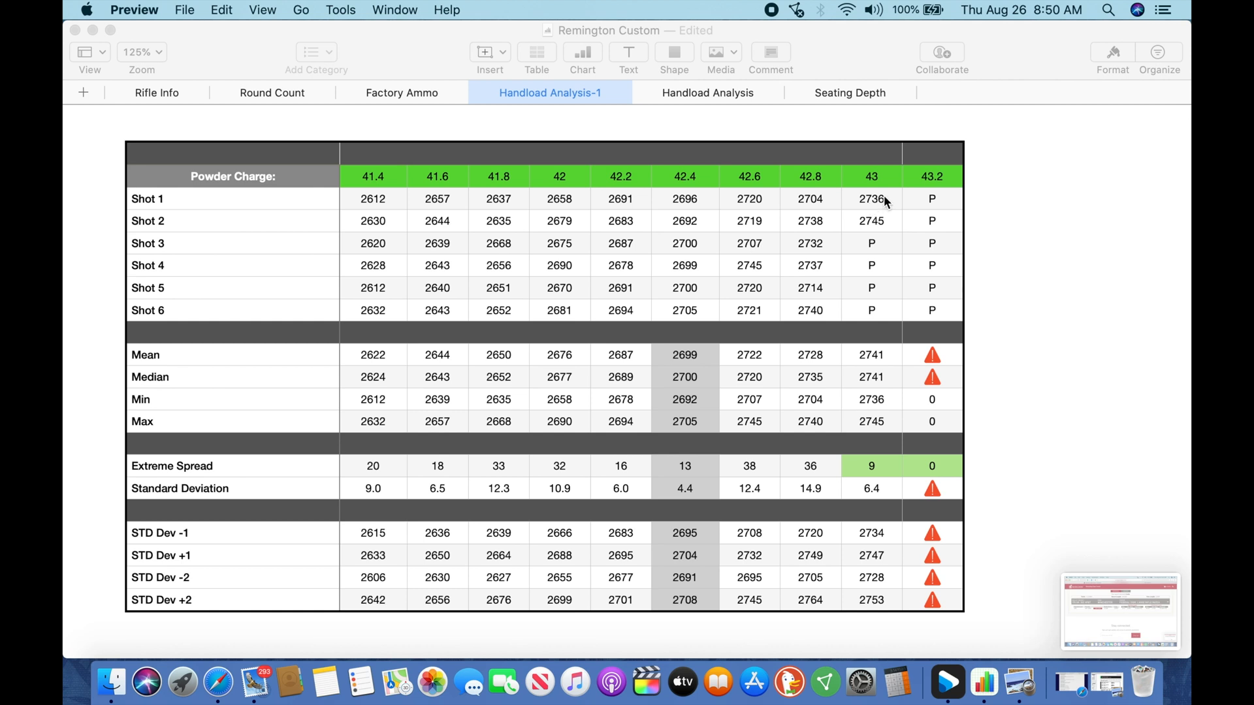
mouse_move(888, 187)
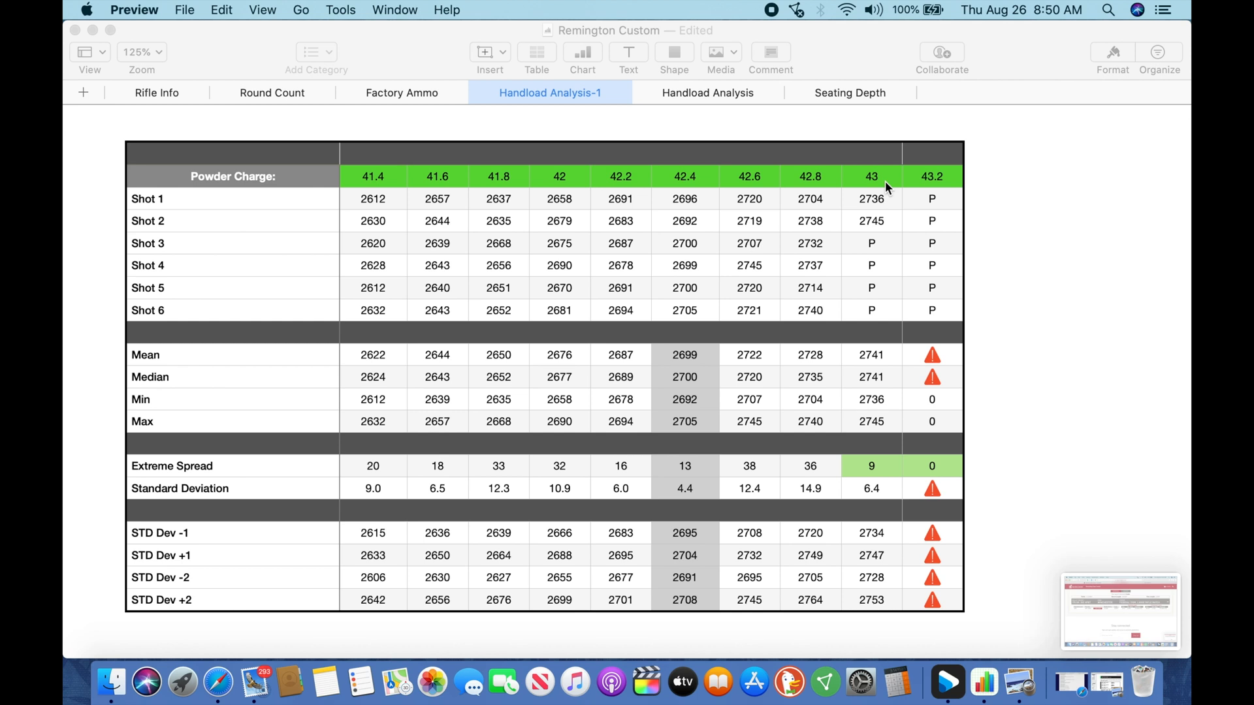
mouse_move(719, 358)
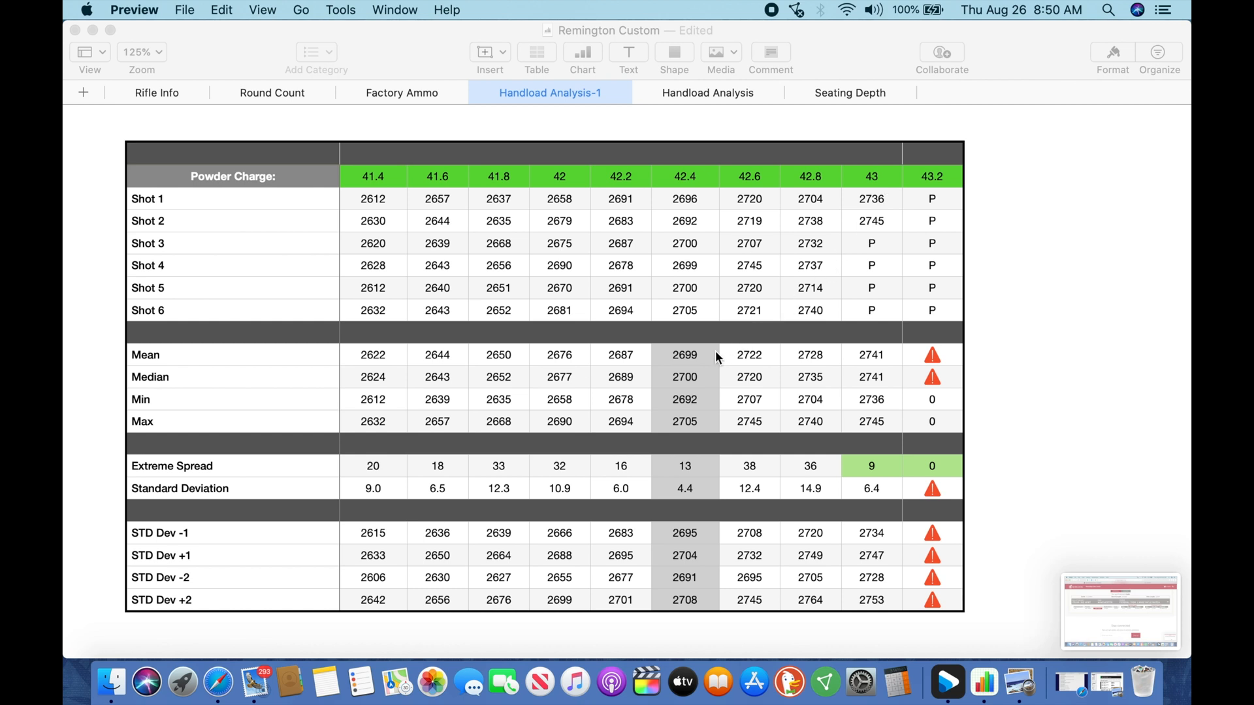
mouse_move(707, 365)
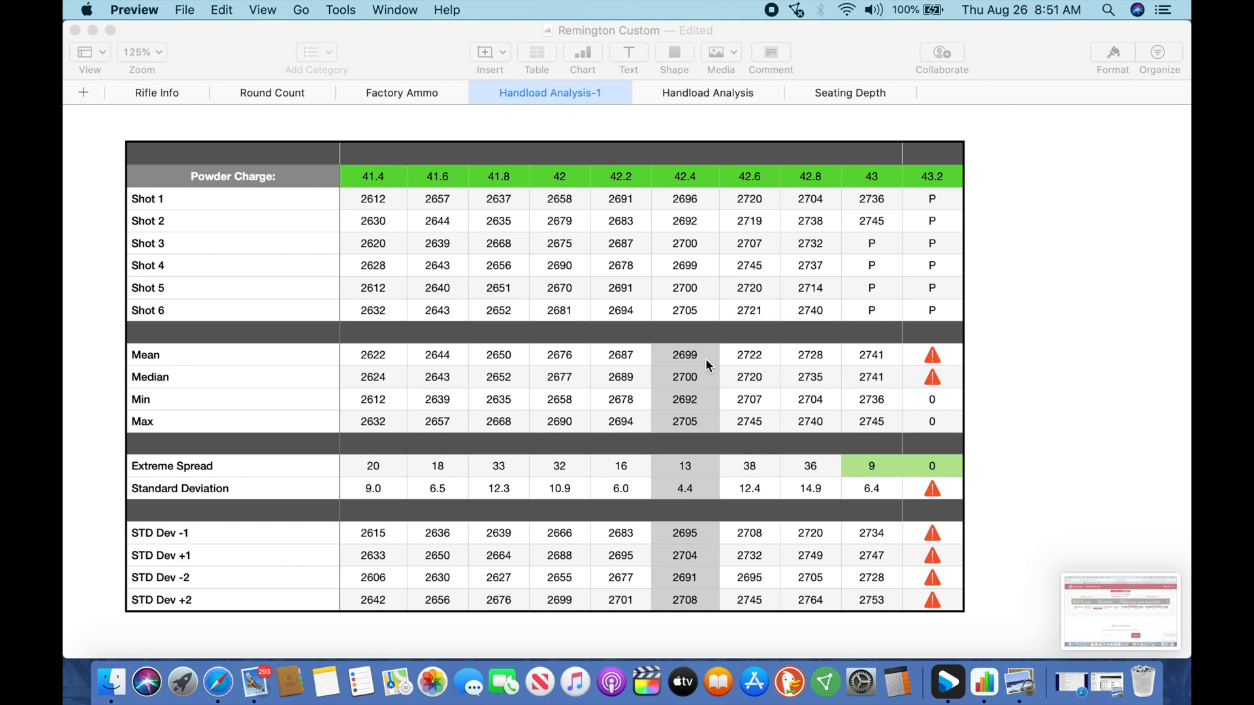
mouse_move(885, 216)
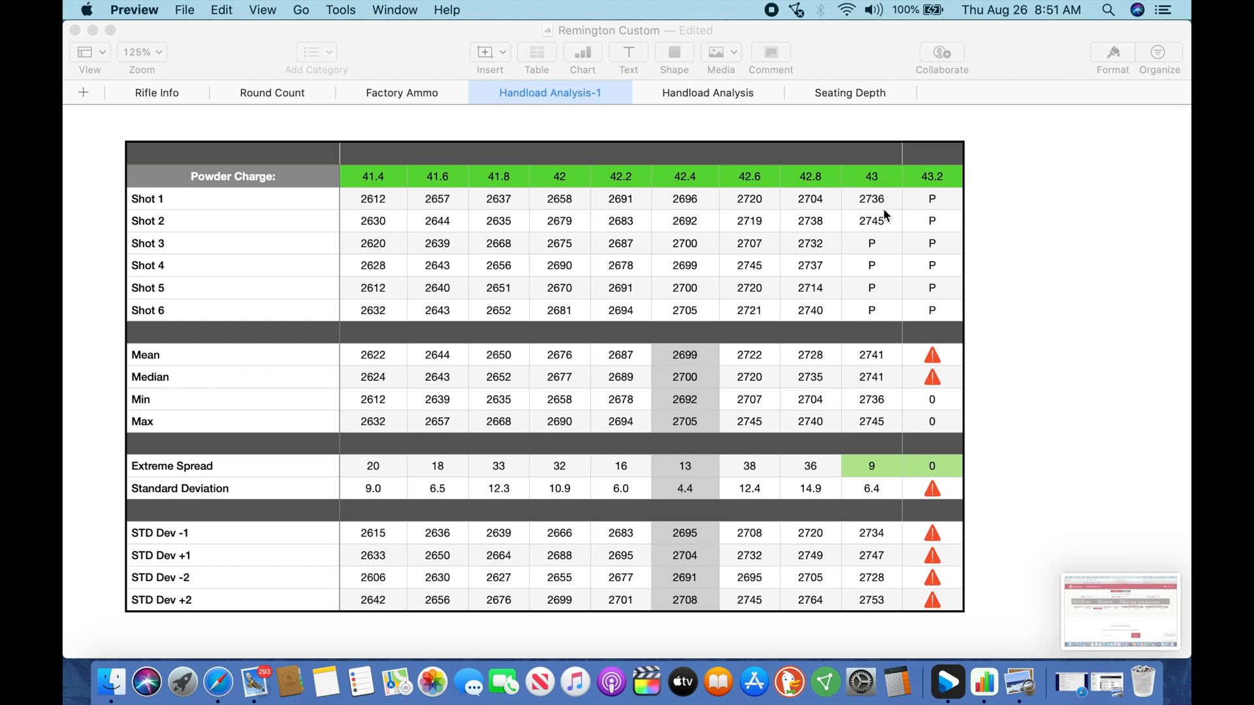
mouse_move(894, 321)
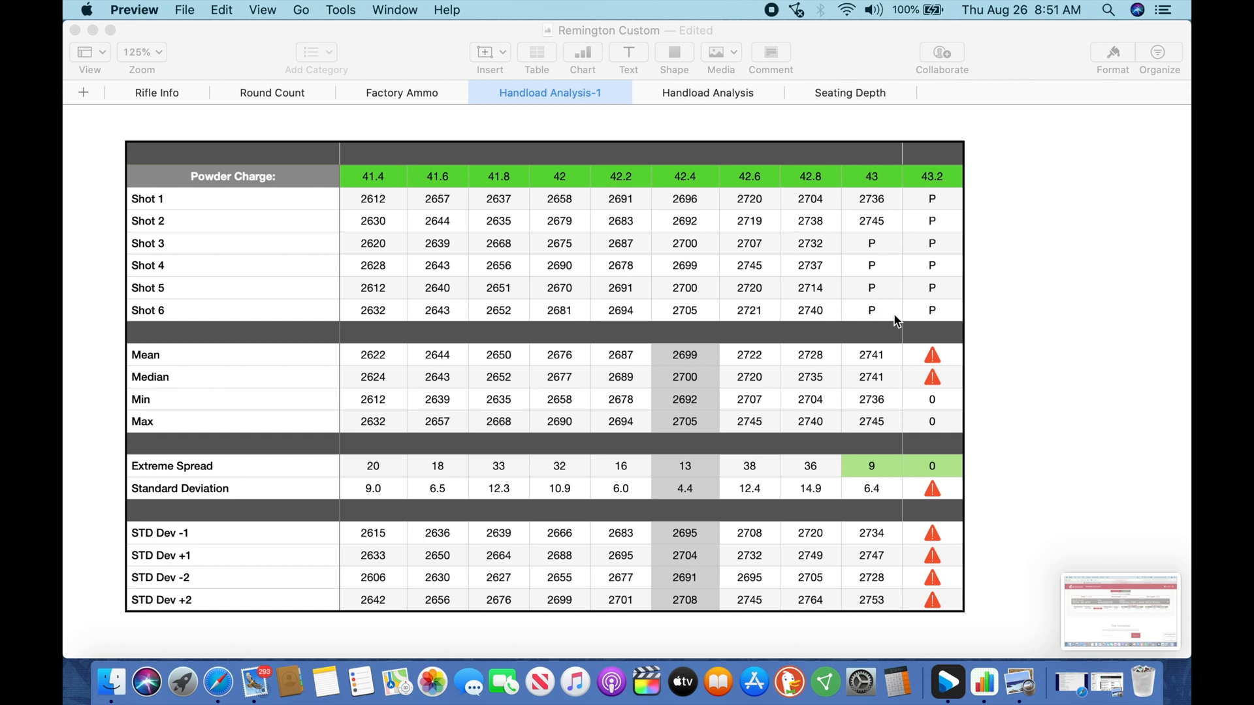
mouse_move(936, 329)
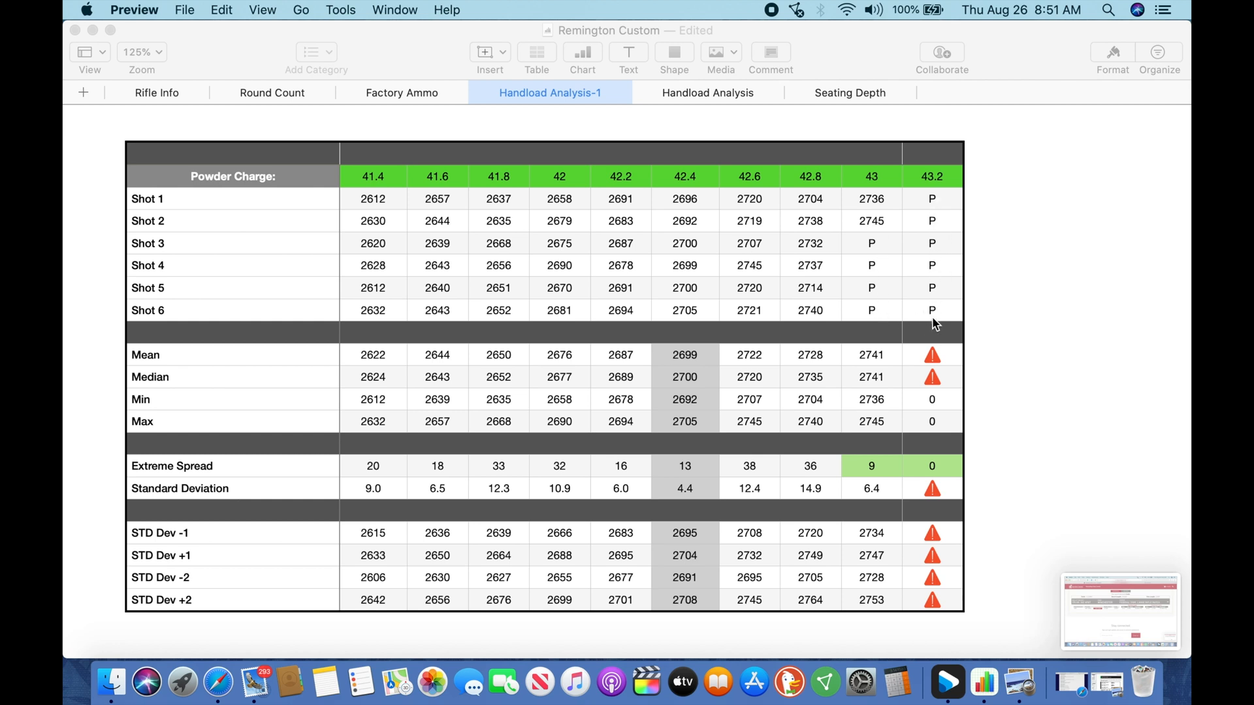
mouse_move(706, 337)
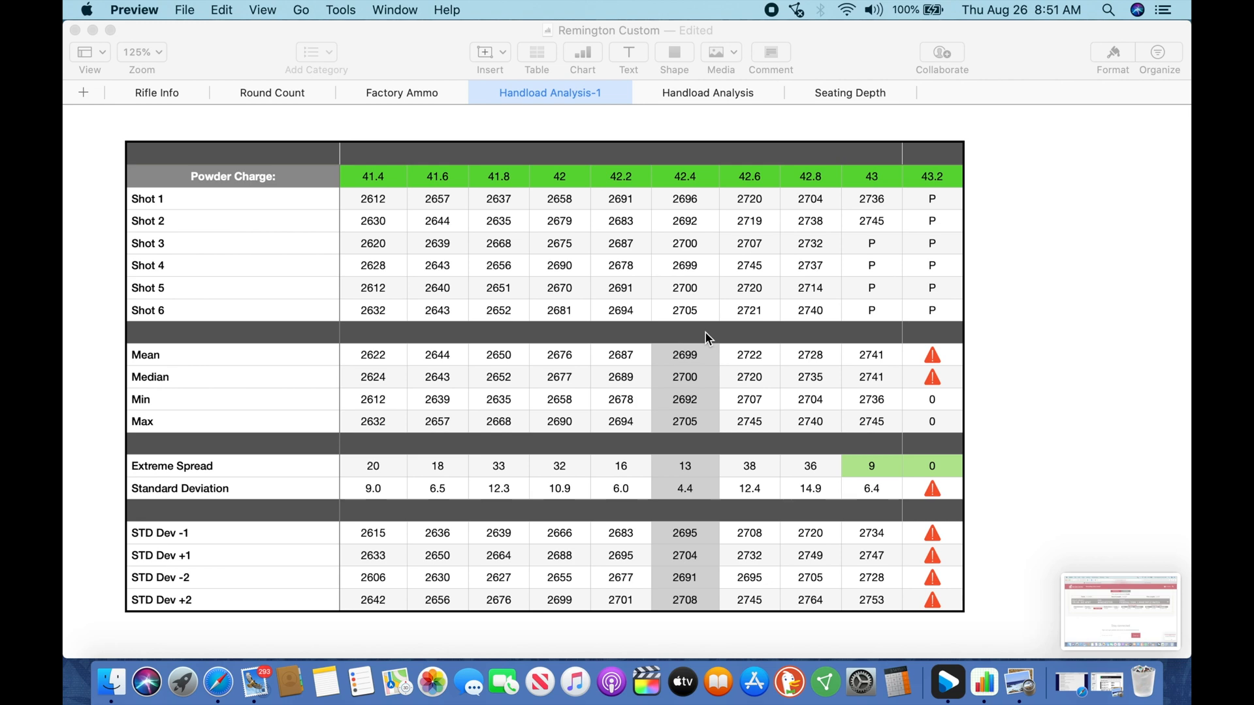
- Scroll down until the Velocity Data scatter chart appears below the table
scroll("down", 3)
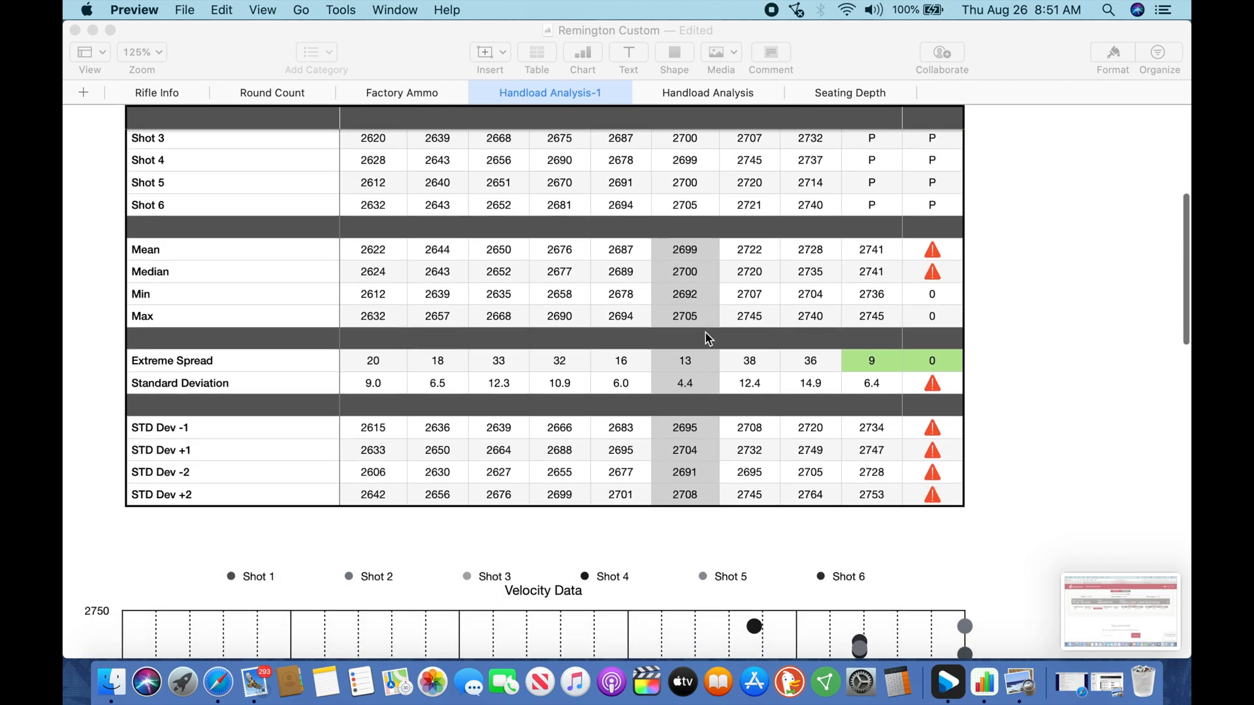
scroll("down", 3)
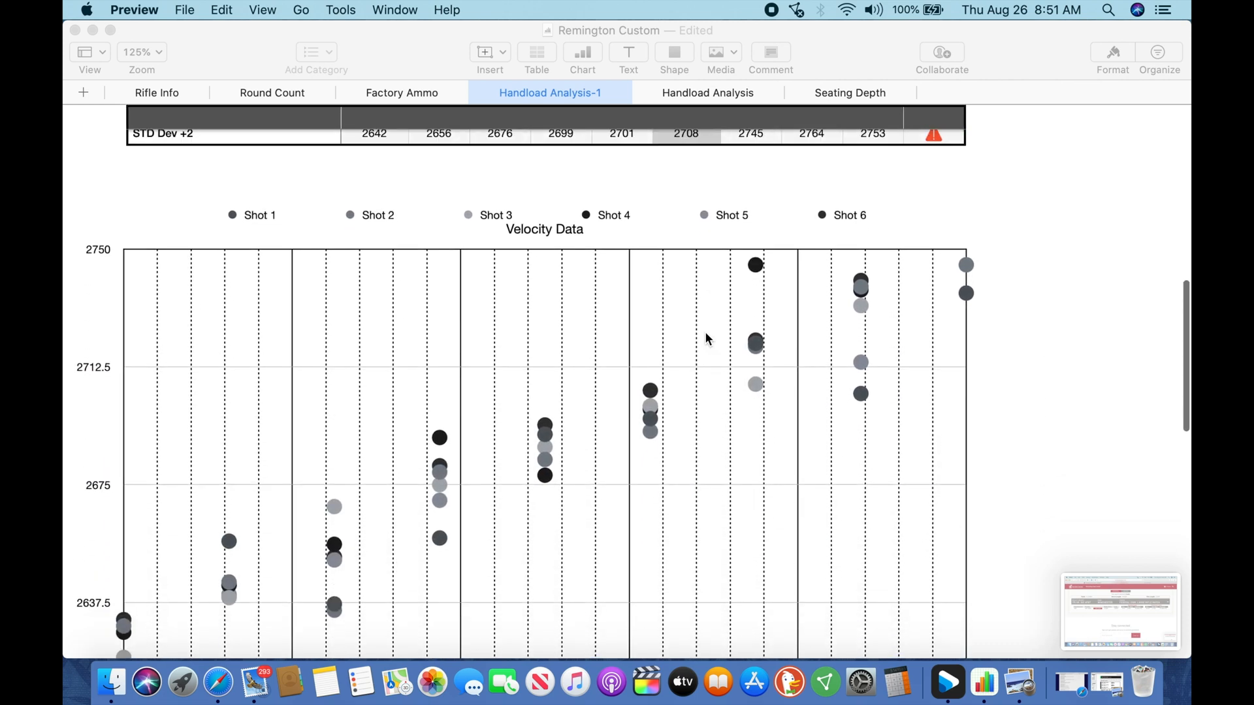
scroll("down", 3)
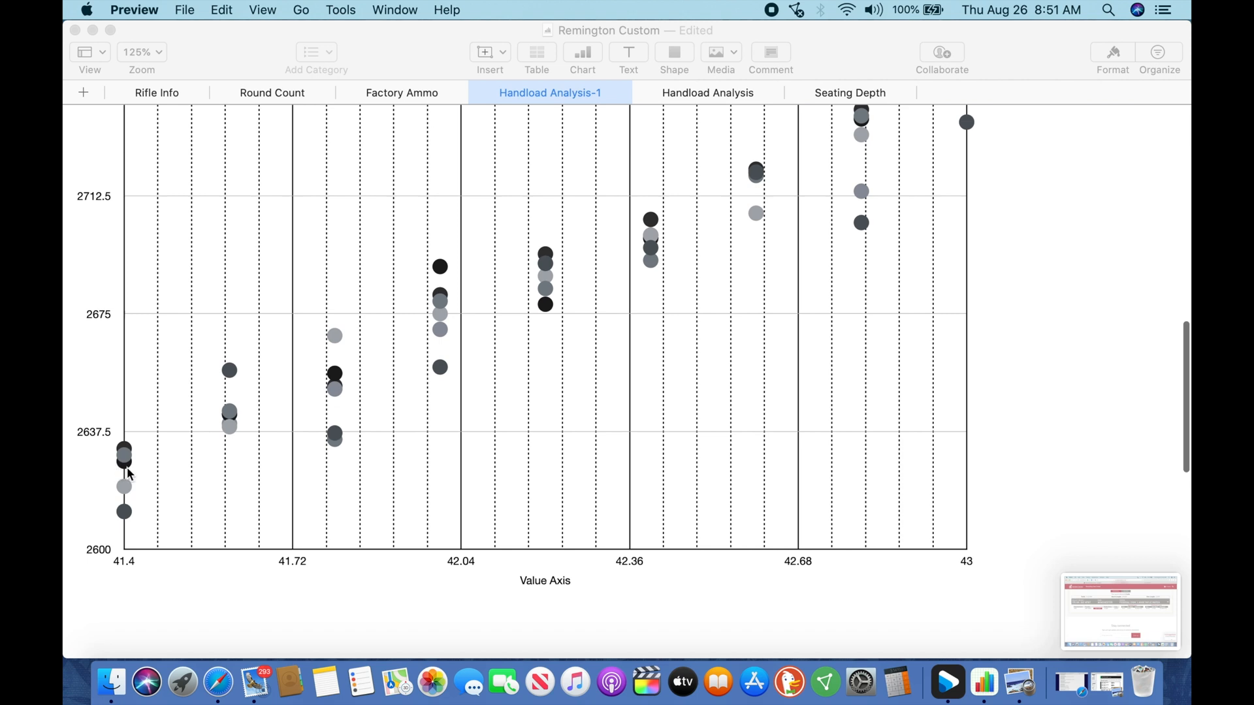
mouse_move(317, 398)
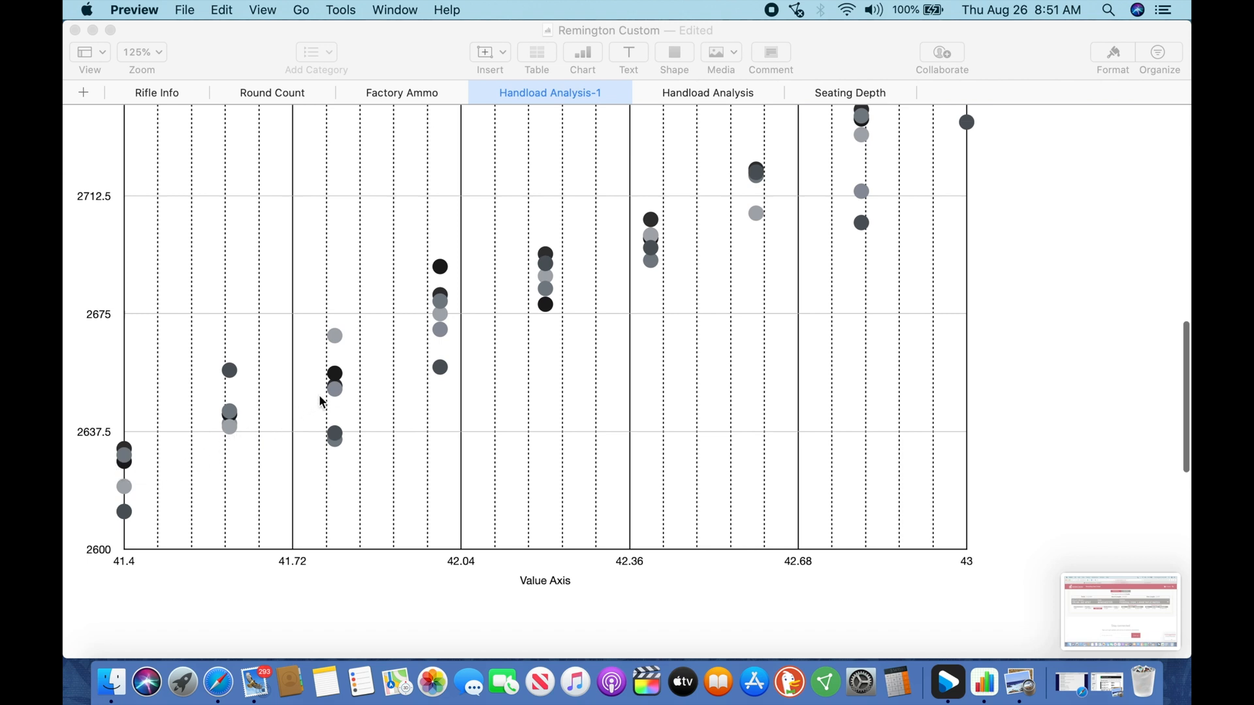
mouse_move(444, 352)
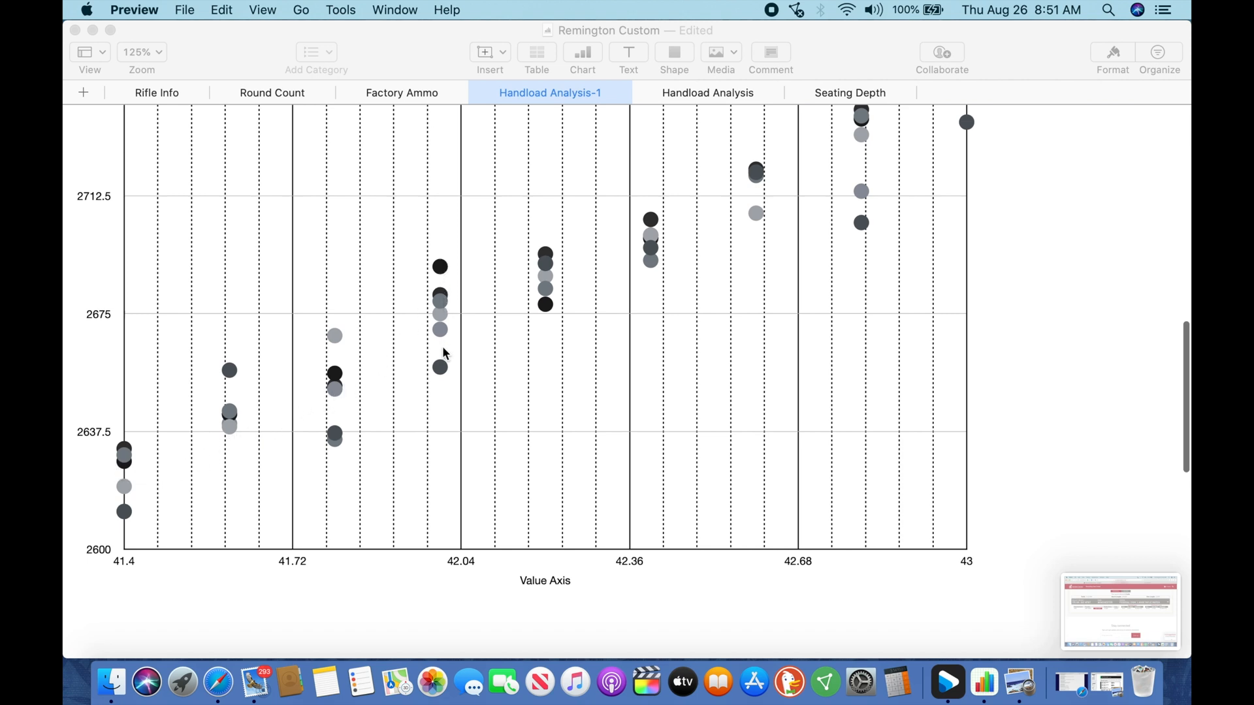
mouse_move(333, 451)
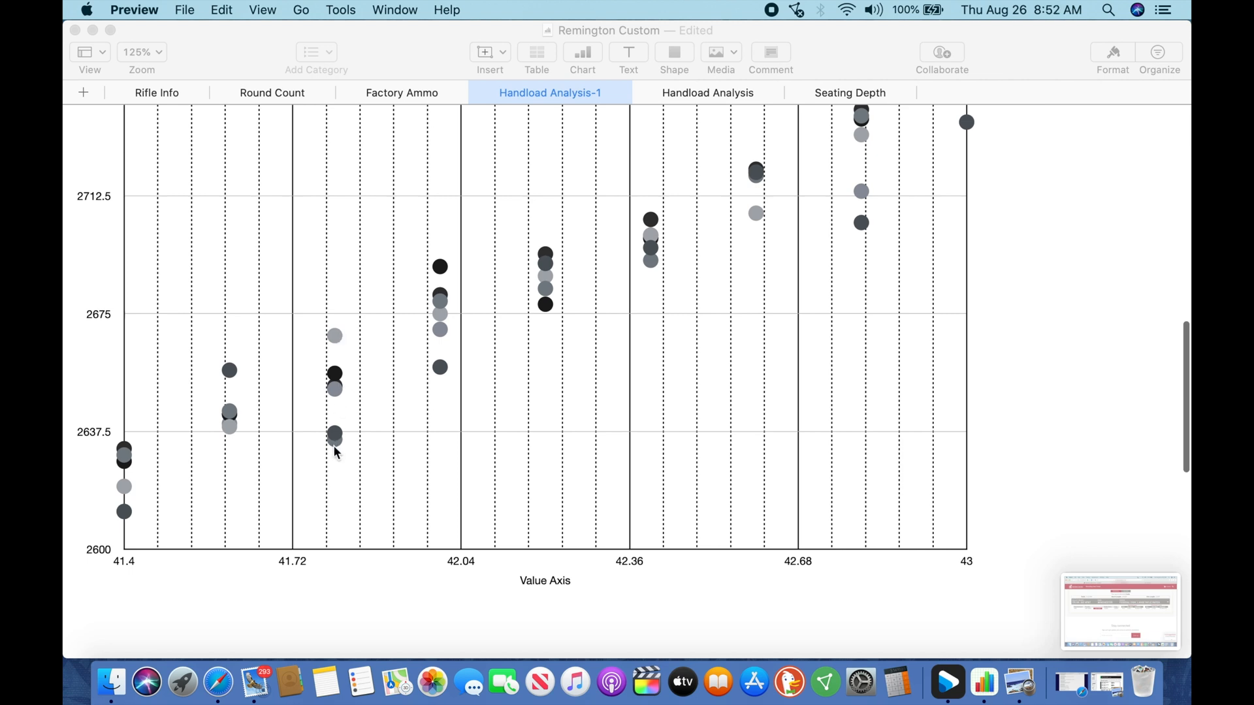
mouse_move(234, 442)
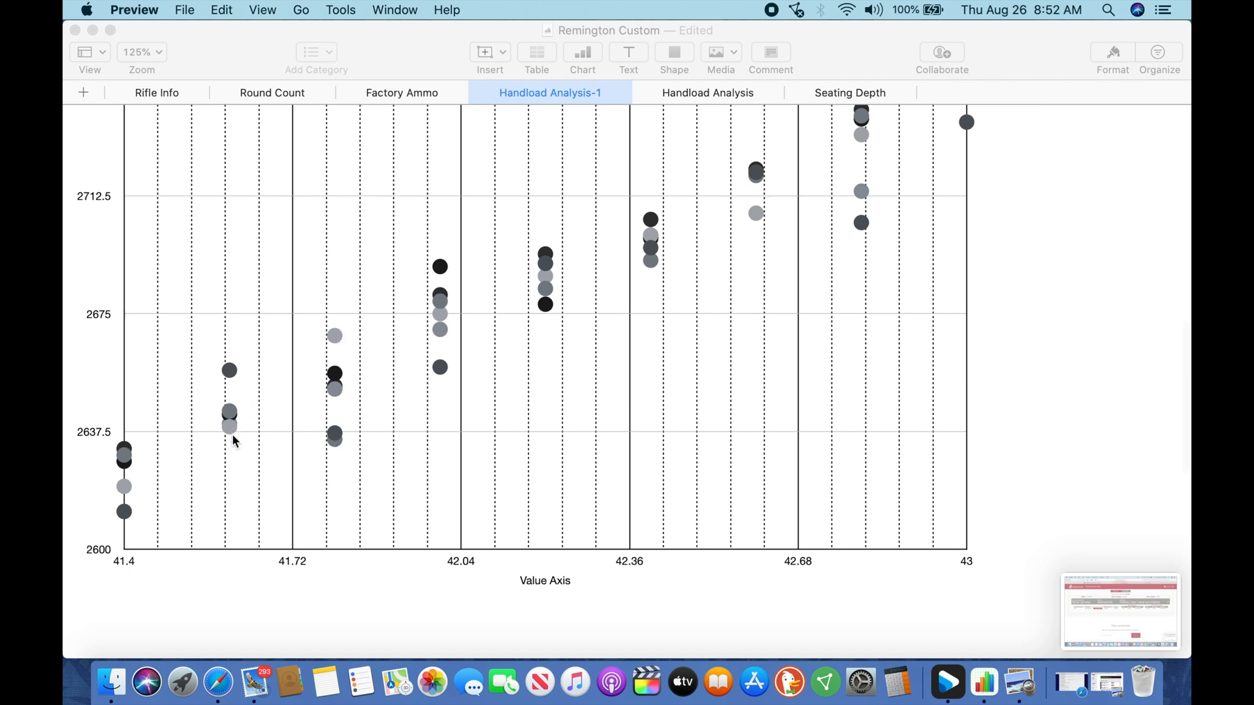
mouse_move(508, 365)
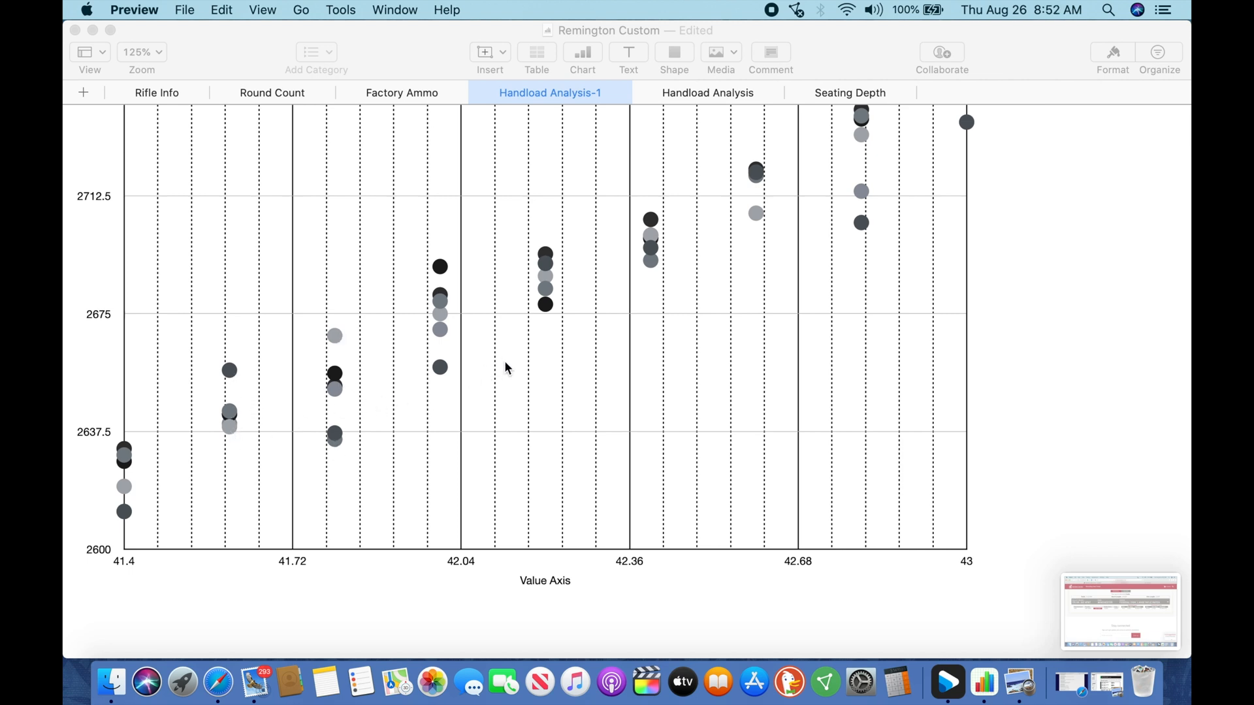
mouse_move(546, 268)
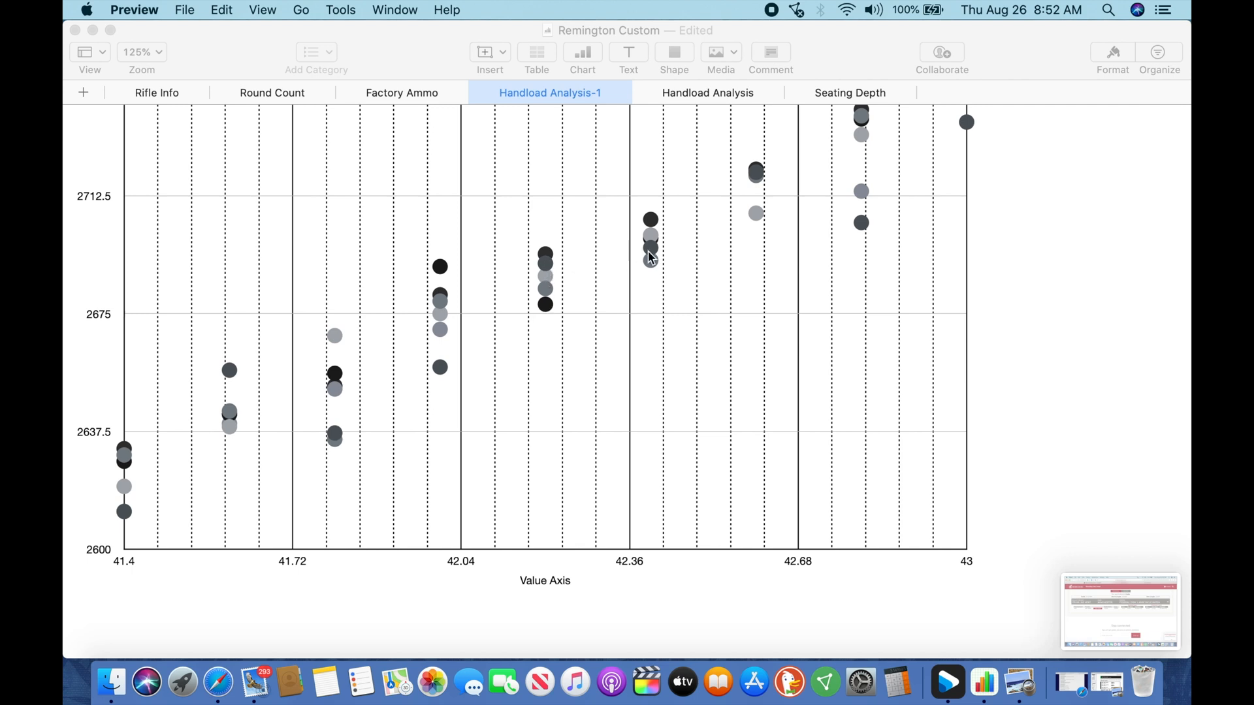
mouse_move(654, 233)
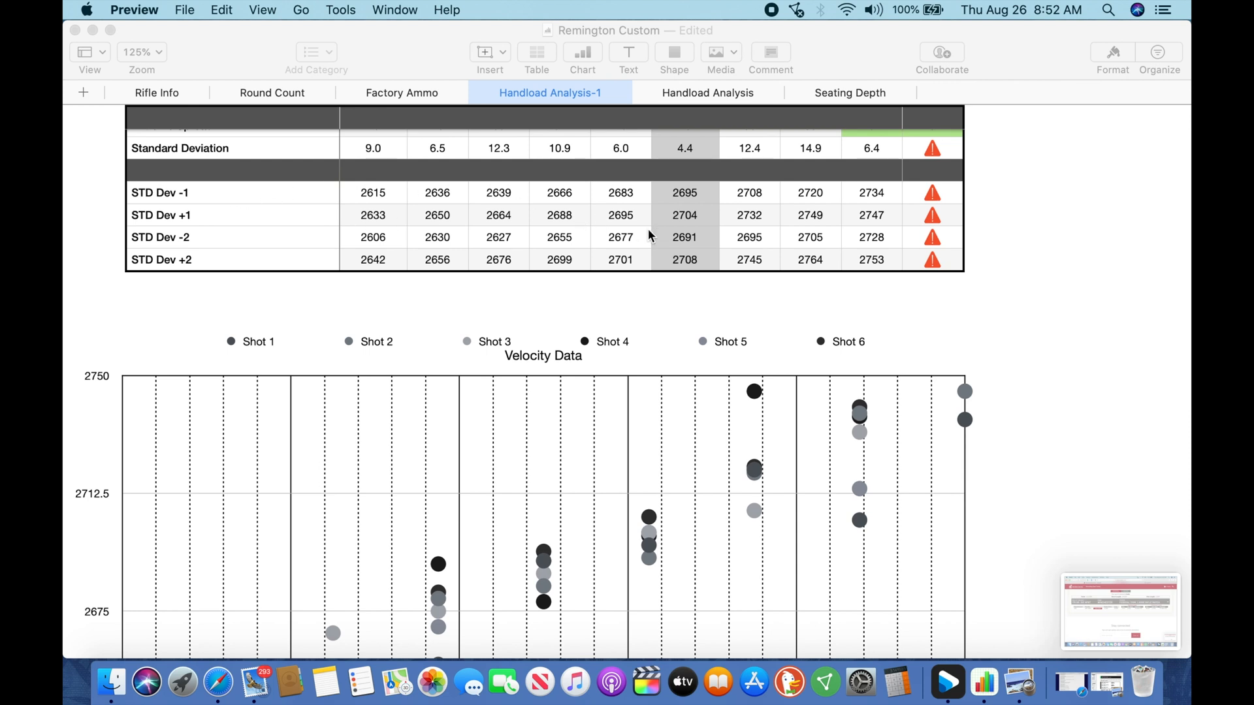
scroll("down", 3)
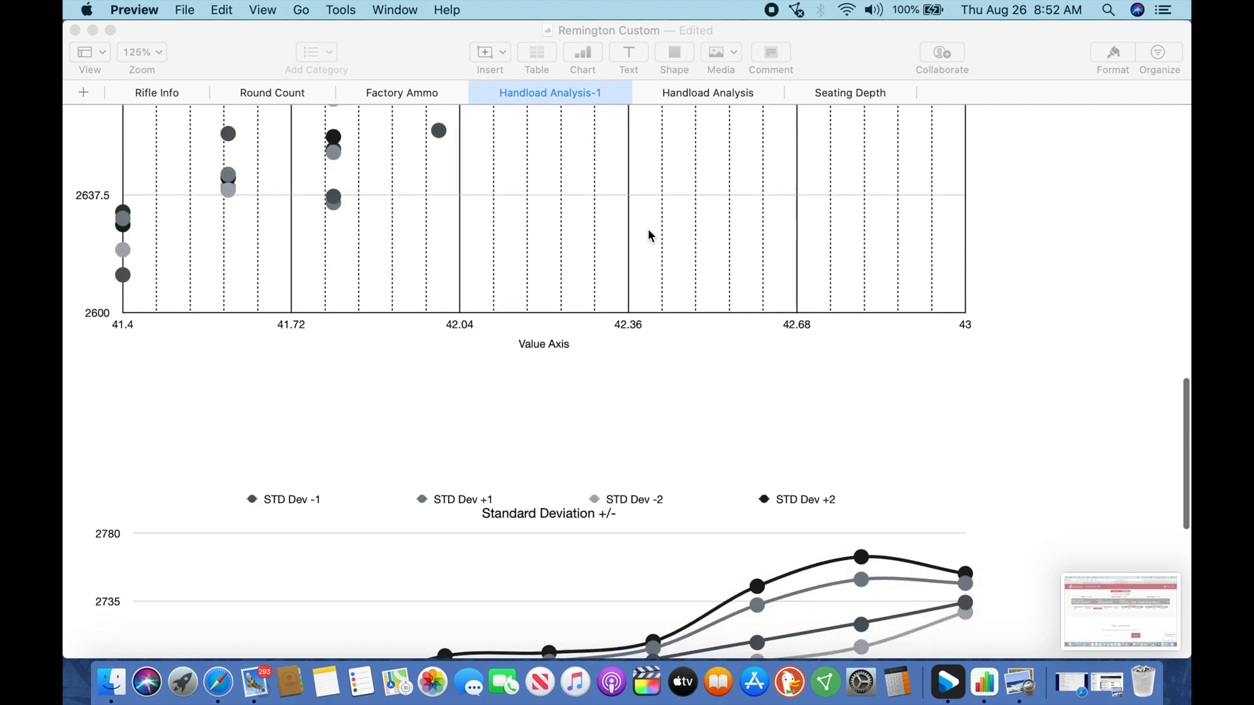
scroll("down", 3)
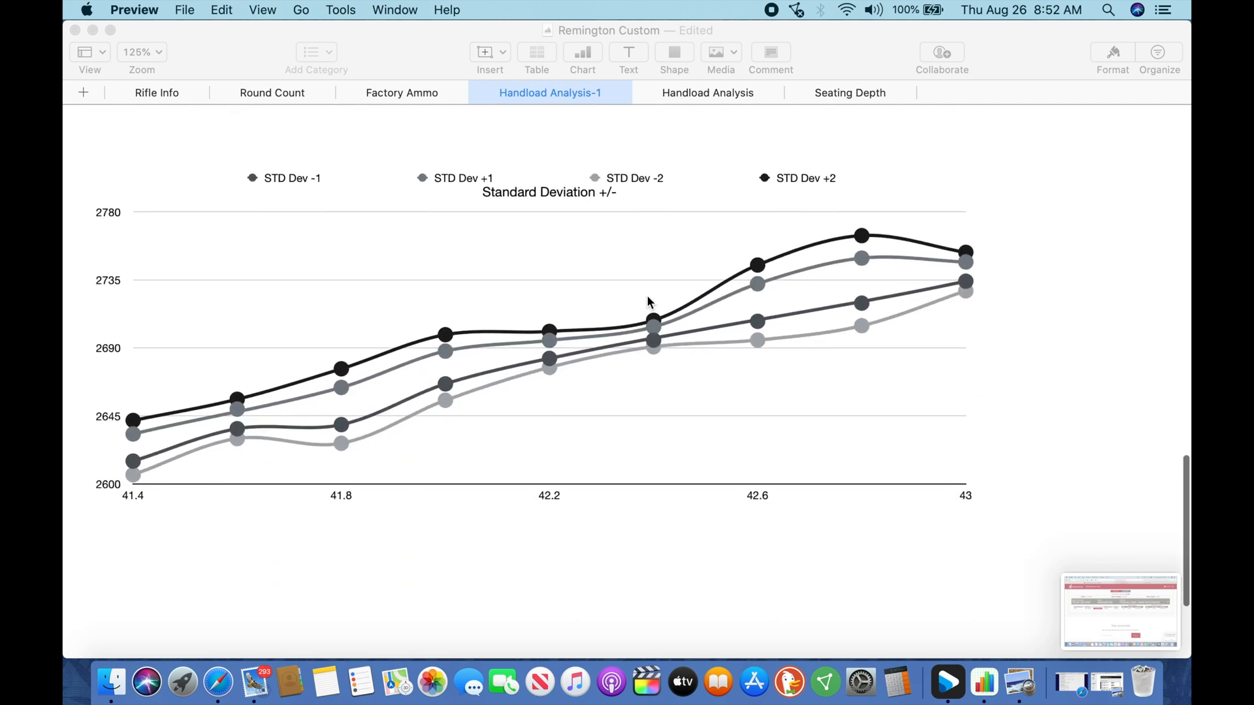
mouse_move(593, 323)
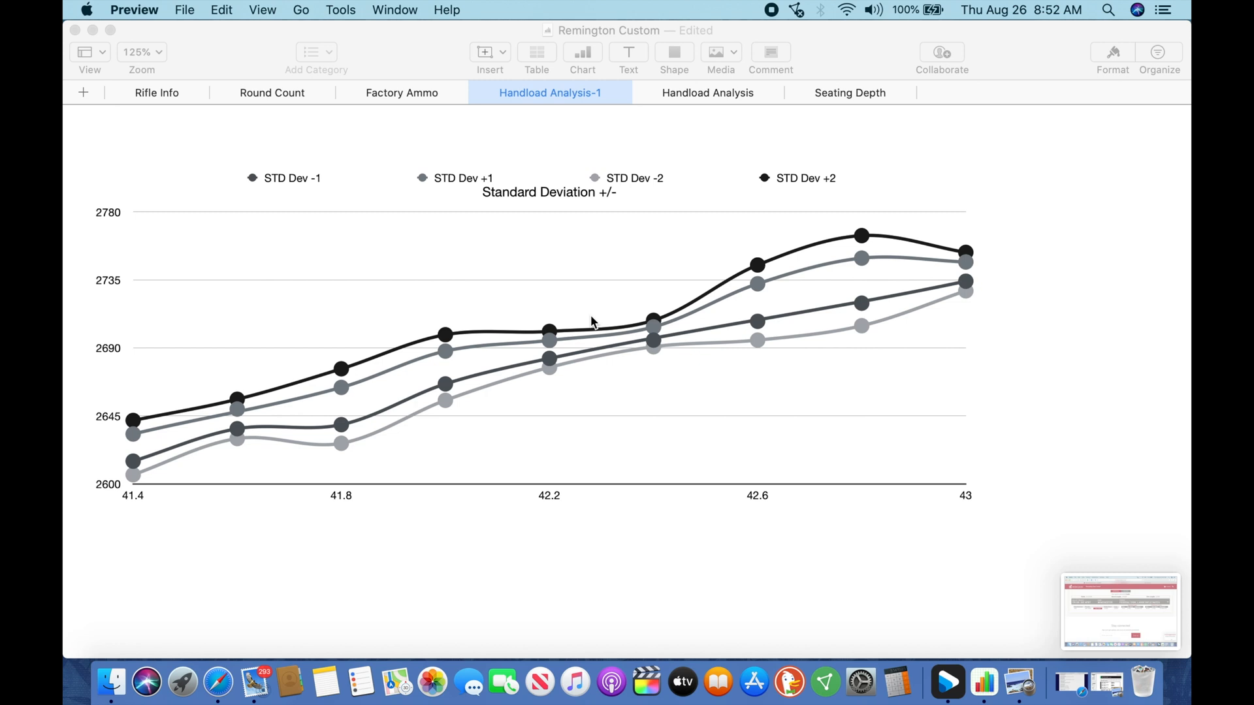
mouse_move(645, 303)
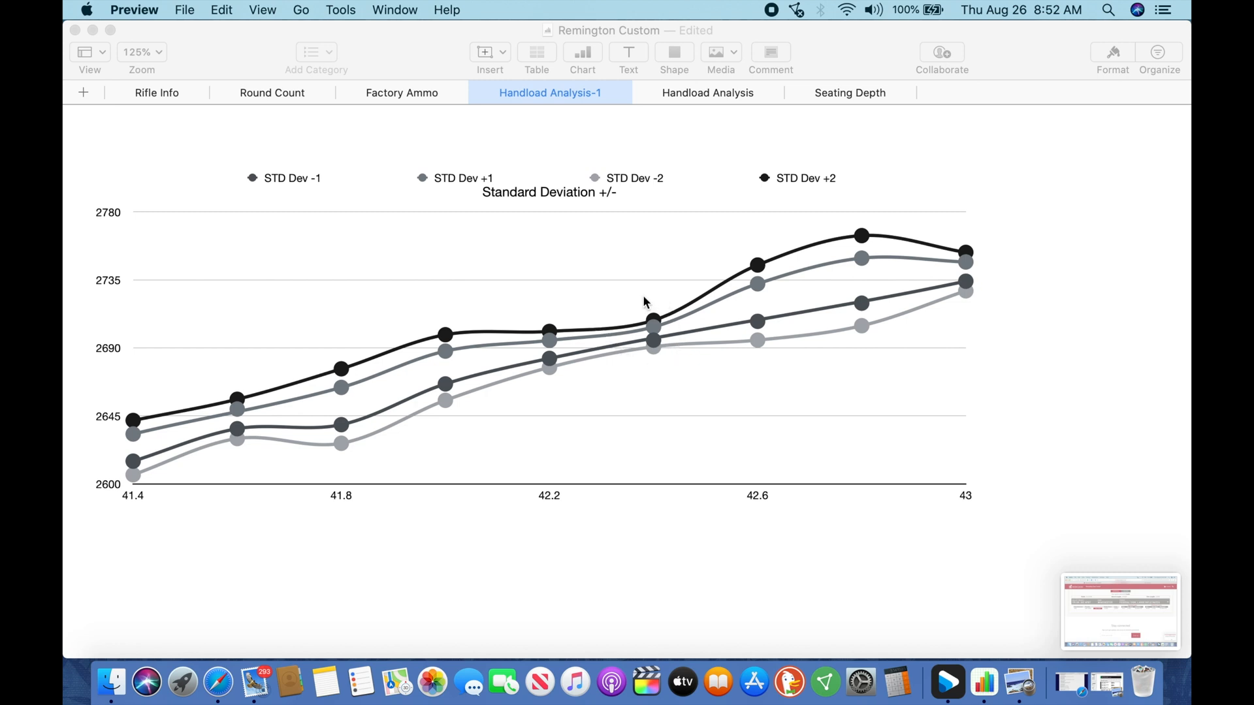
mouse_move(670, 367)
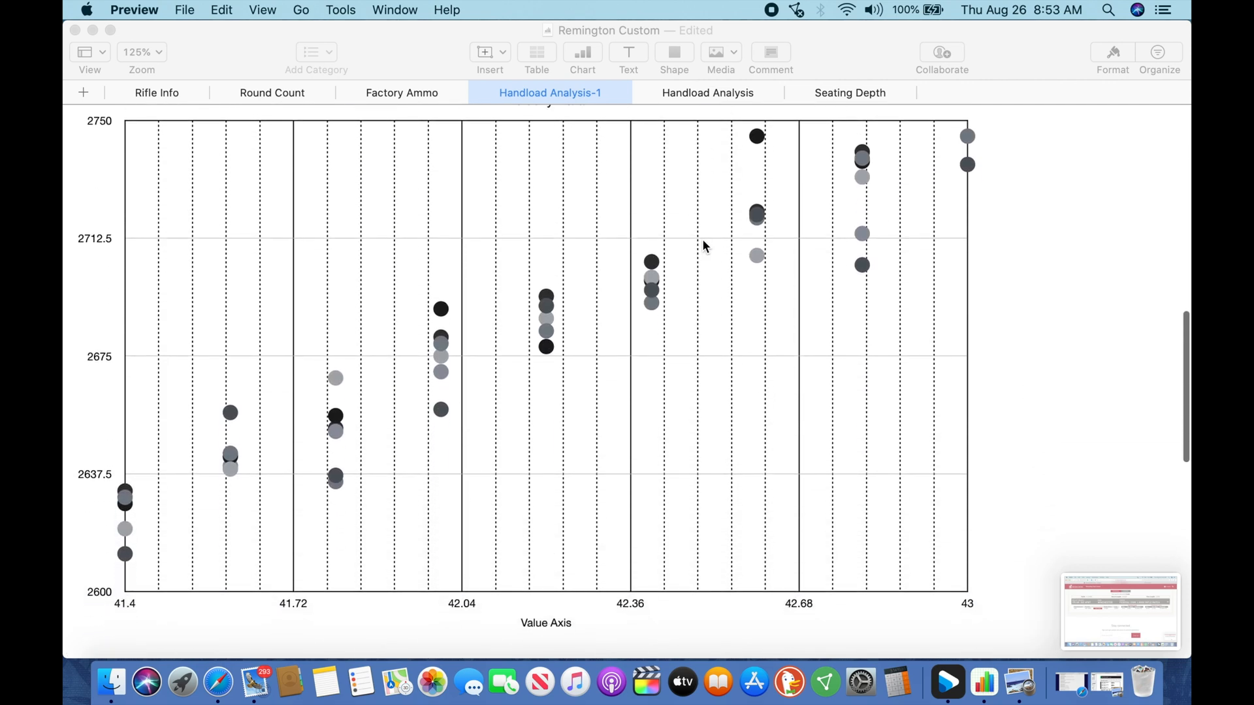
mouse_move(599, 306)
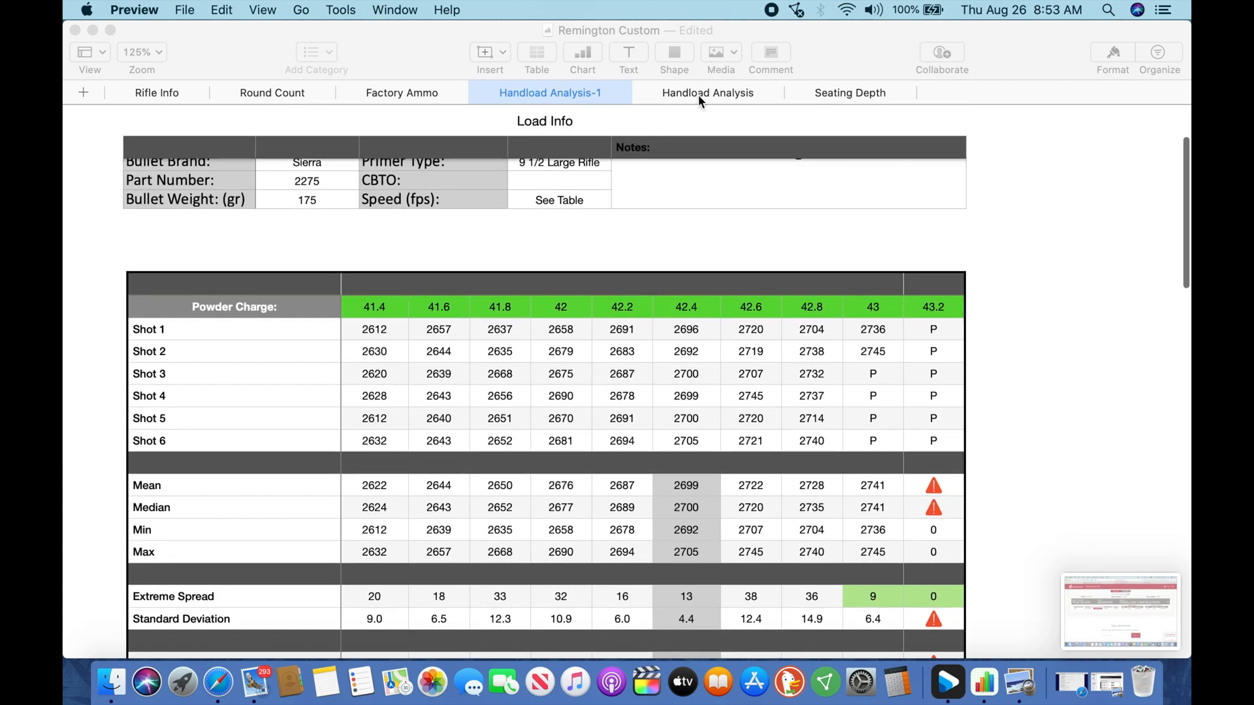
- Show the Handload Analysis sheet and scroll through its velocity table with the 42.3 column
left_click(707, 93)
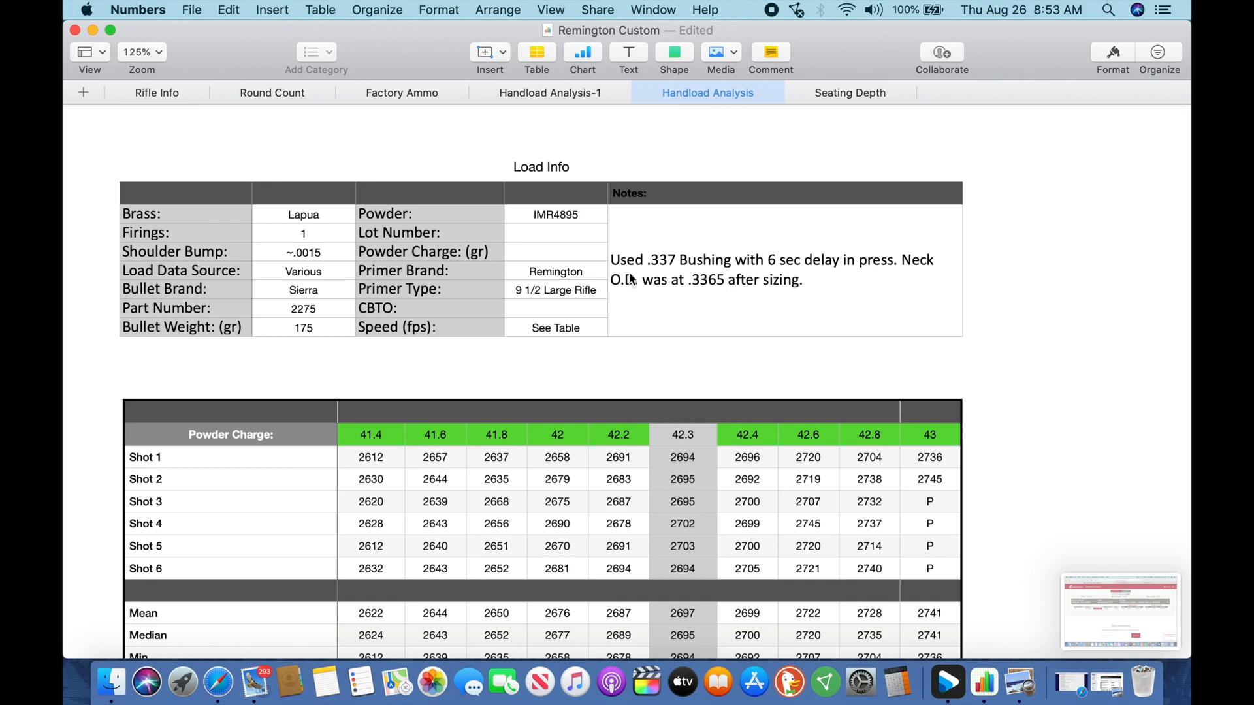
scroll("down", 3)
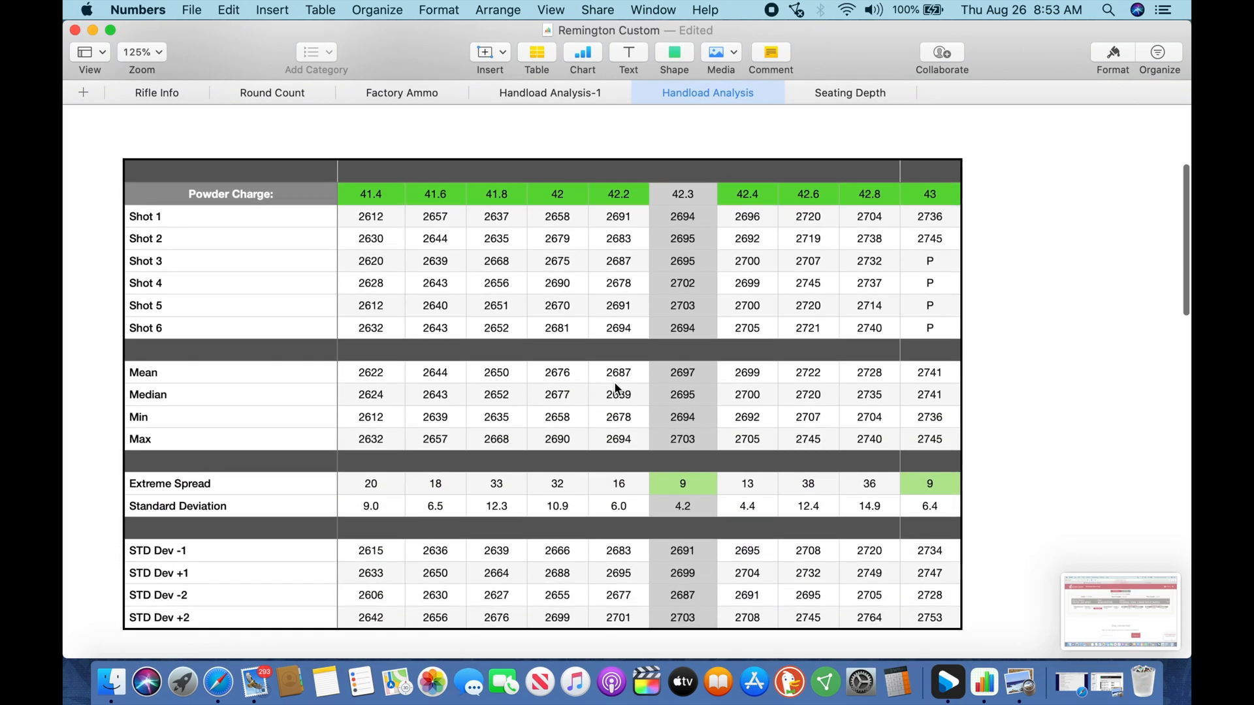
mouse_move(692, 209)
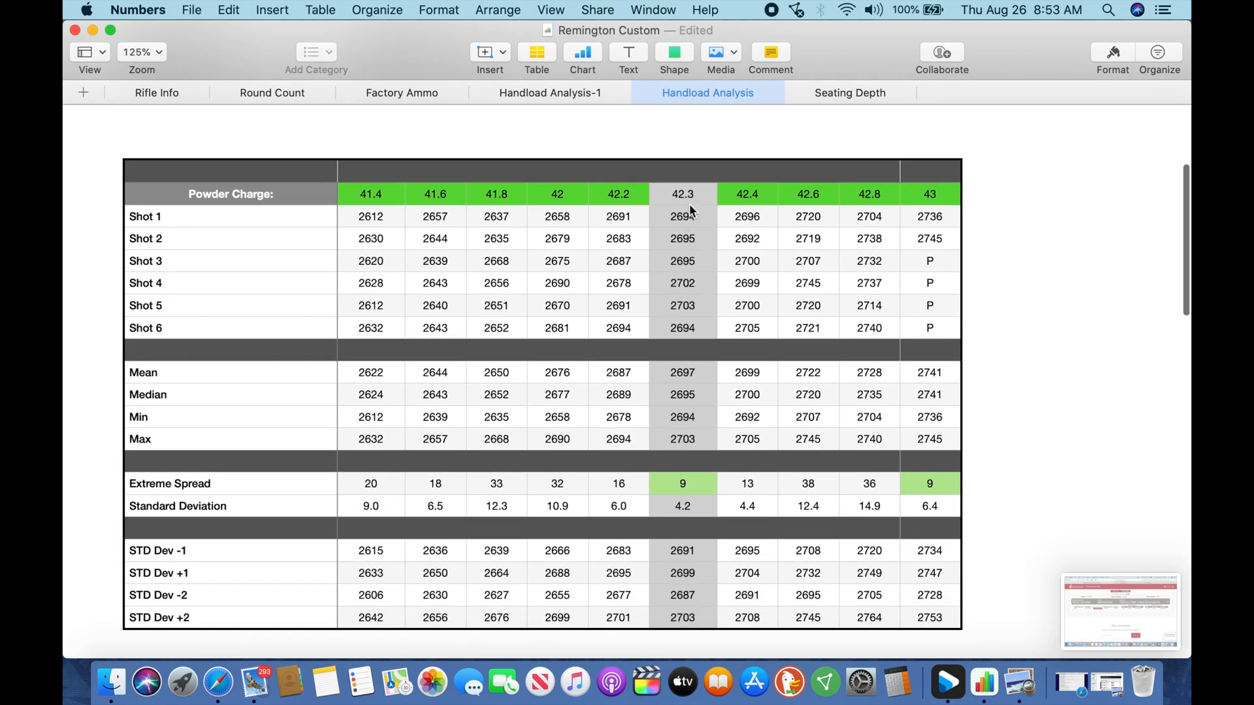
scroll("down", 3)
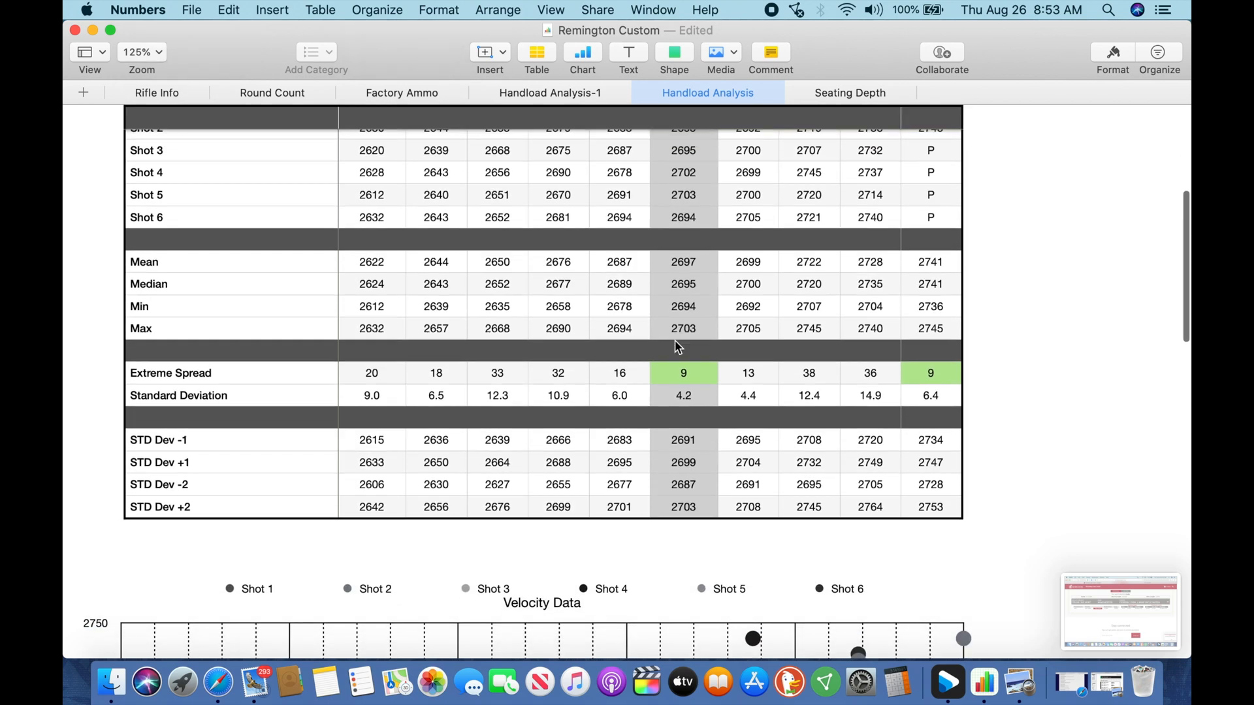
scroll("down", 3)
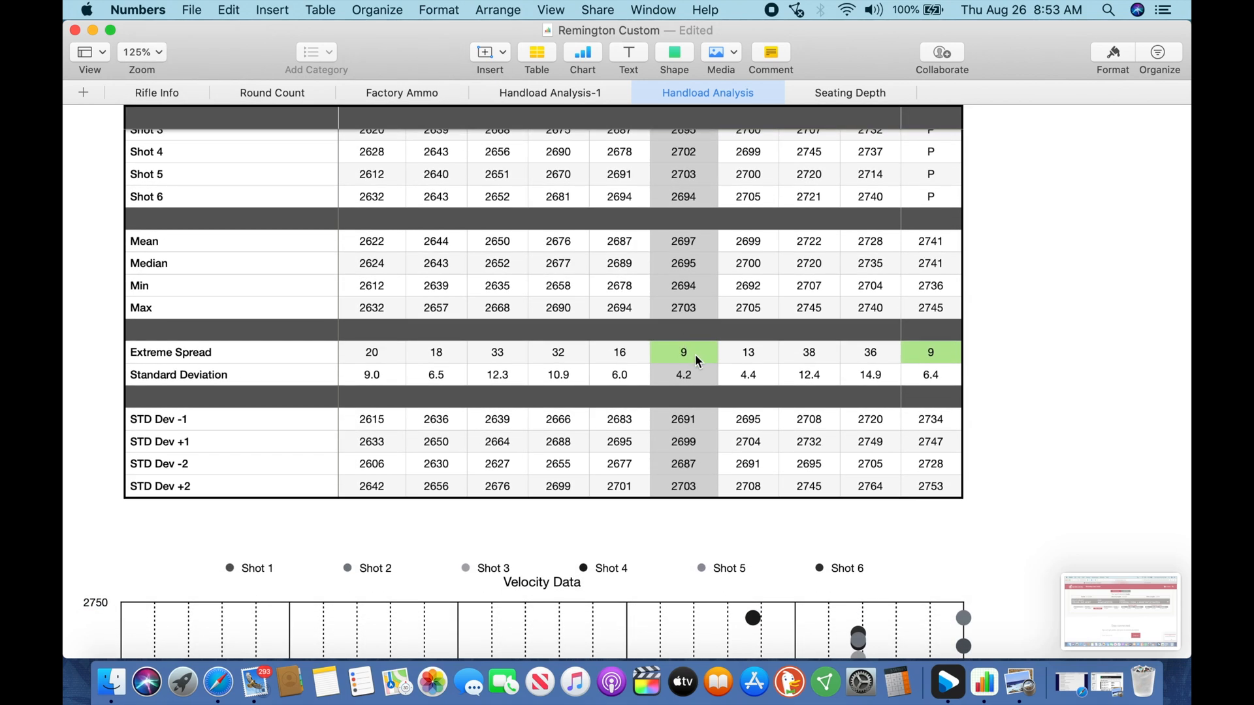
mouse_move(698, 378)
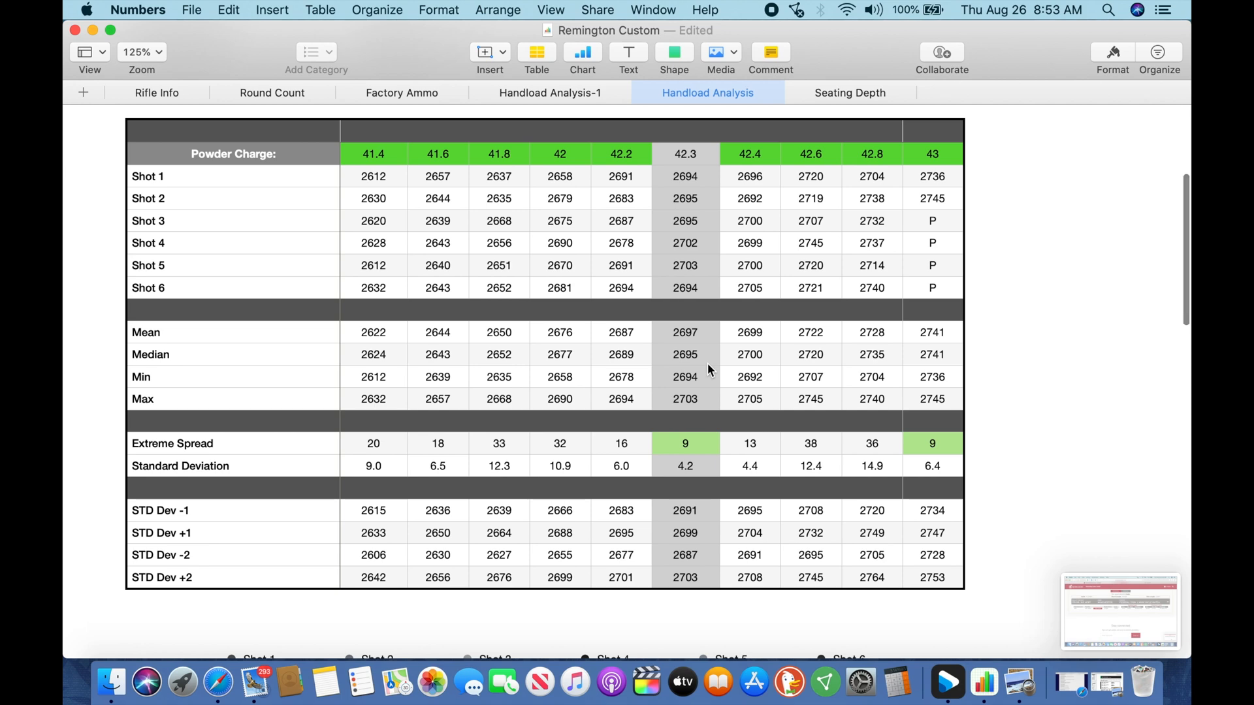
scroll("down", 3)
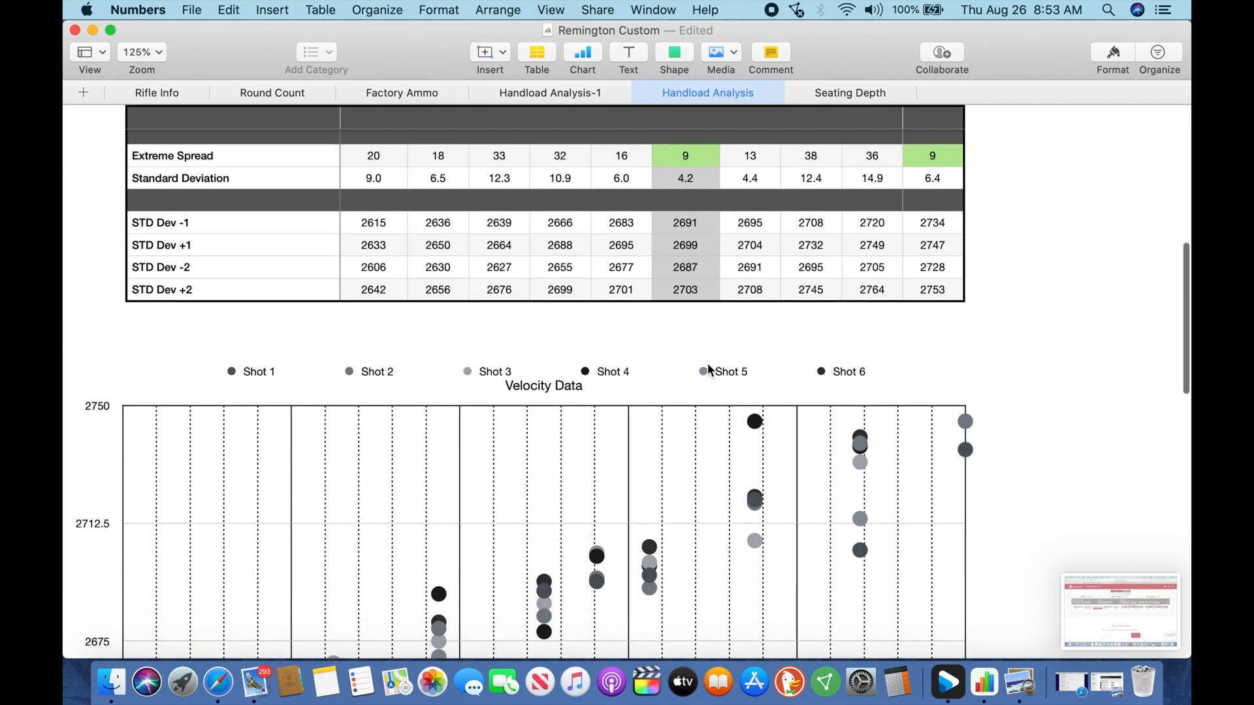
scroll("down", 3)
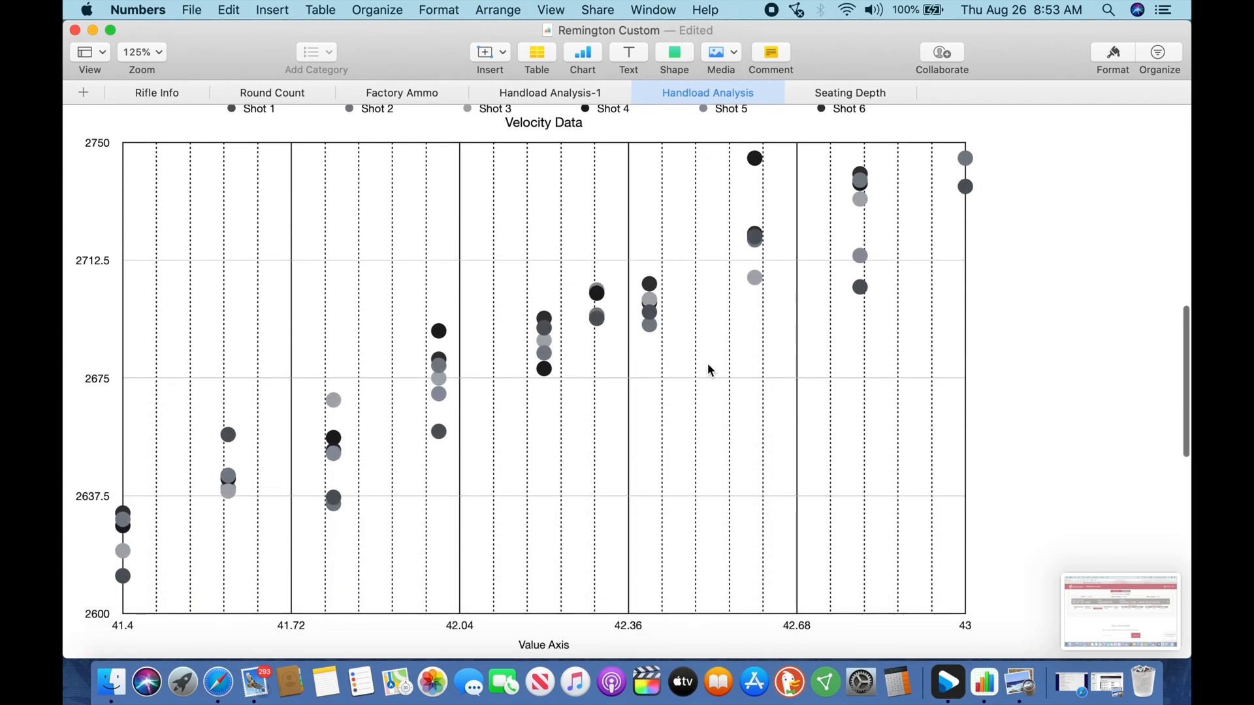
mouse_move(549, 337)
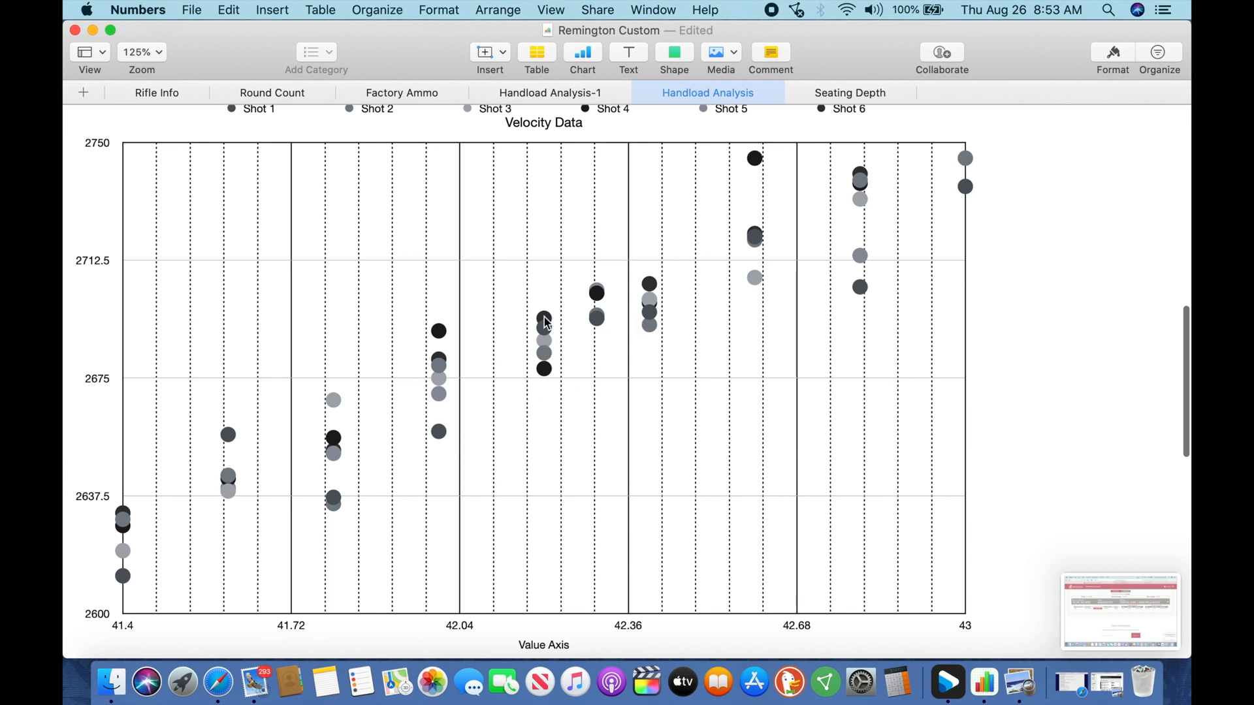
mouse_move(628, 402)
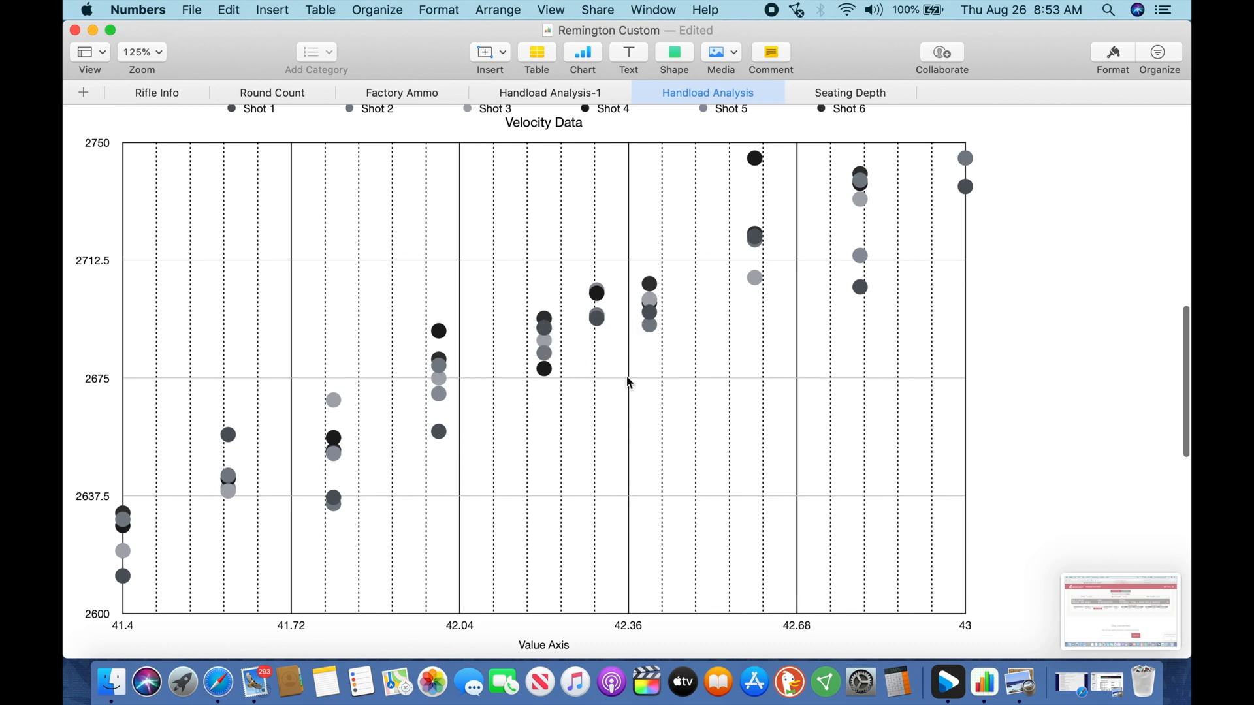
mouse_move(611, 291)
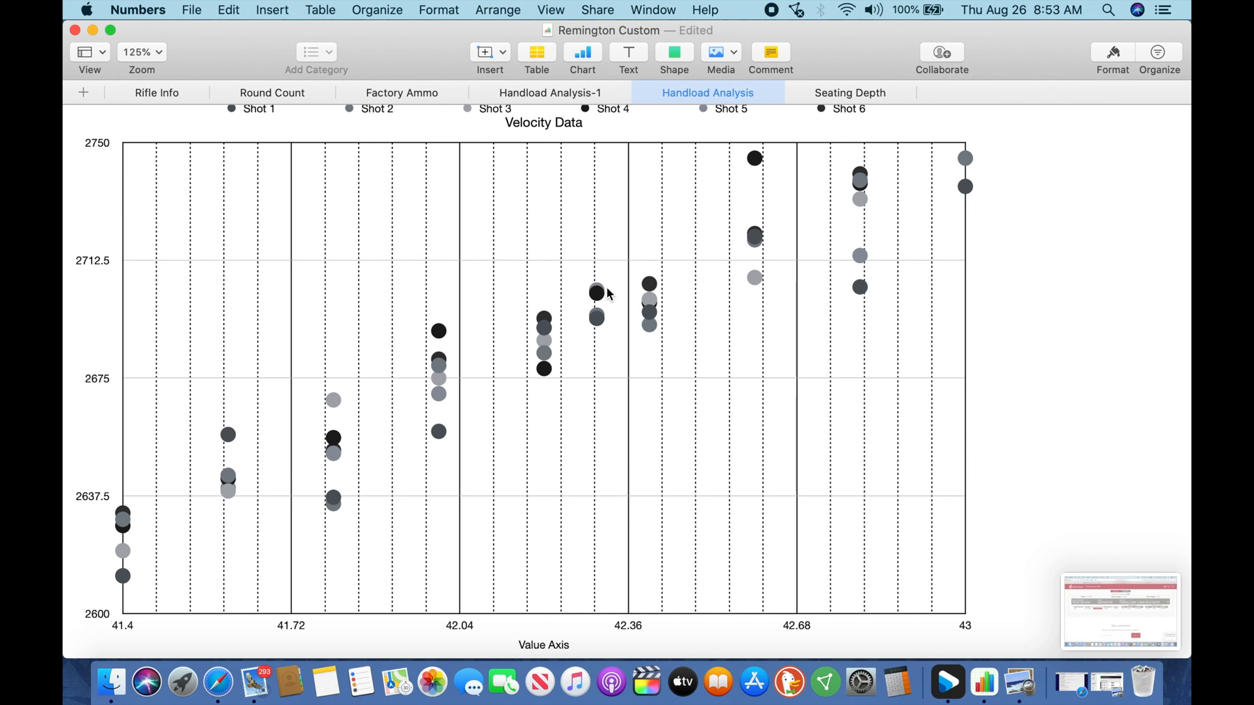
scroll("down", 3)
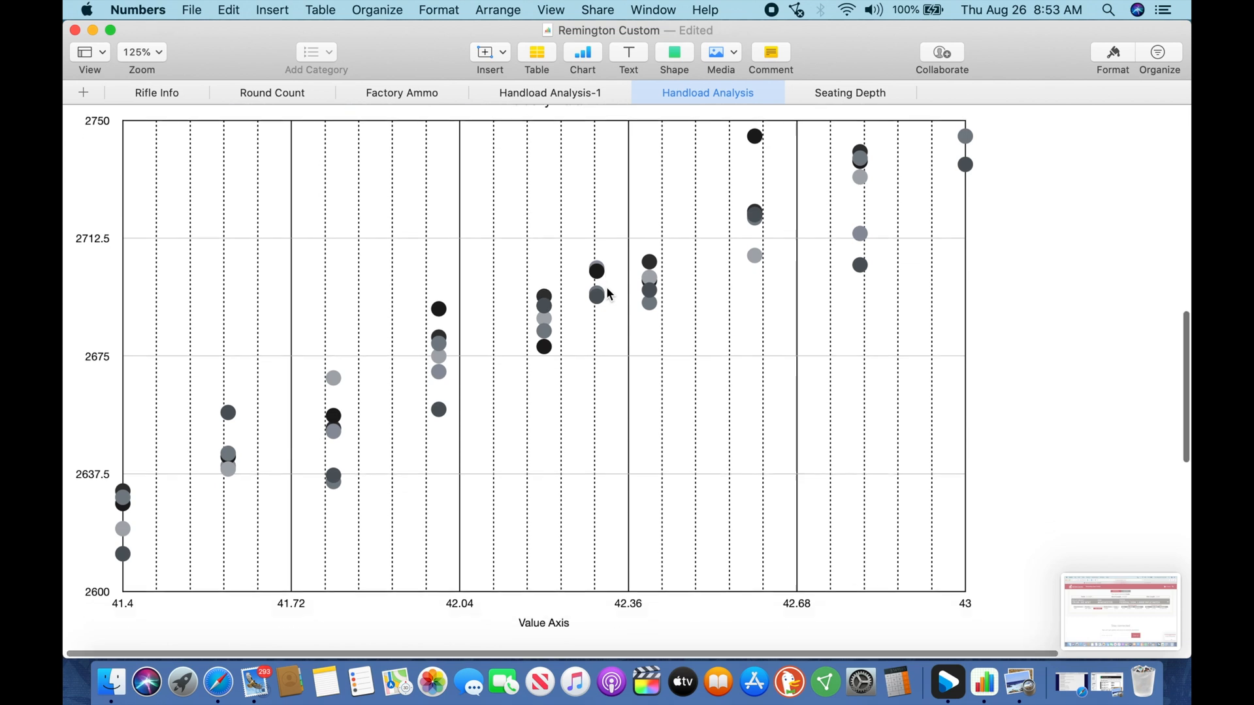
scroll("down", 3)
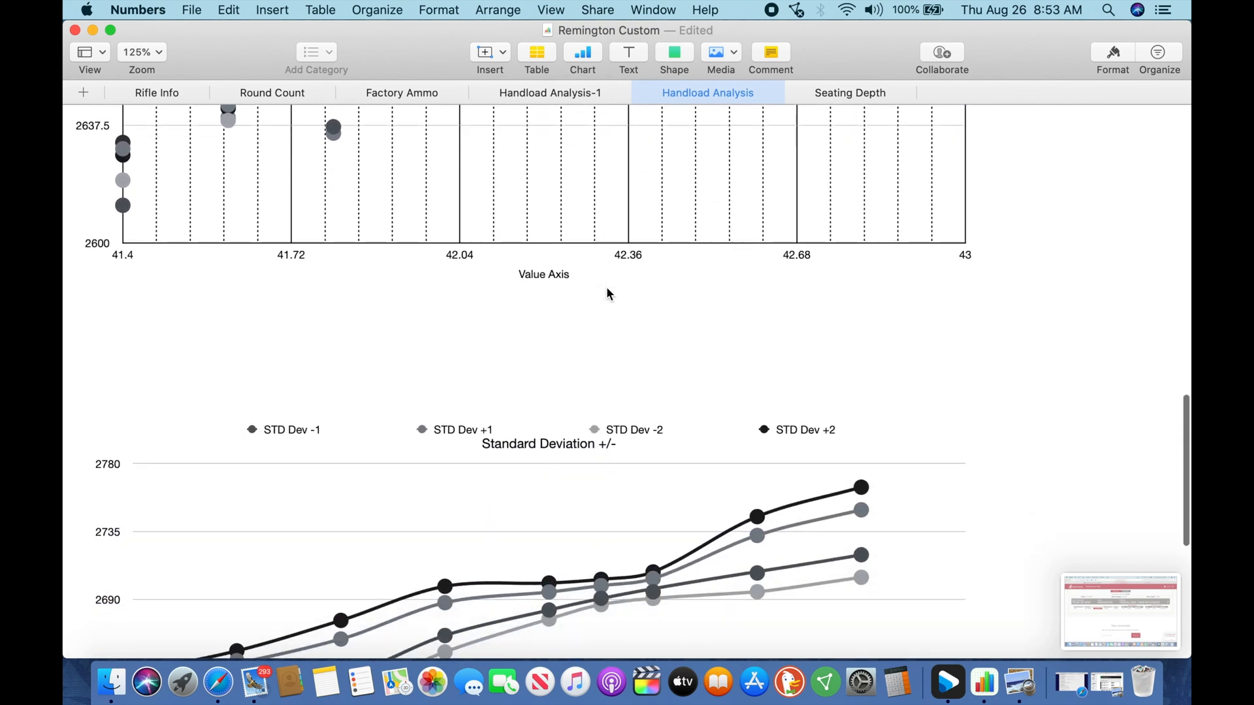
scroll("down", 3)
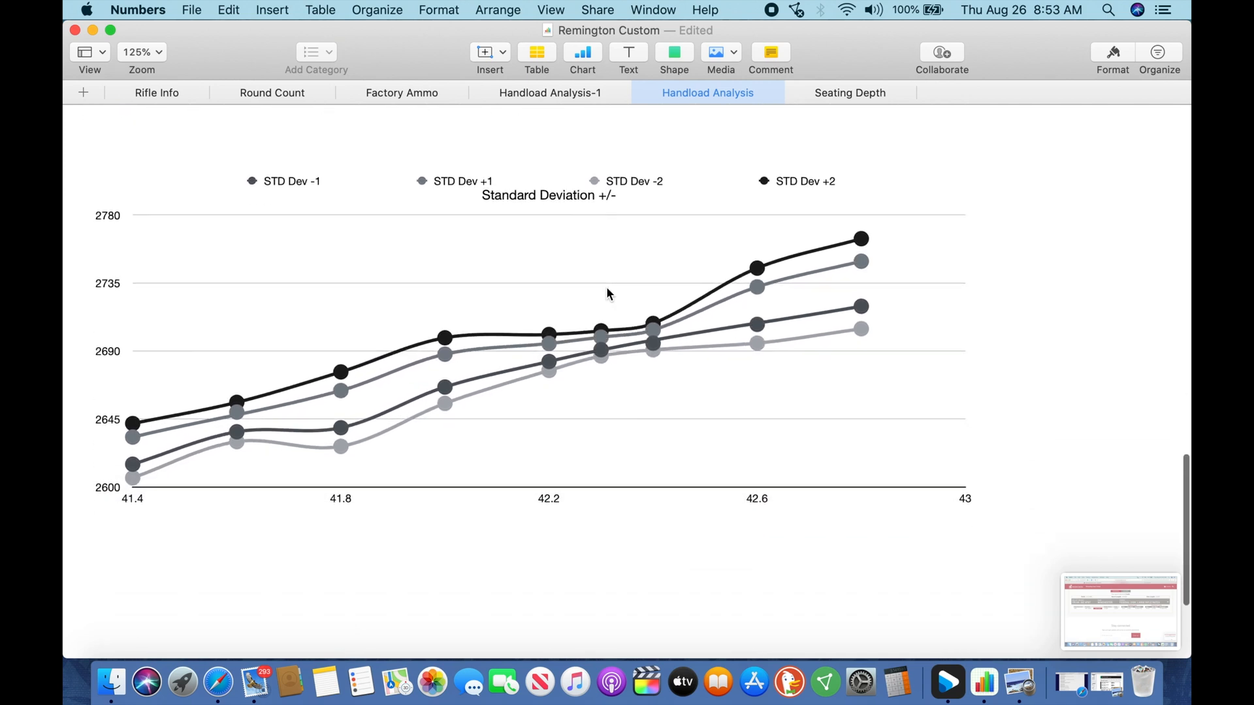
mouse_move(606, 337)
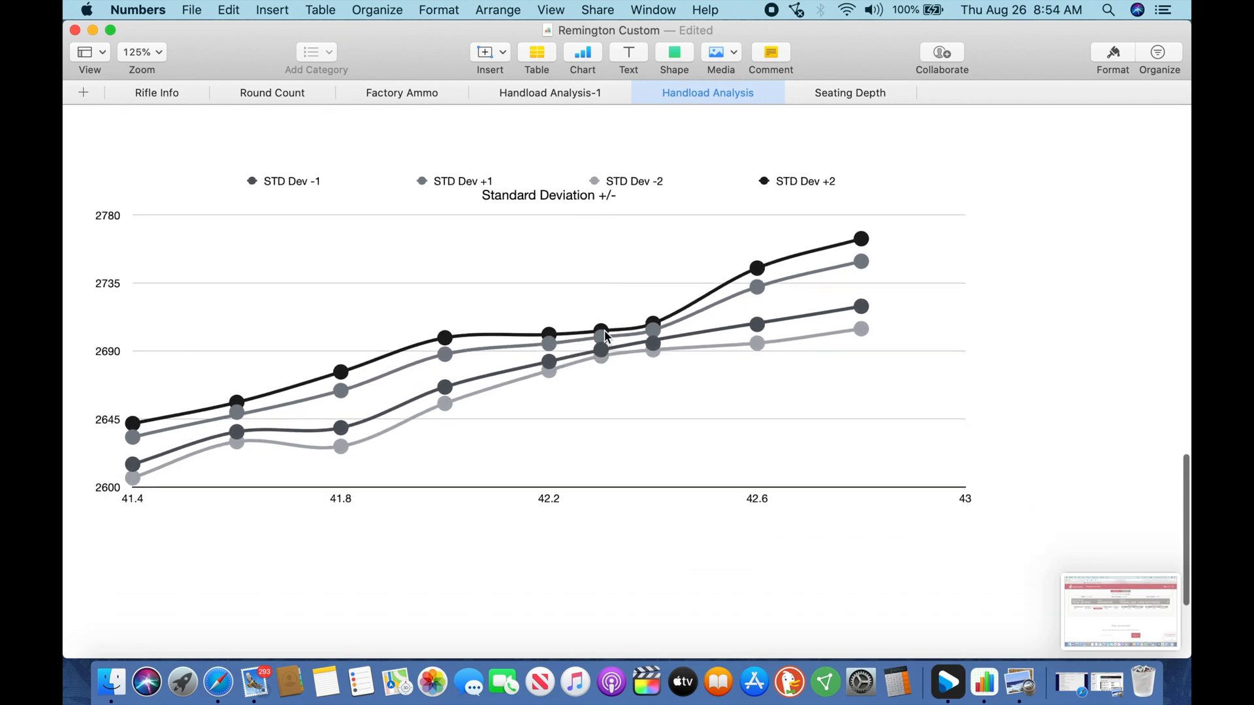
mouse_move(607, 385)
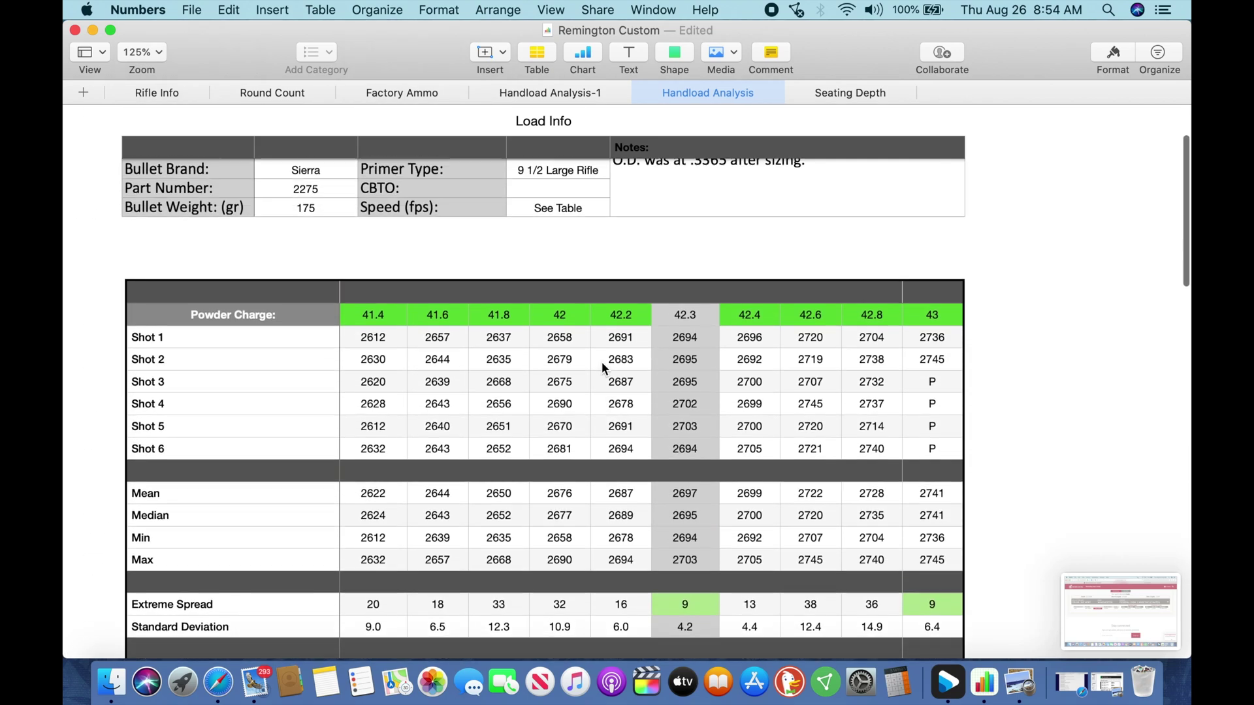
scroll("down", 3)
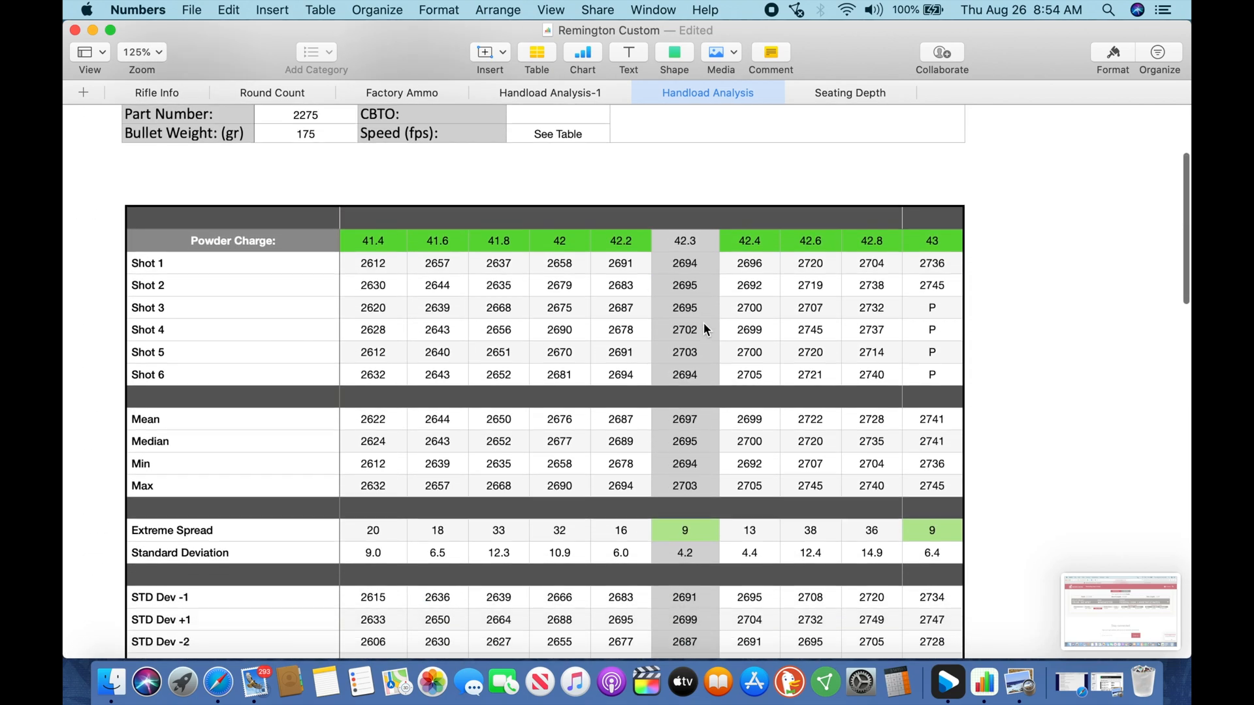